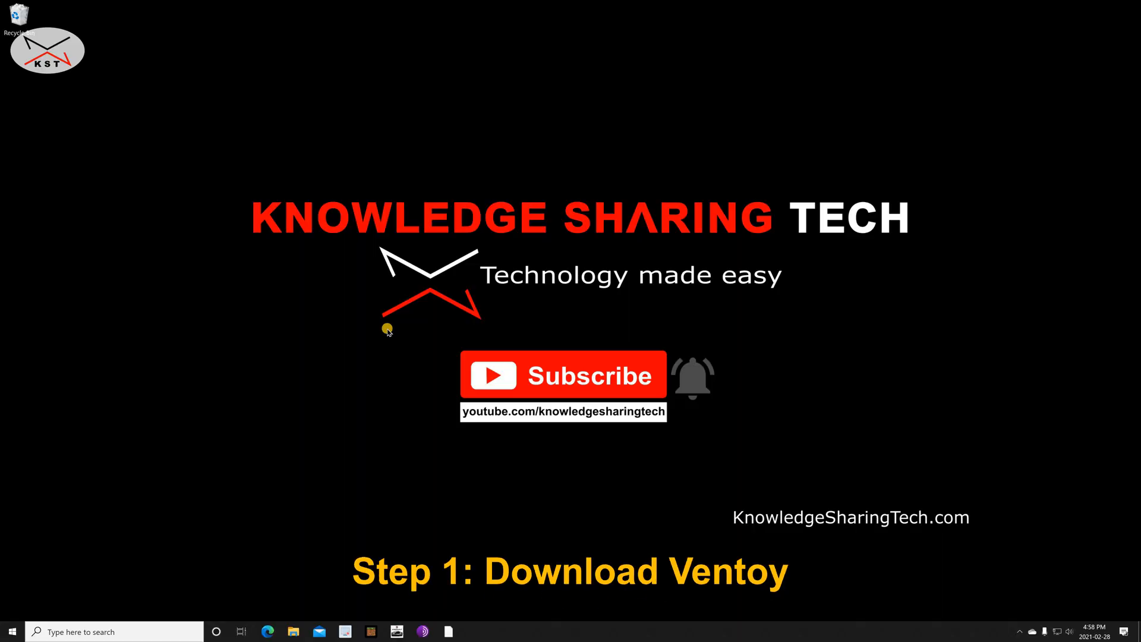
mouse_move(382, 328)
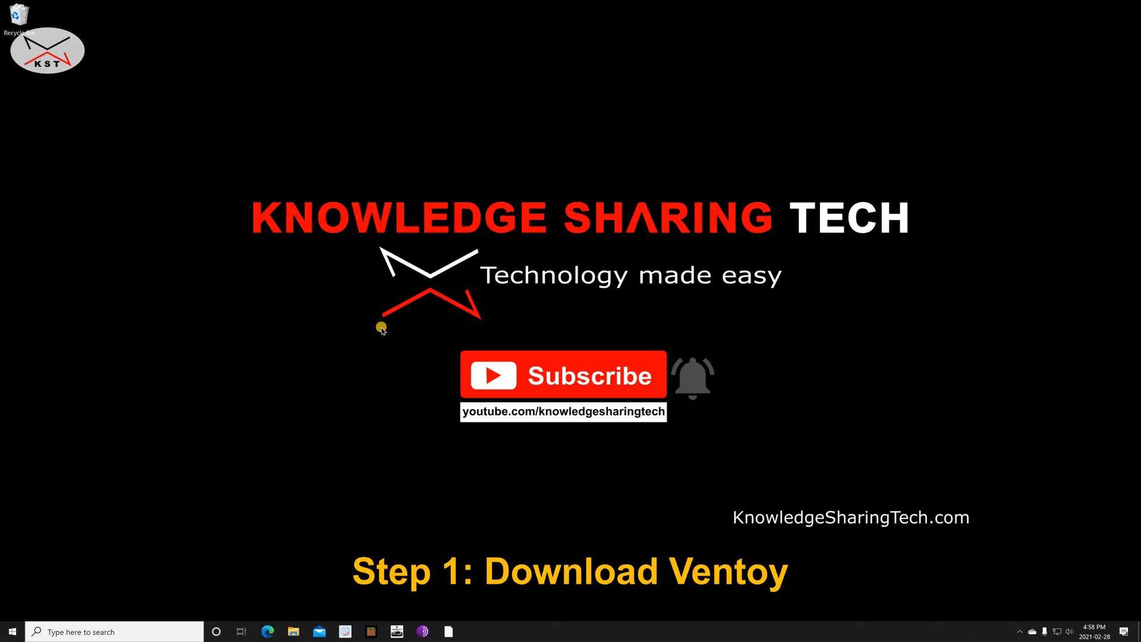
mouse_move(779, 211)
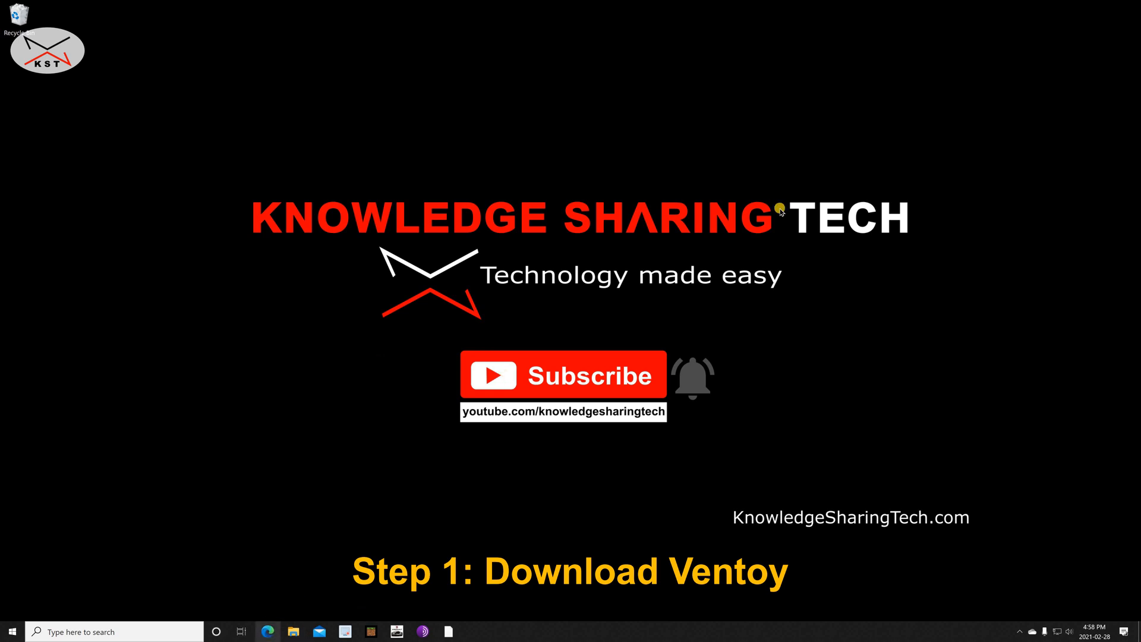
click(268, 632)
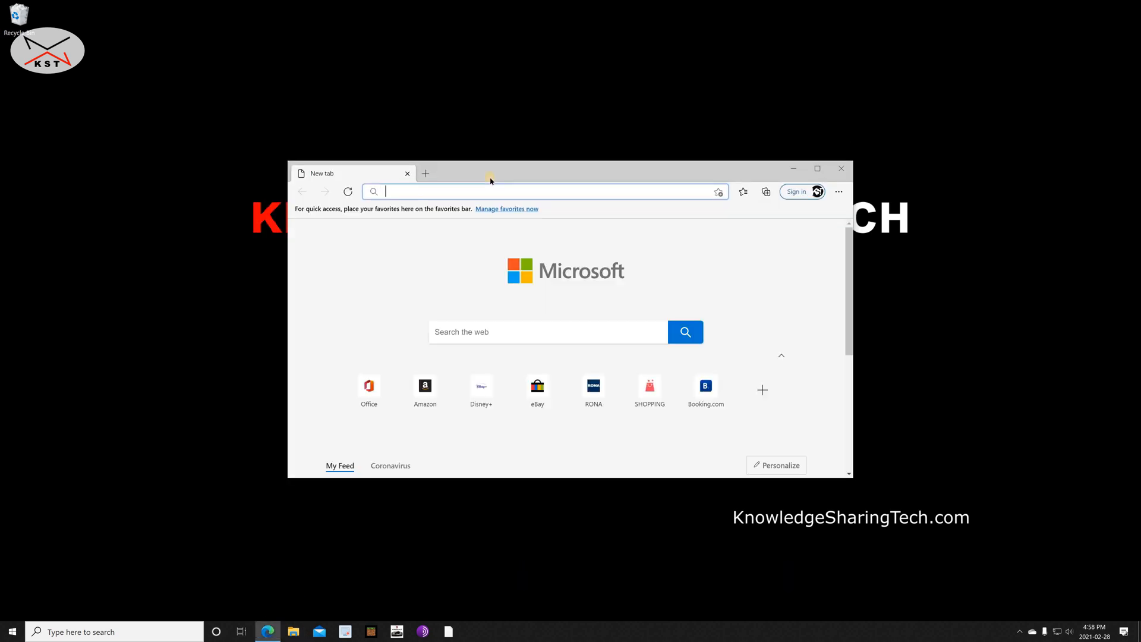
text(https://github.com/ventoy/ventoy)
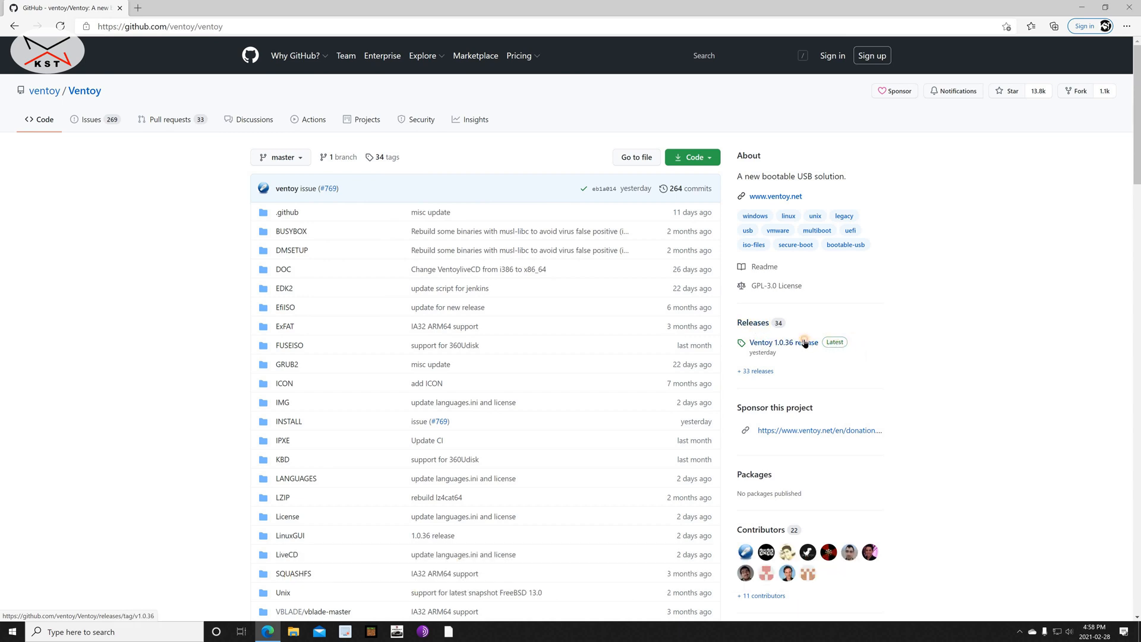
Download ventoy-1.0.36-windows.zip from the 1.0.36 release and show it in its folder.
click(782, 342)
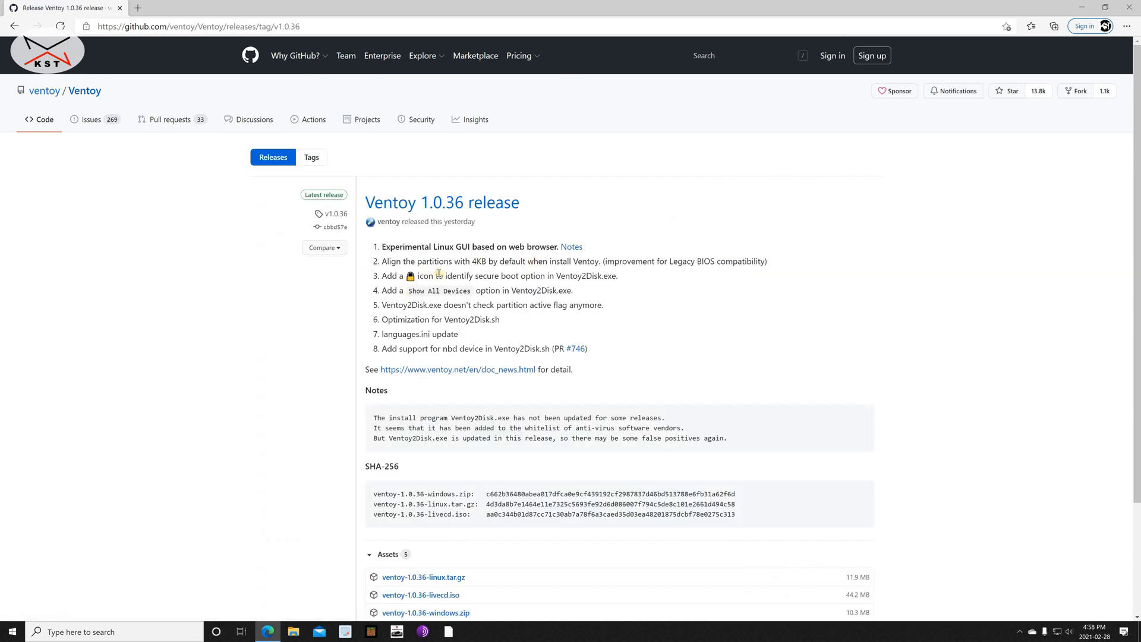
scroll(down, 3)
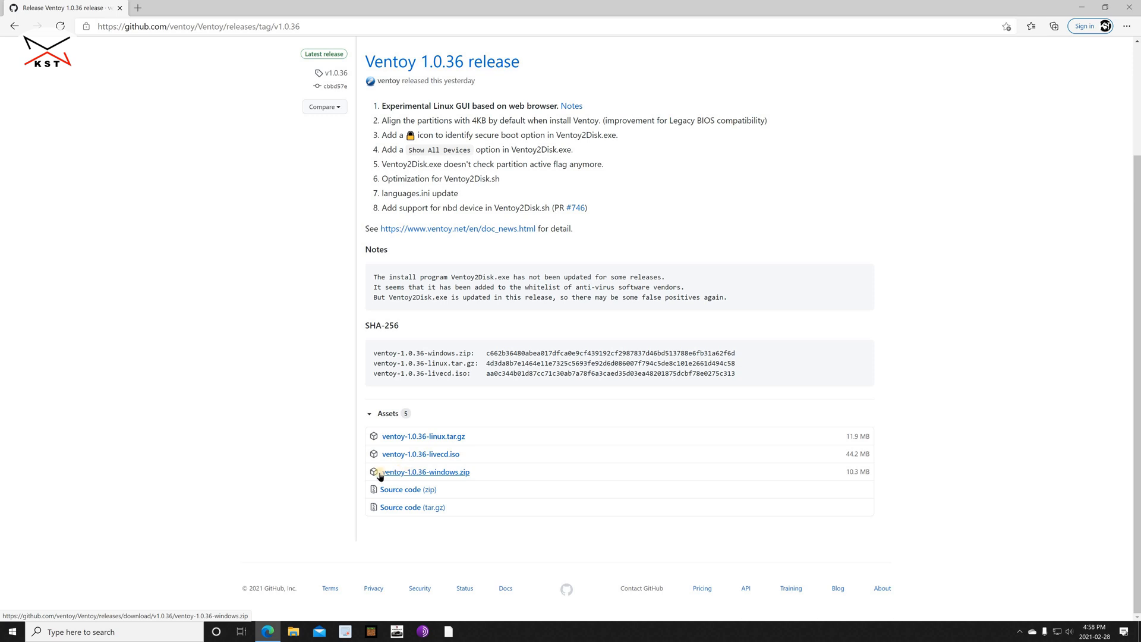
mouse_move(437, 472)
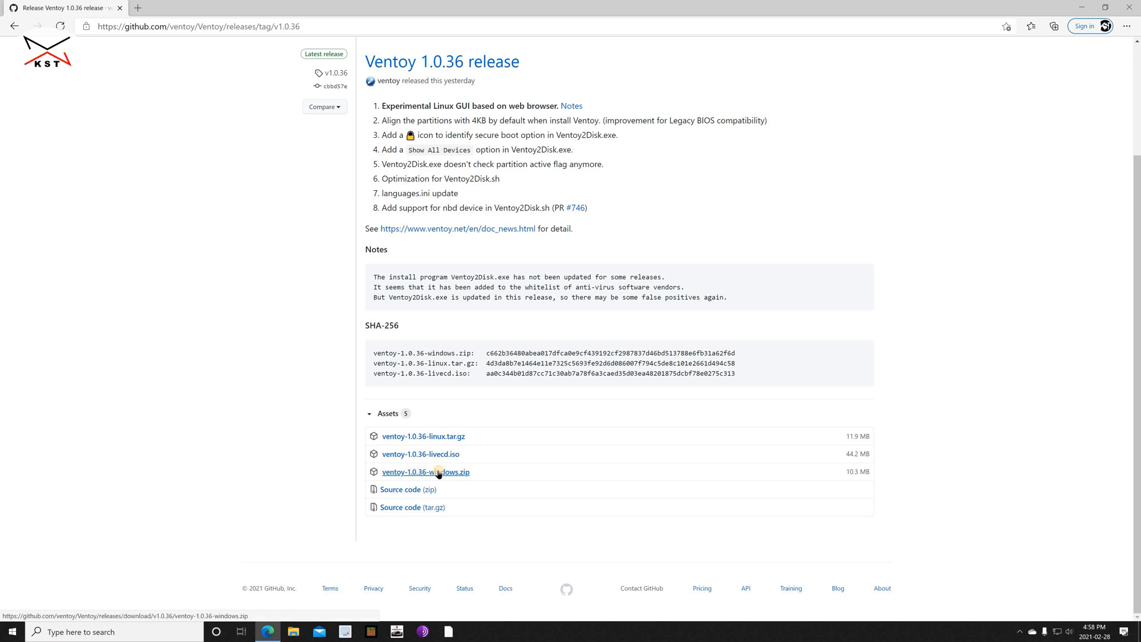
click(425, 471)
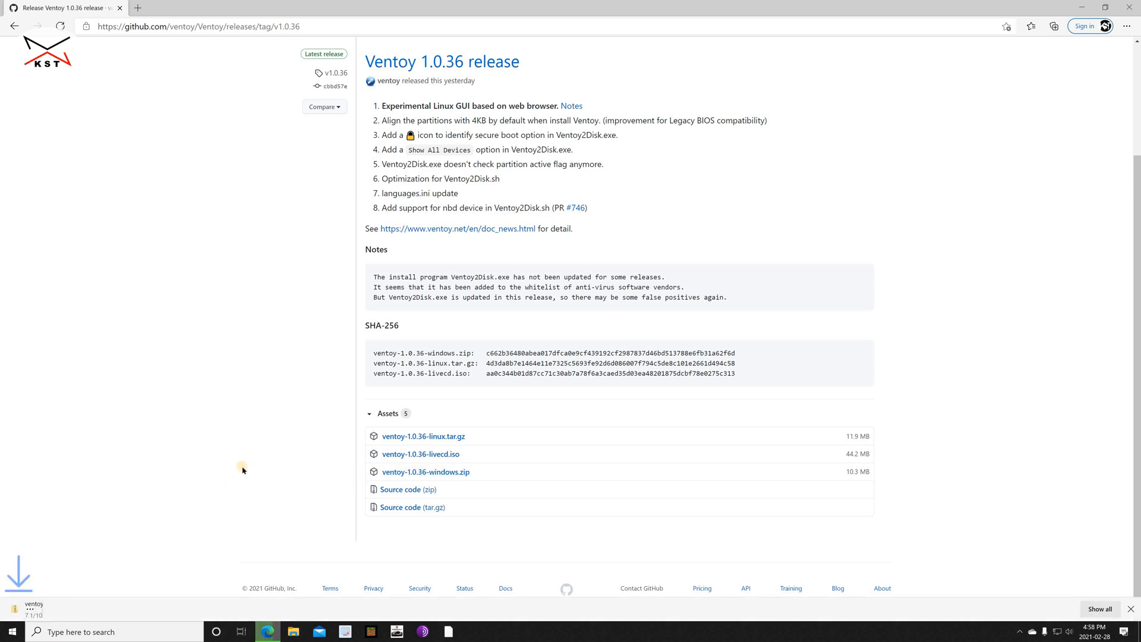
click(425, 472)
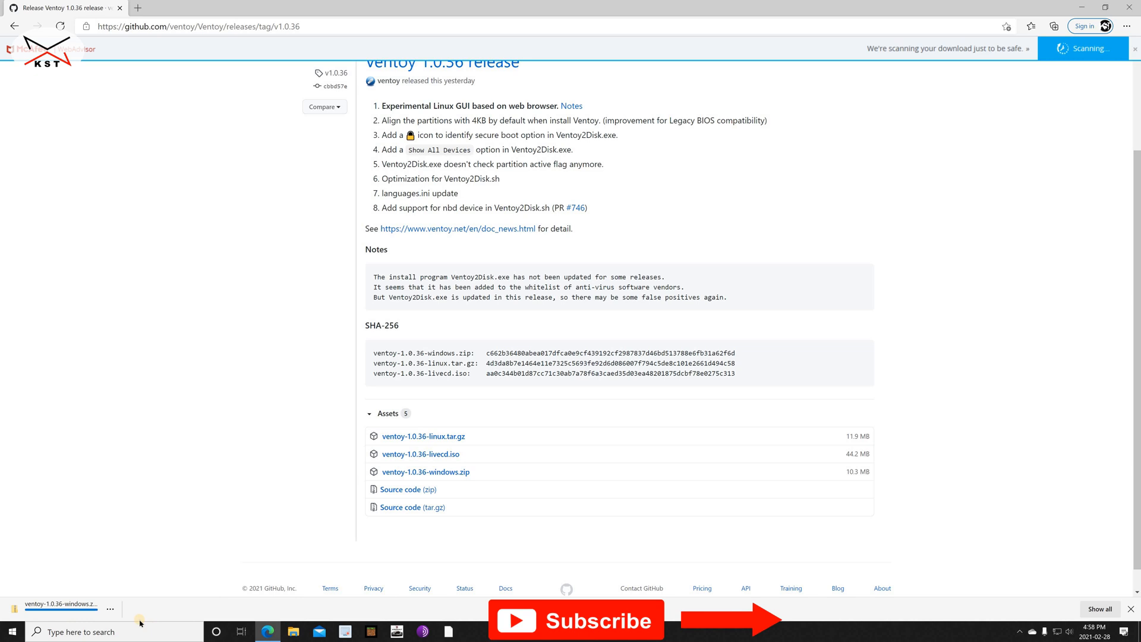
click(110, 609)
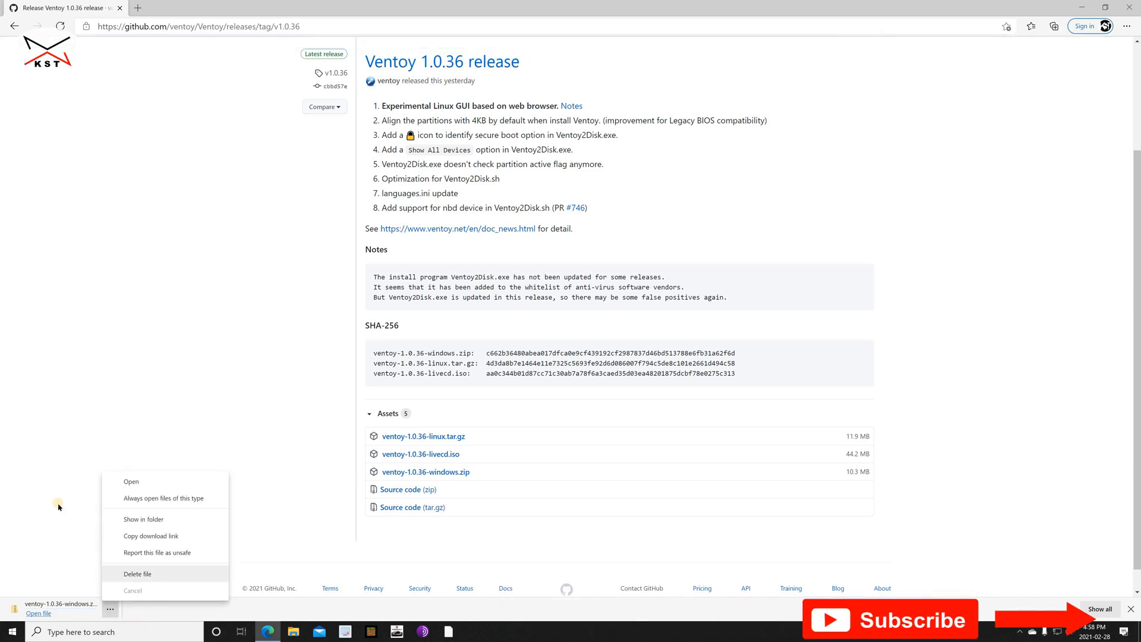
mouse_move(256, 484)
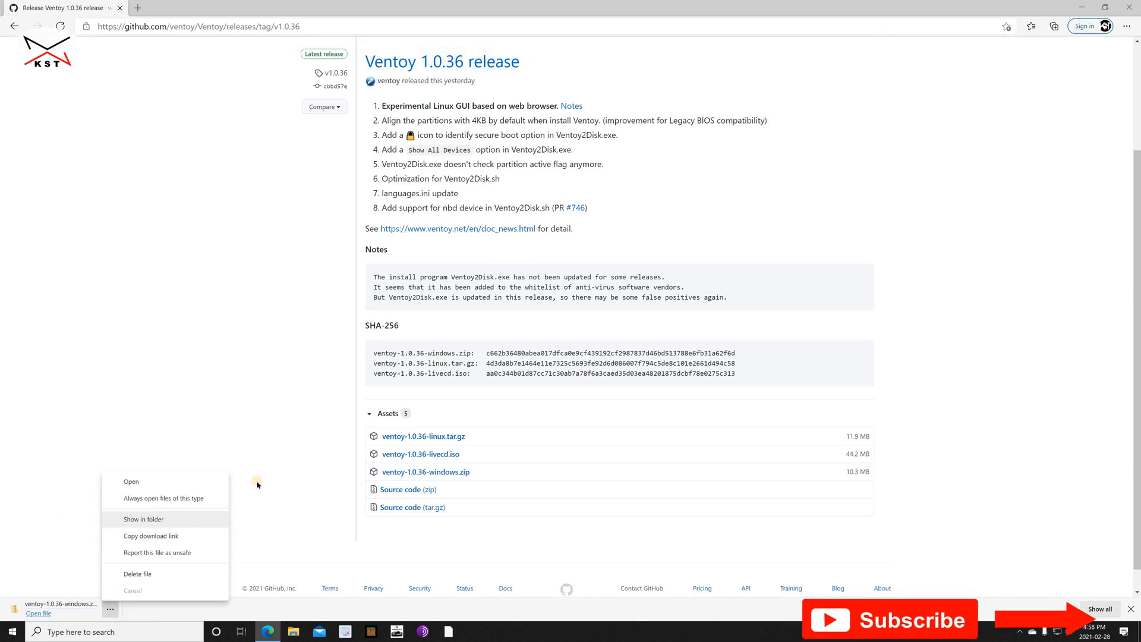
click(143, 519)
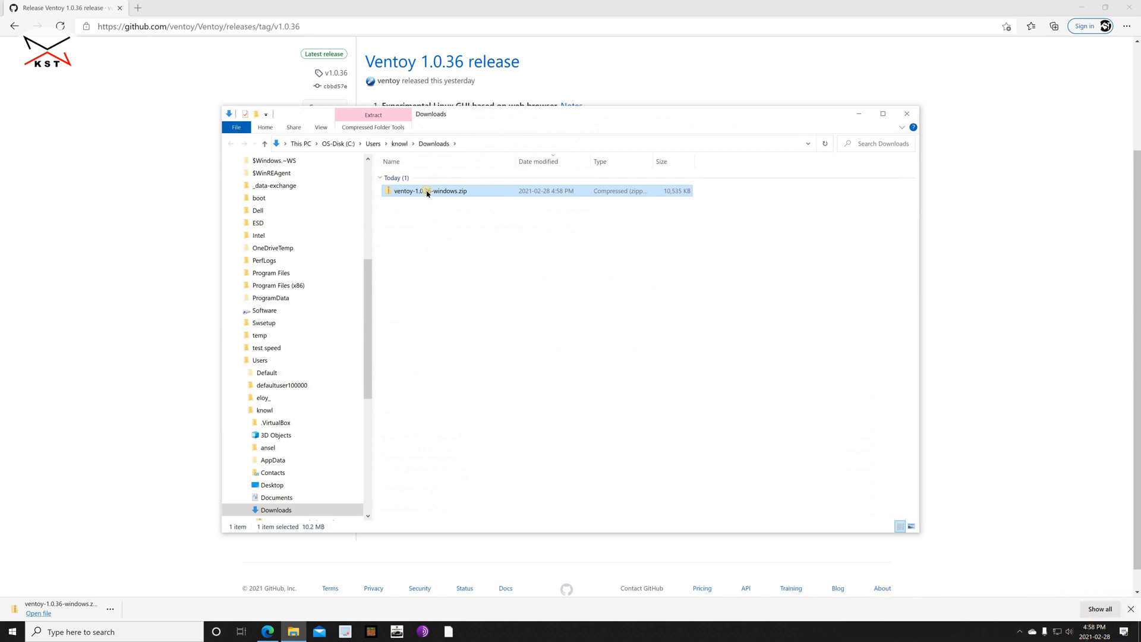
Extract the Ventoy 1.0.36 zip to the suggested folder.
right_click(429, 191)
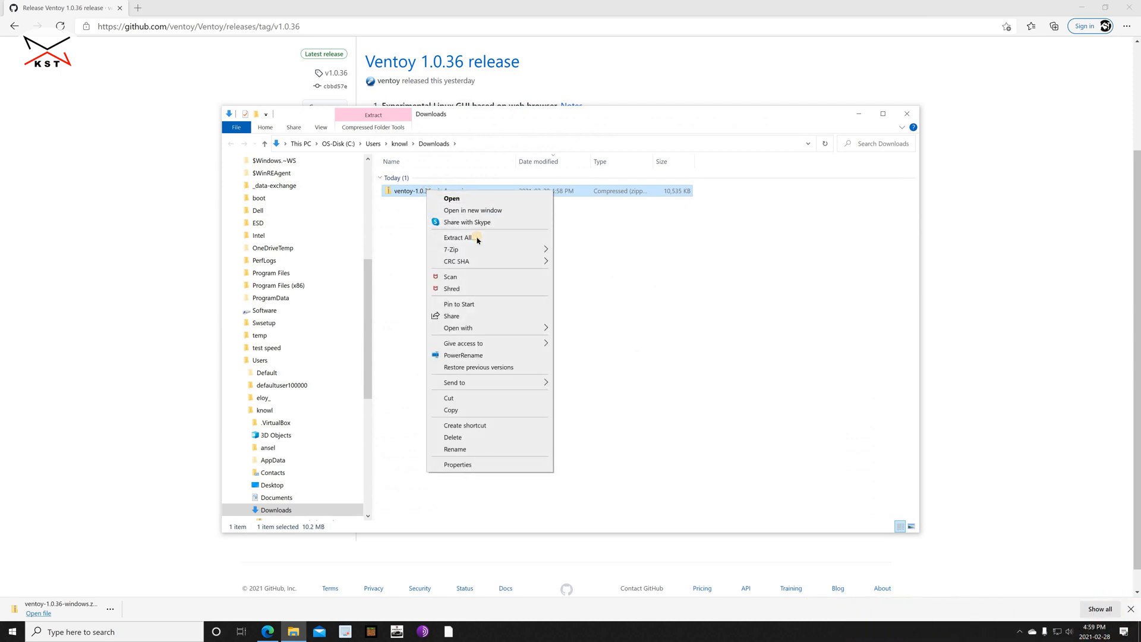
click(458, 237)
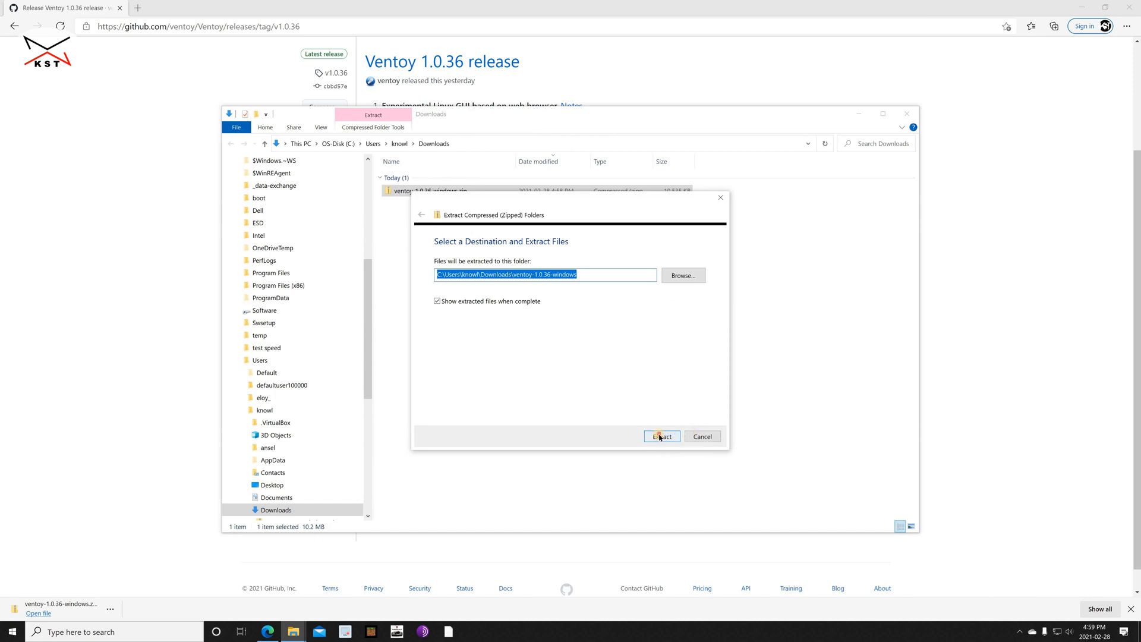
click(661, 435)
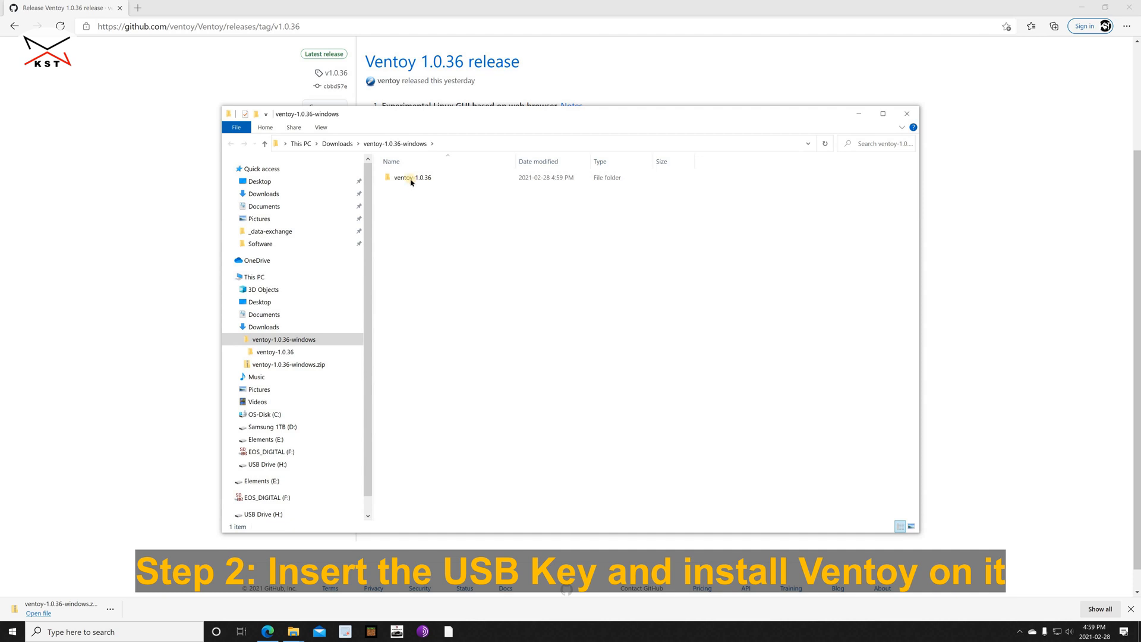
Launch Ventoy2Disk.exe from the ventoy-1.0.36 folder and approve the admin prompt.
double_click(412, 178)
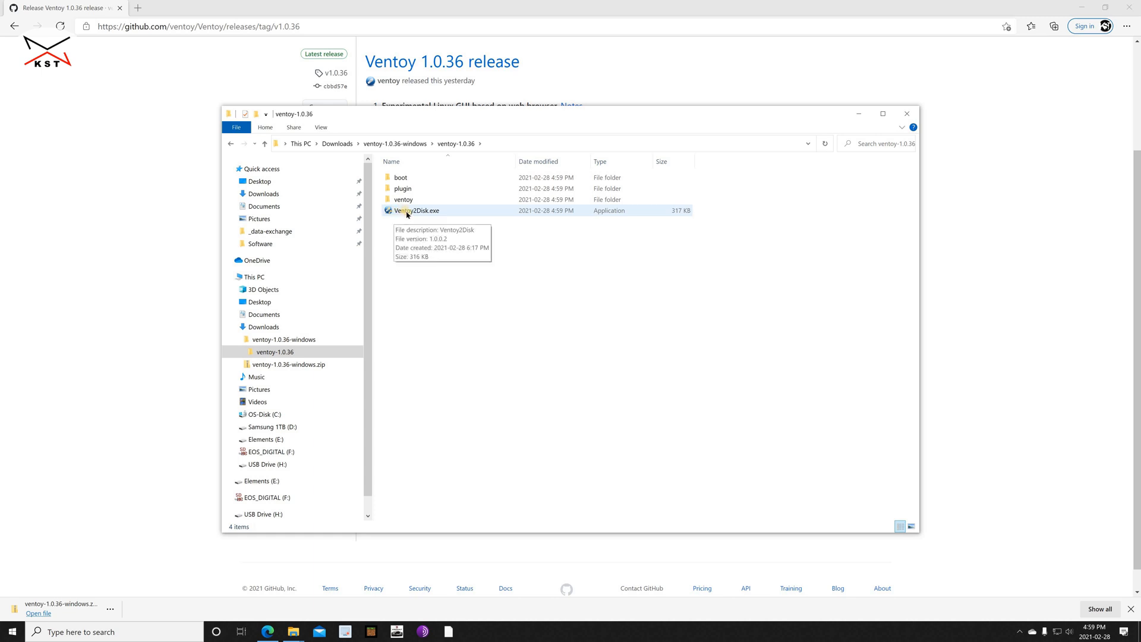
click(416, 211)
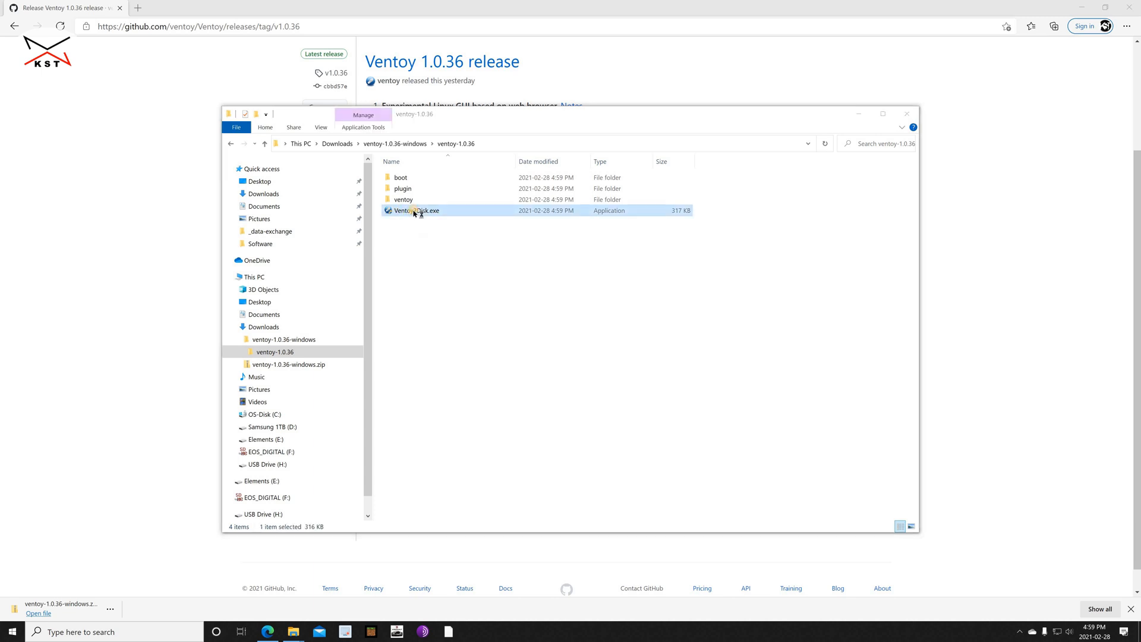
double_click(415, 211)
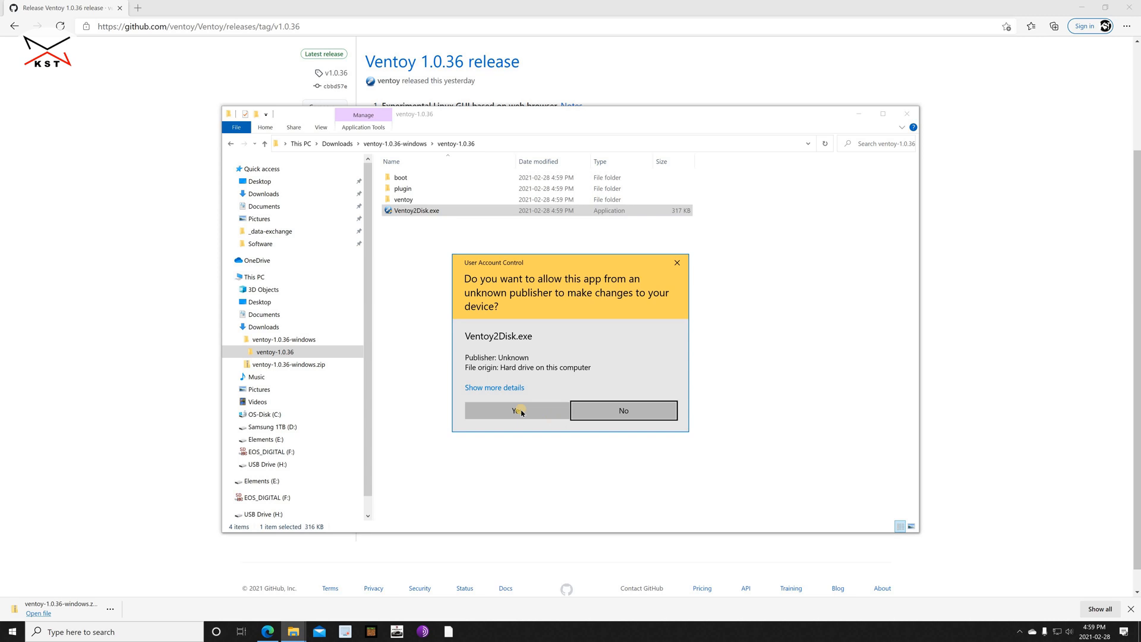
click(516, 411)
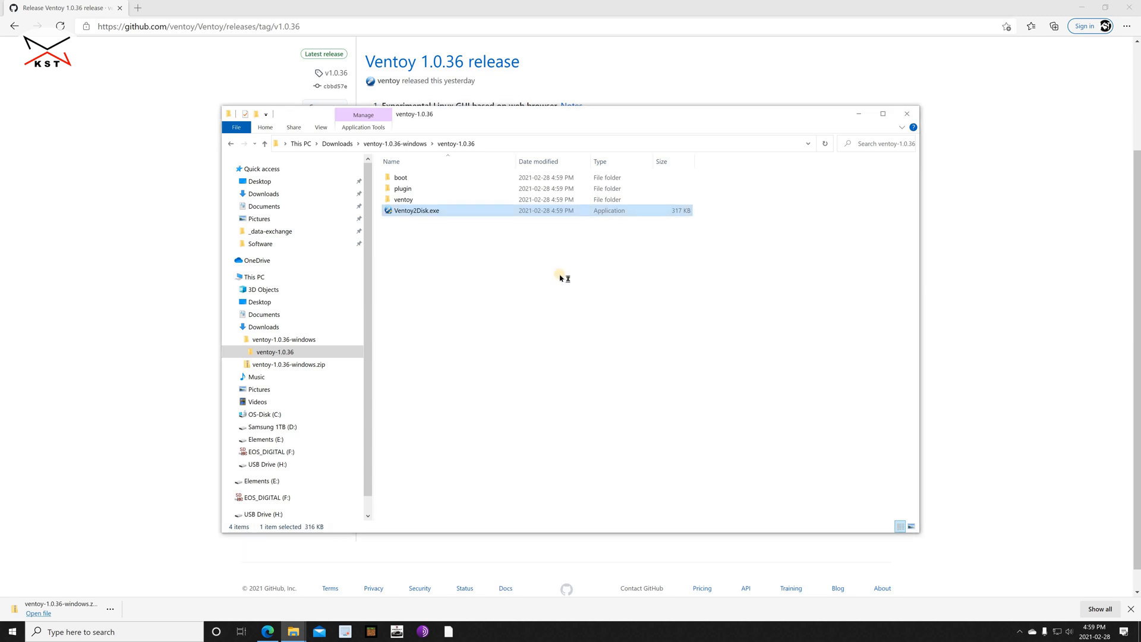
Choose H: [32GB] Generic STORAGE DEVICE from the Device dropdown.
double_click(418, 211)
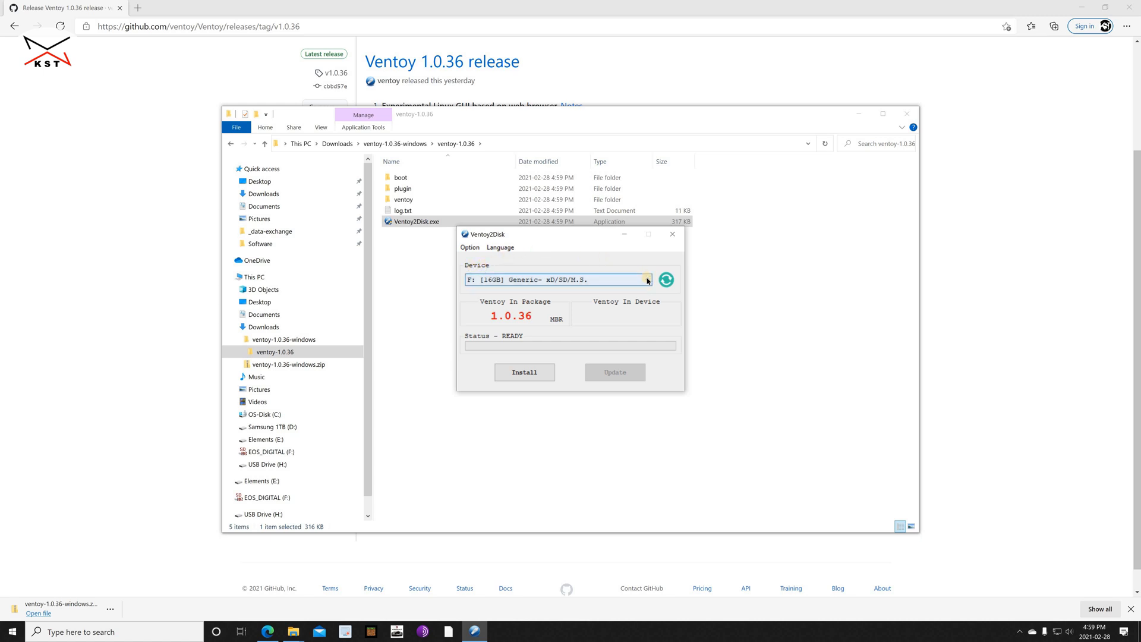
click(647, 279)
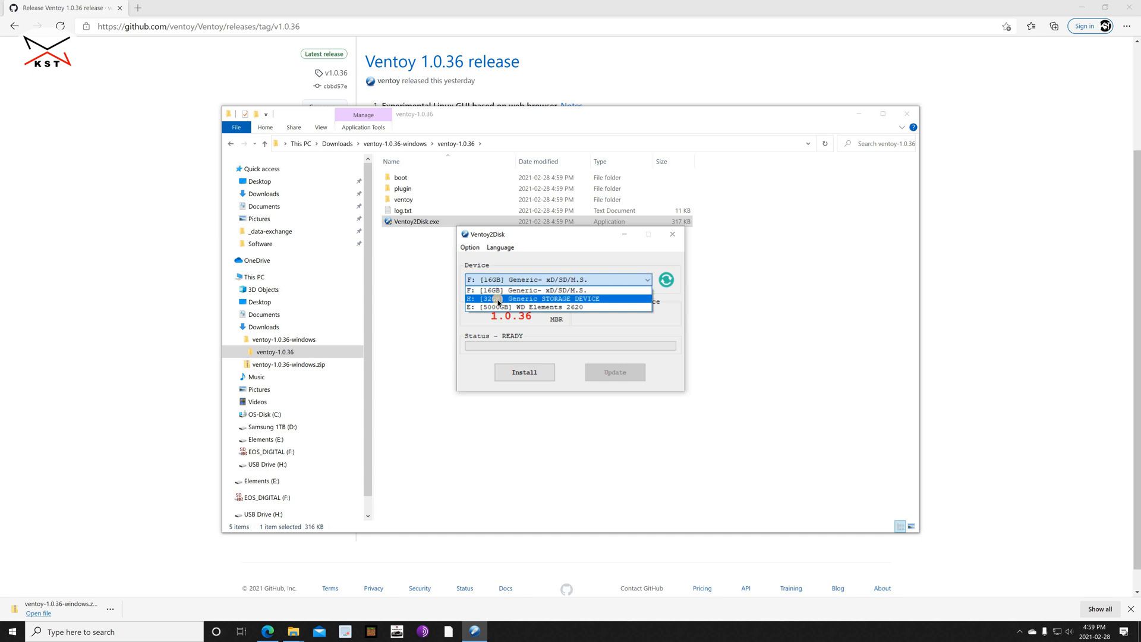
click(524, 298)
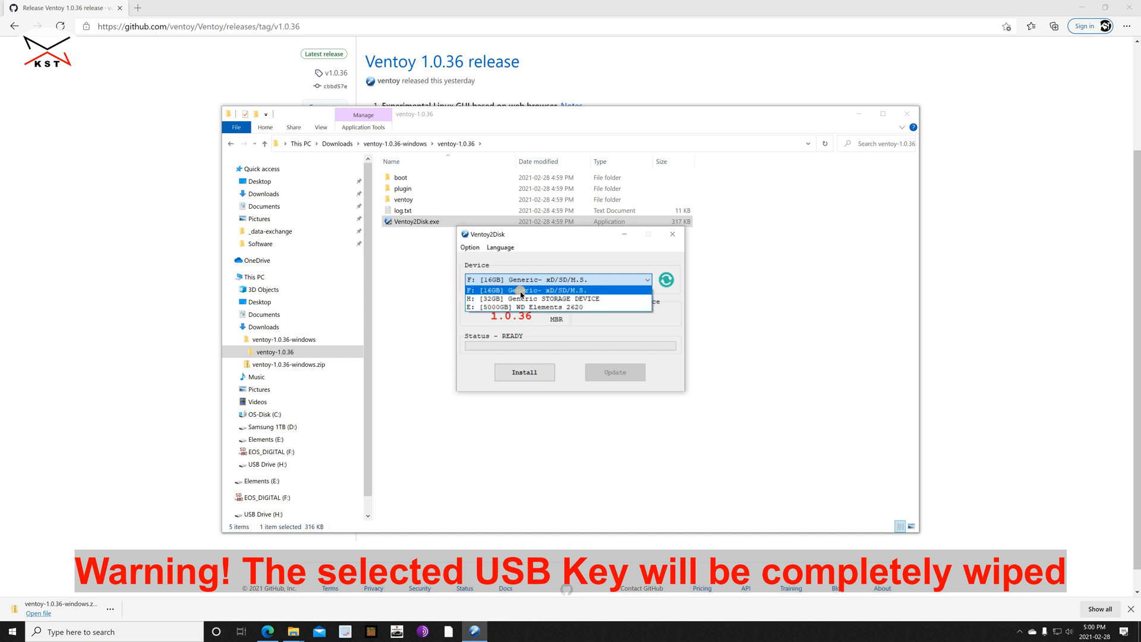
mouse_move(494, 299)
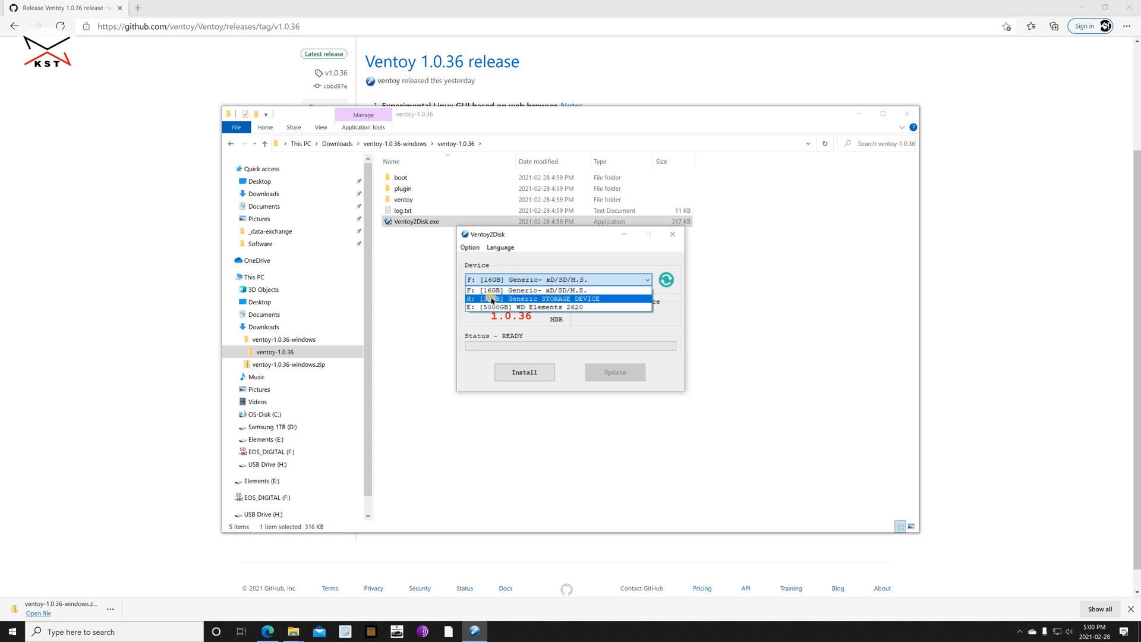
click(530, 299)
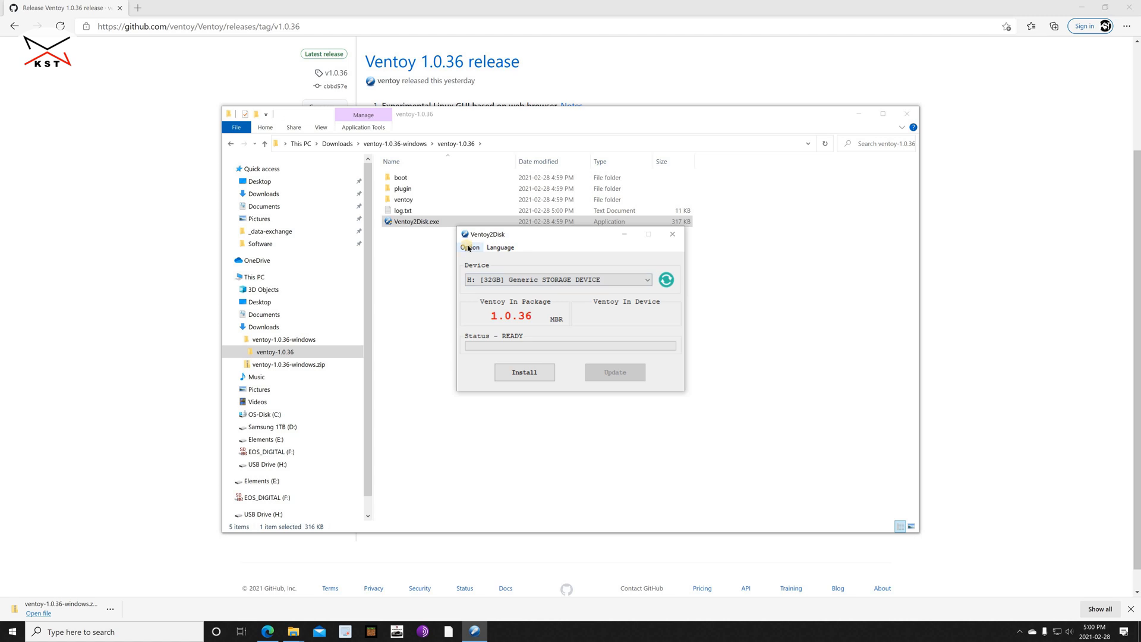
Turn on Secure Boot Support in the Option menu, keeping MBR partition style.
click(469, 248)
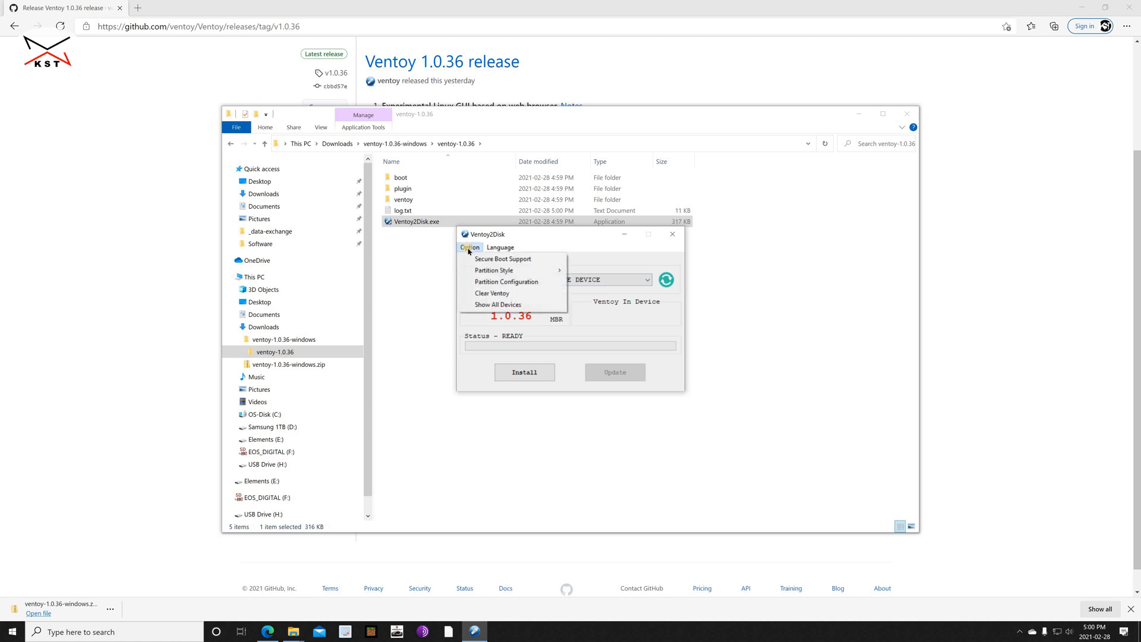
mouse_move(503, 260)
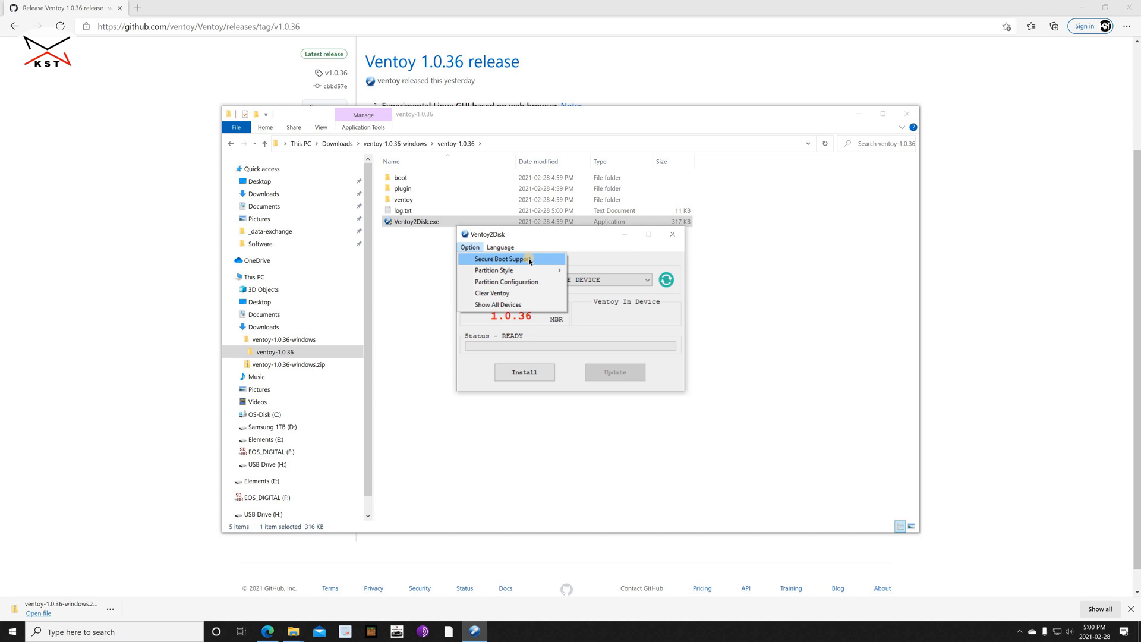
mouse_move(525, 259)
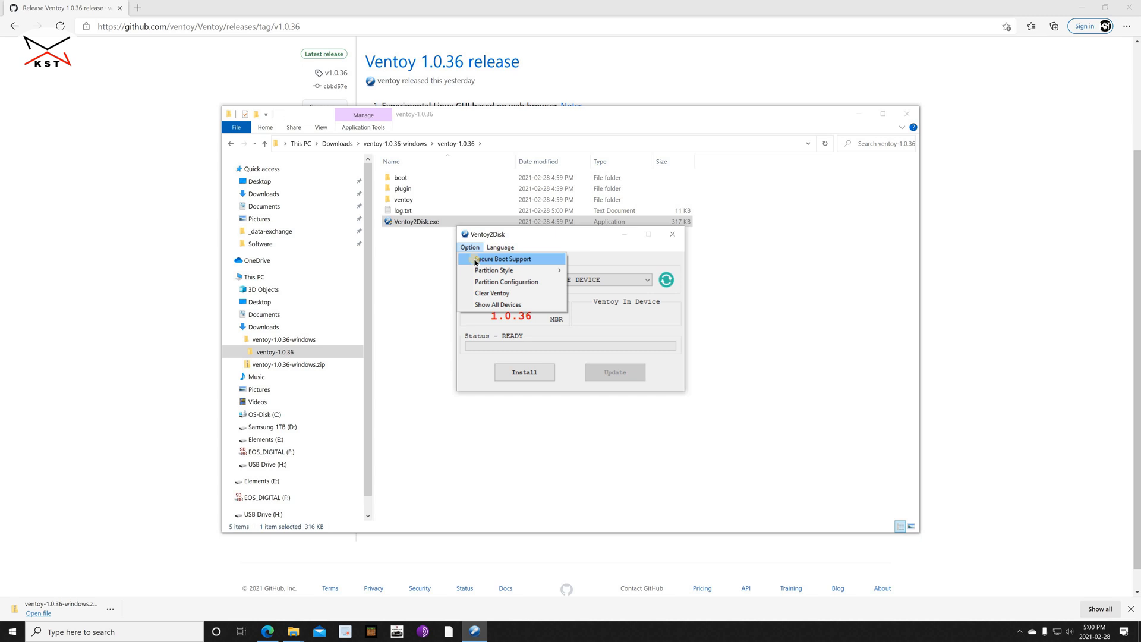
click(469, 247)
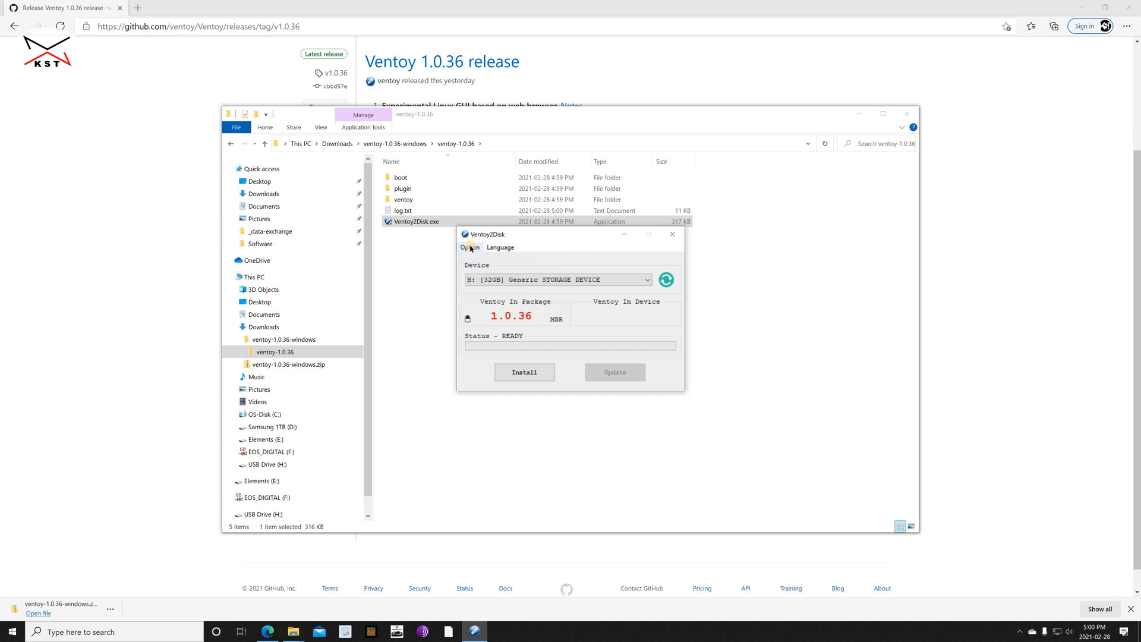
click(470, 247)
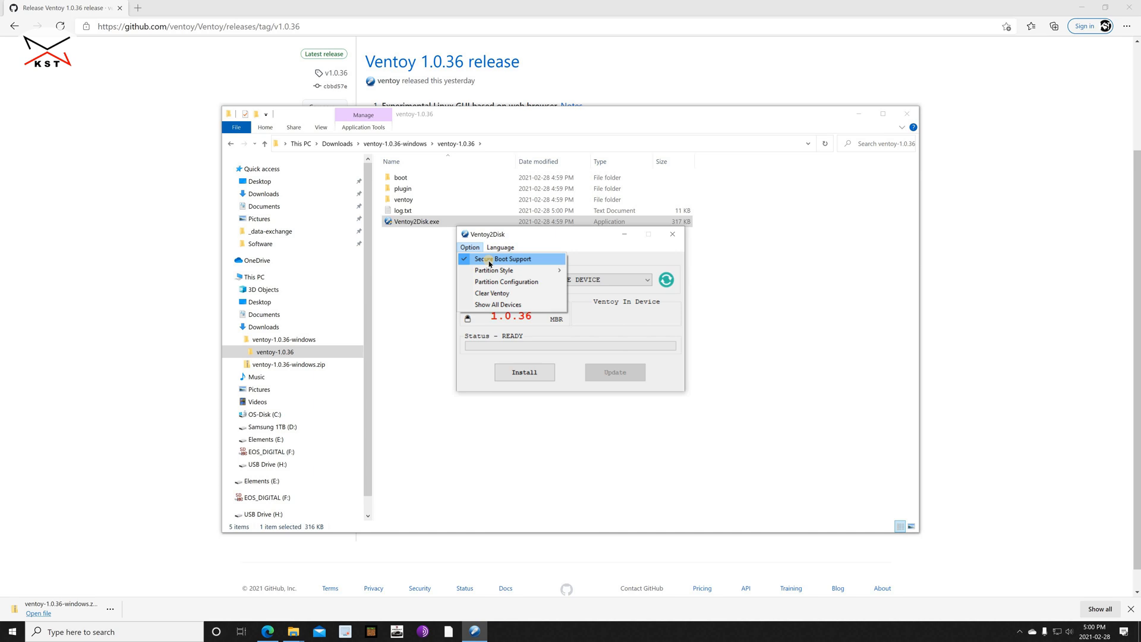
mouse_move(498, 259)
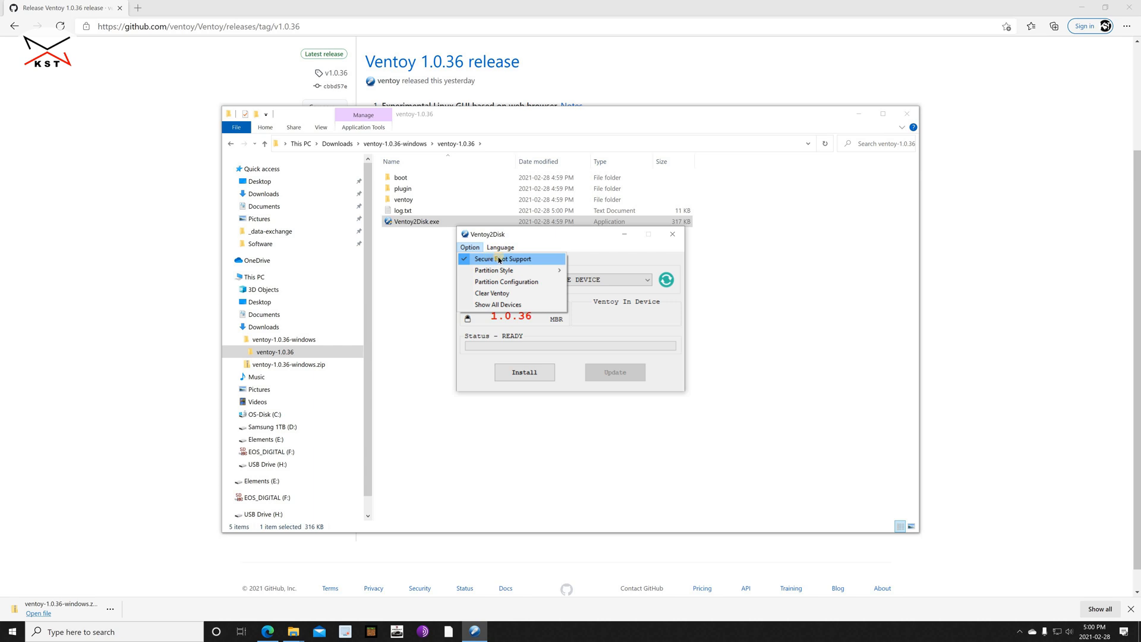
mouse_move(494, 270)
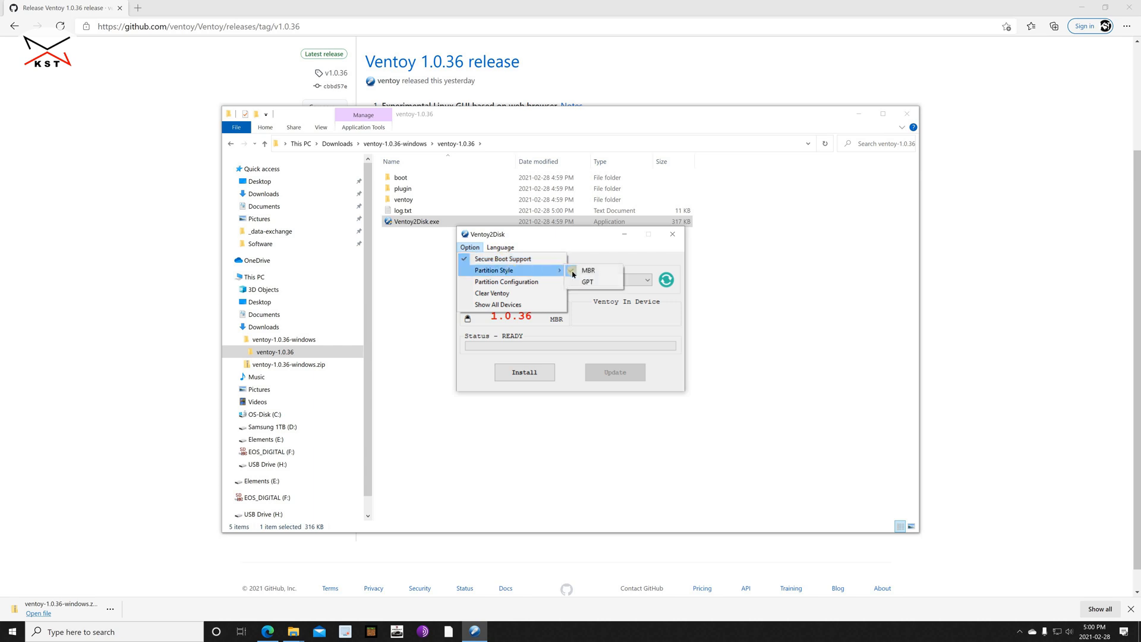
mouse_move(588, 270)
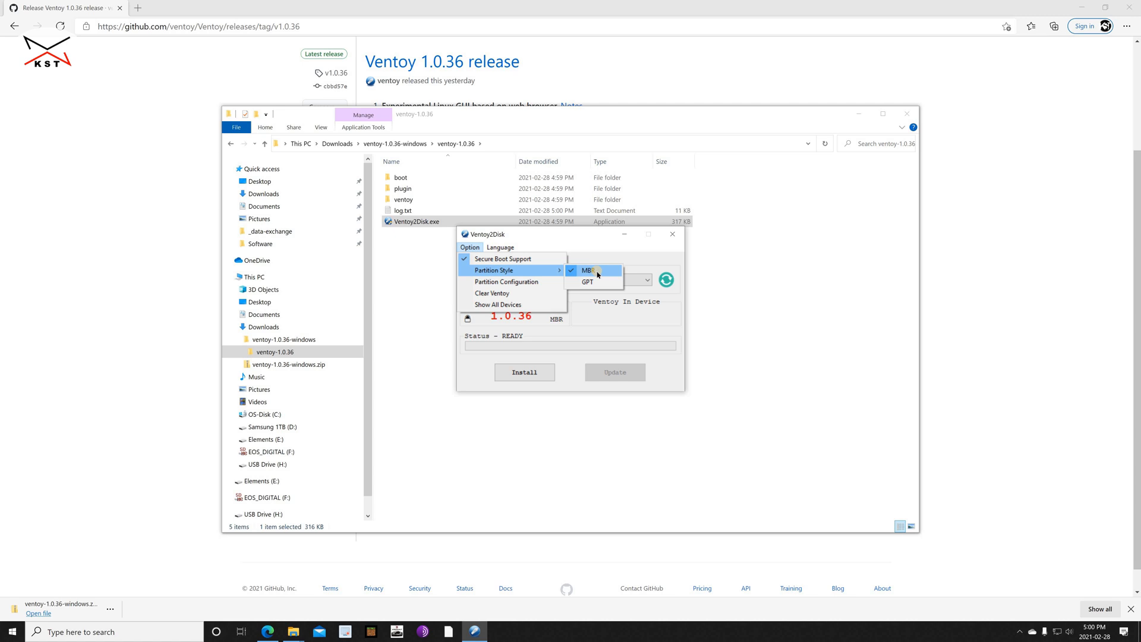
mouse_move(542, 284)
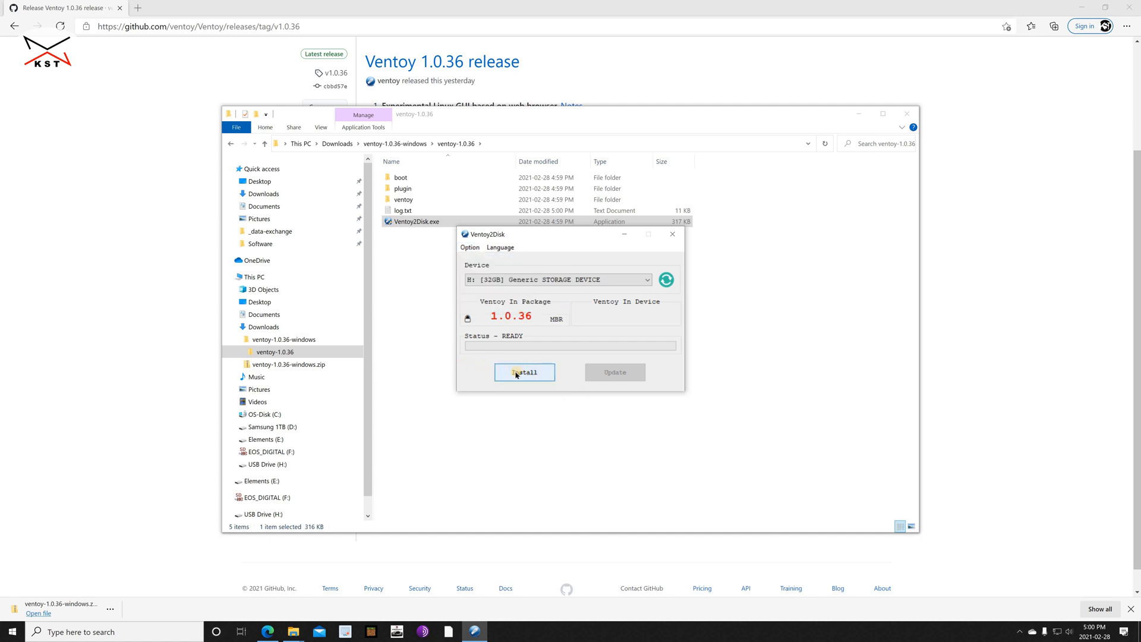
Install Ventoy on the 32GB drive, confirm both wipe warnings, and close the windows.
click(524, 373)
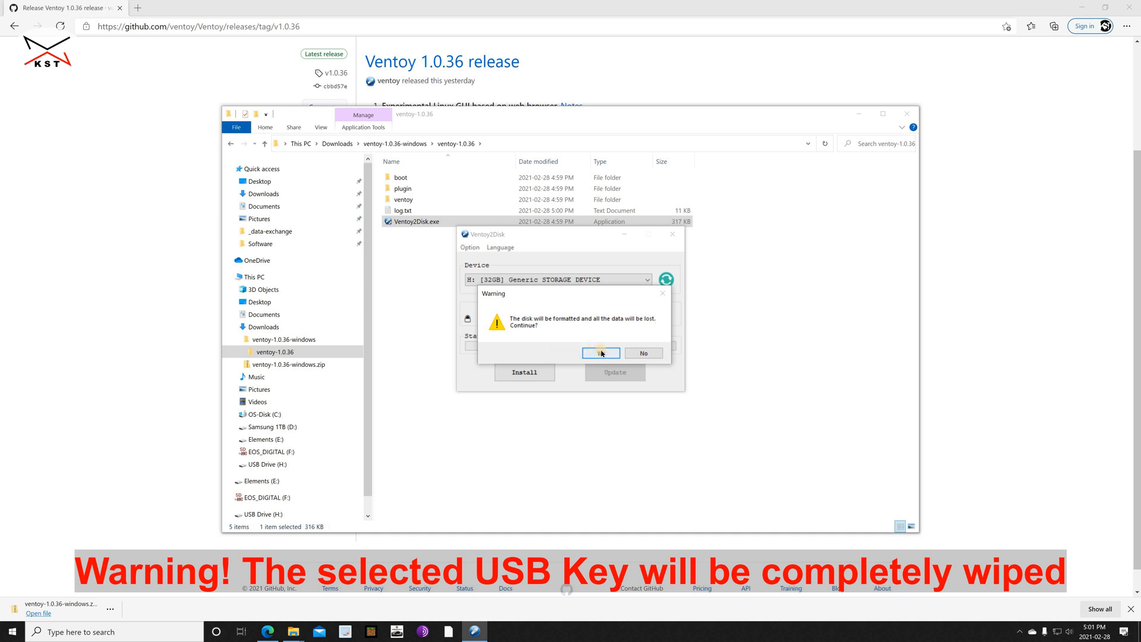
click(600, 353)
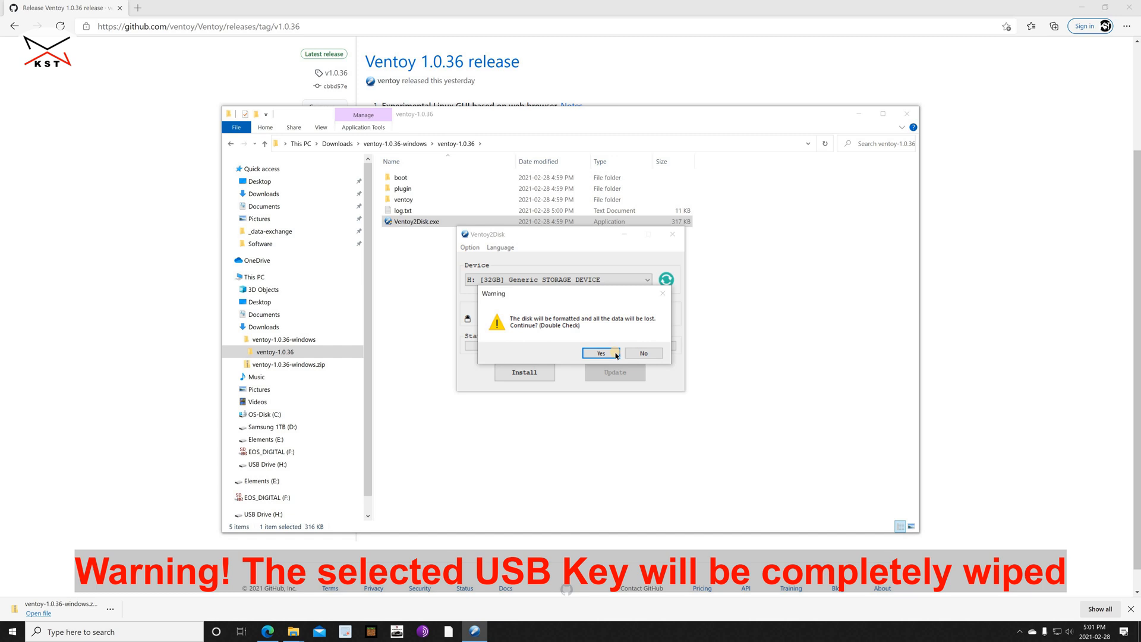
click(600, 354)
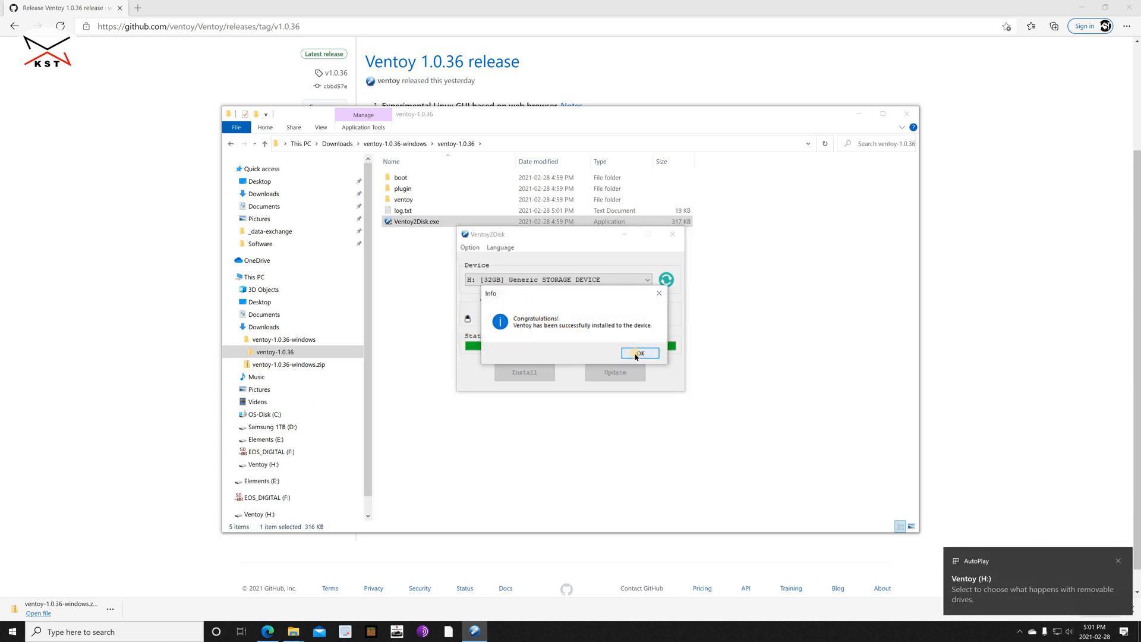
click(638, 353)
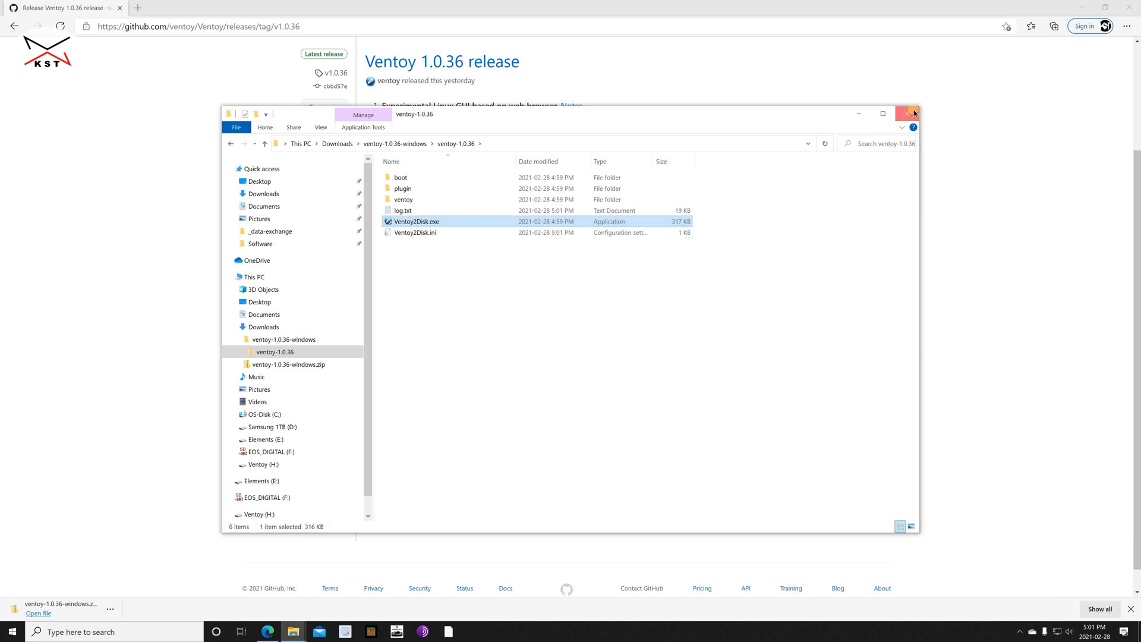
click(905, 114)
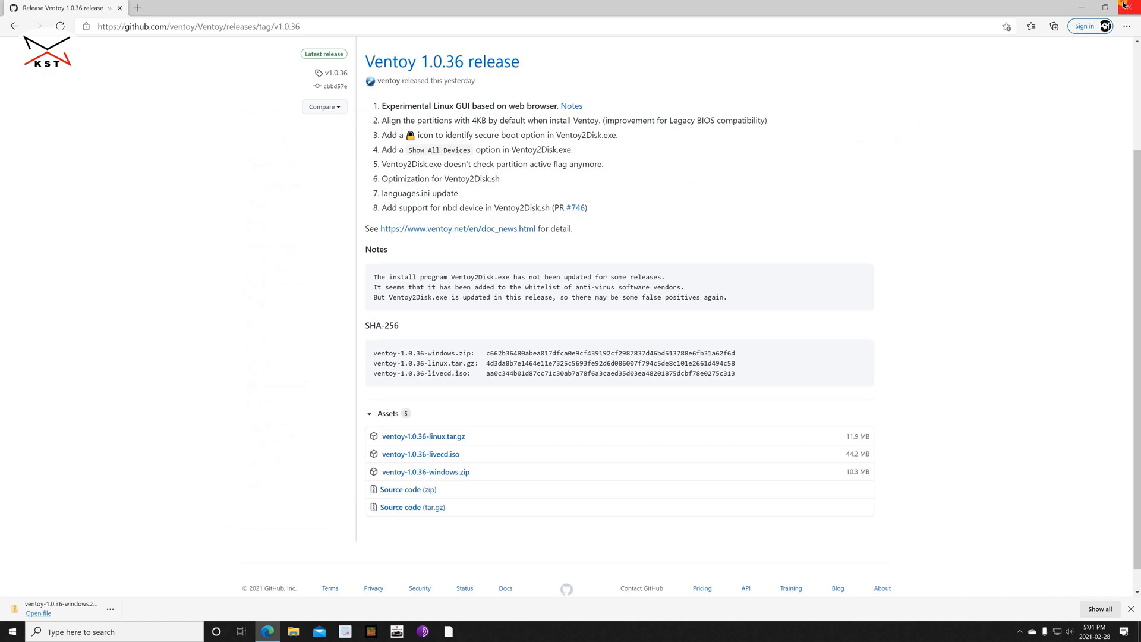
Search 'disk ma' and open Create and format hard disk partitions.
click(1127, 6)
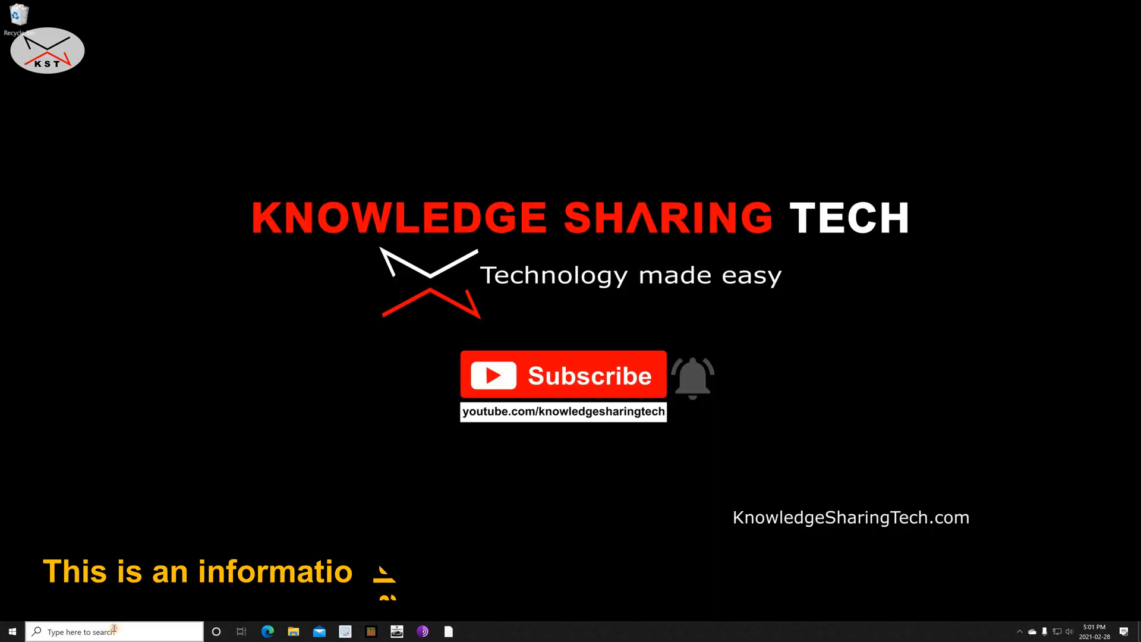
text(disk man)
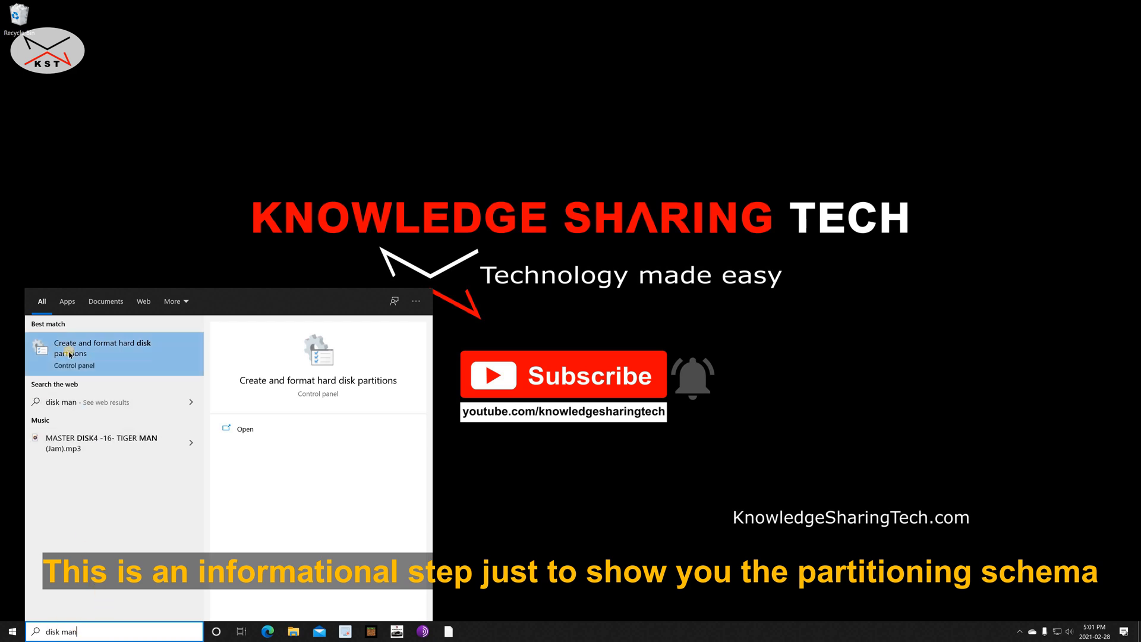
click(109, 354)
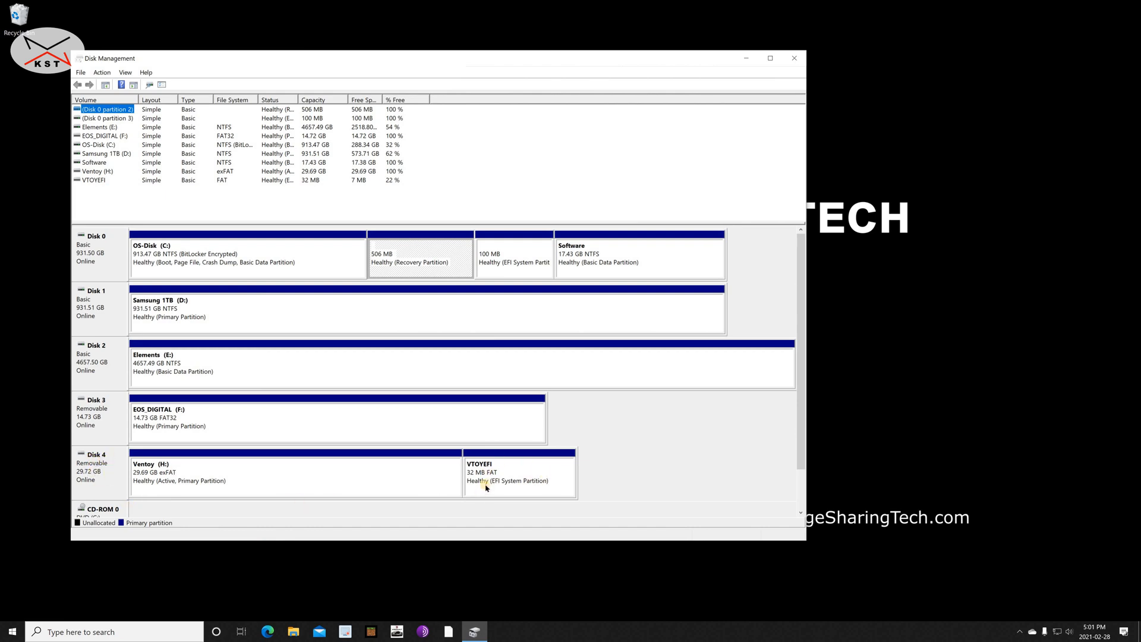
mouse_move(531, 475)
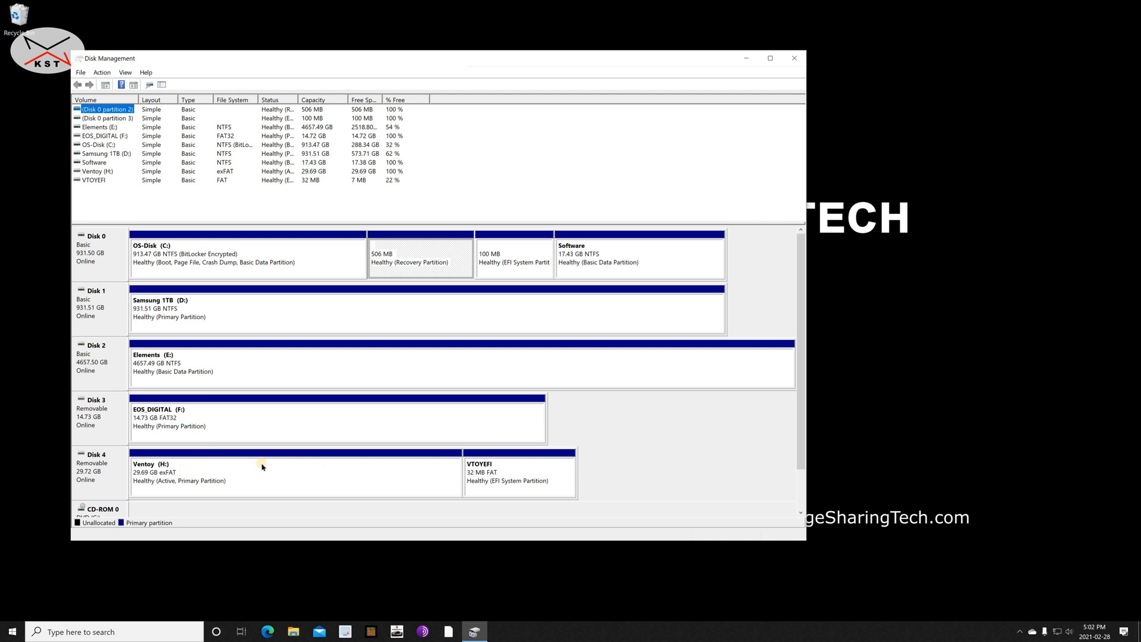
mouse_move(245, 466)
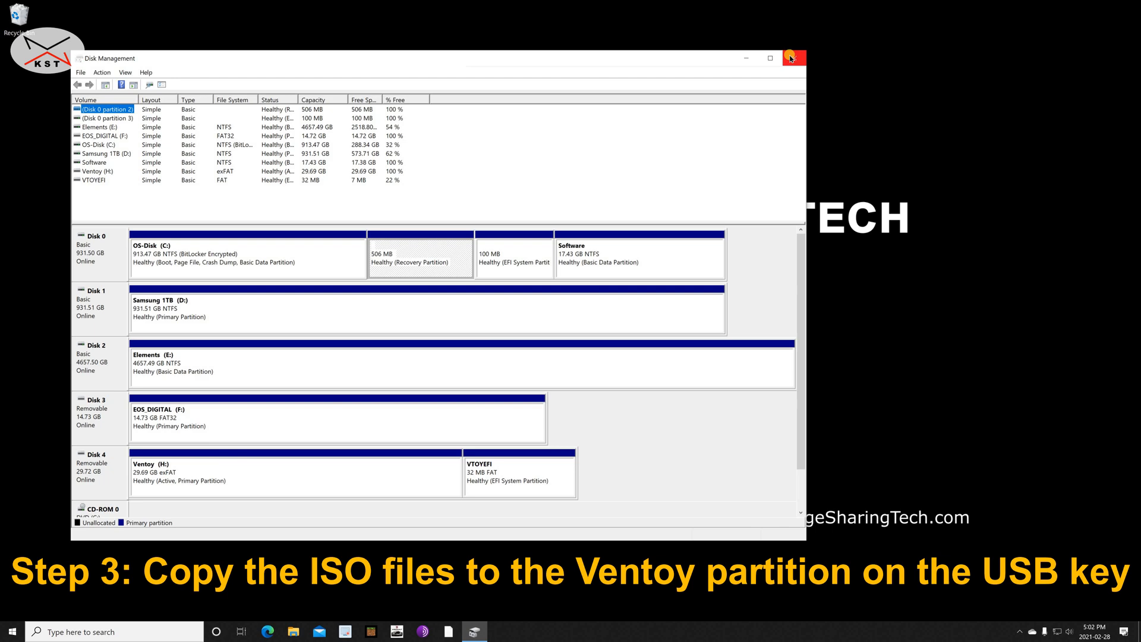
Close Disk Management after checking Disk 4's Ventoy and VTOYEFI partitions.
click(793, 58)
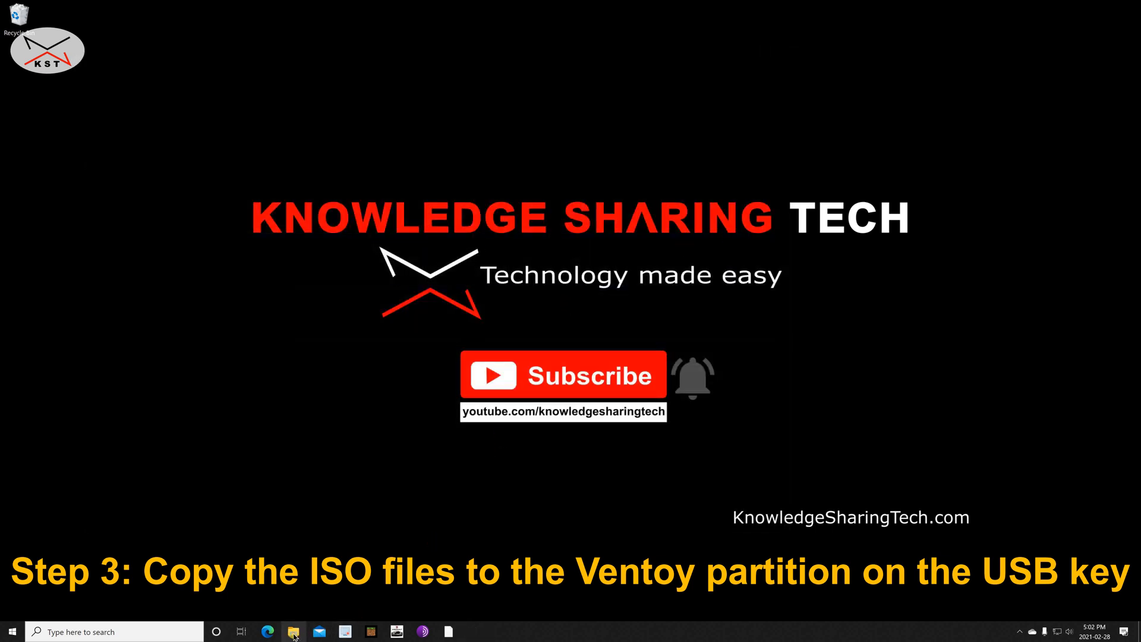
Open Ventoy (H:) in a right-snapped Explorer window, plus a second Explorer window.
click(293, 632)
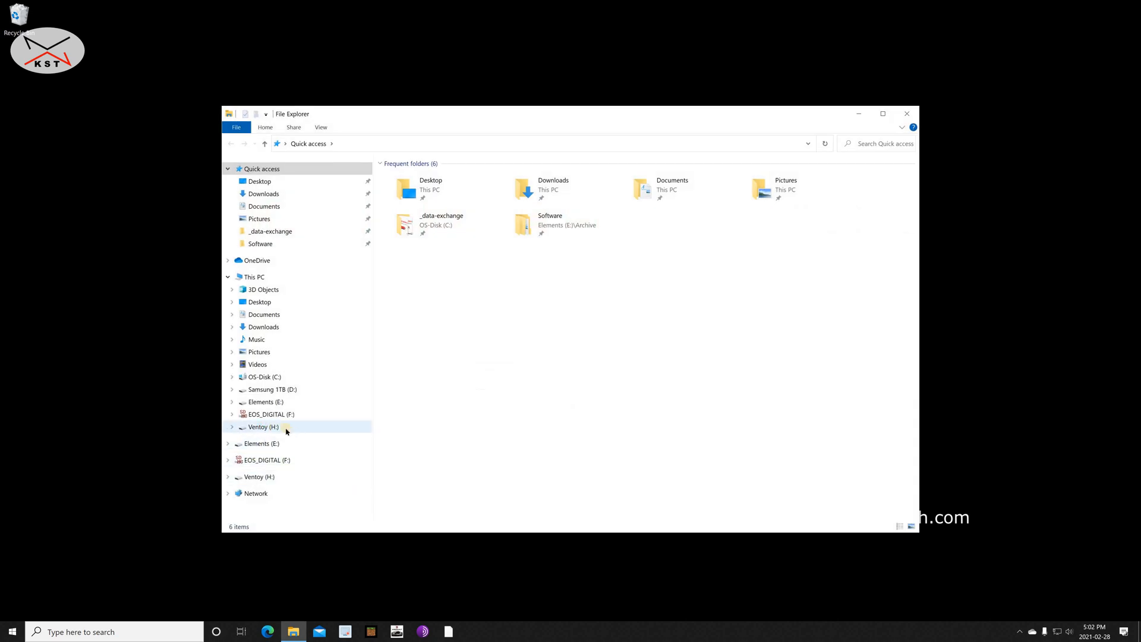
click(263, 427)
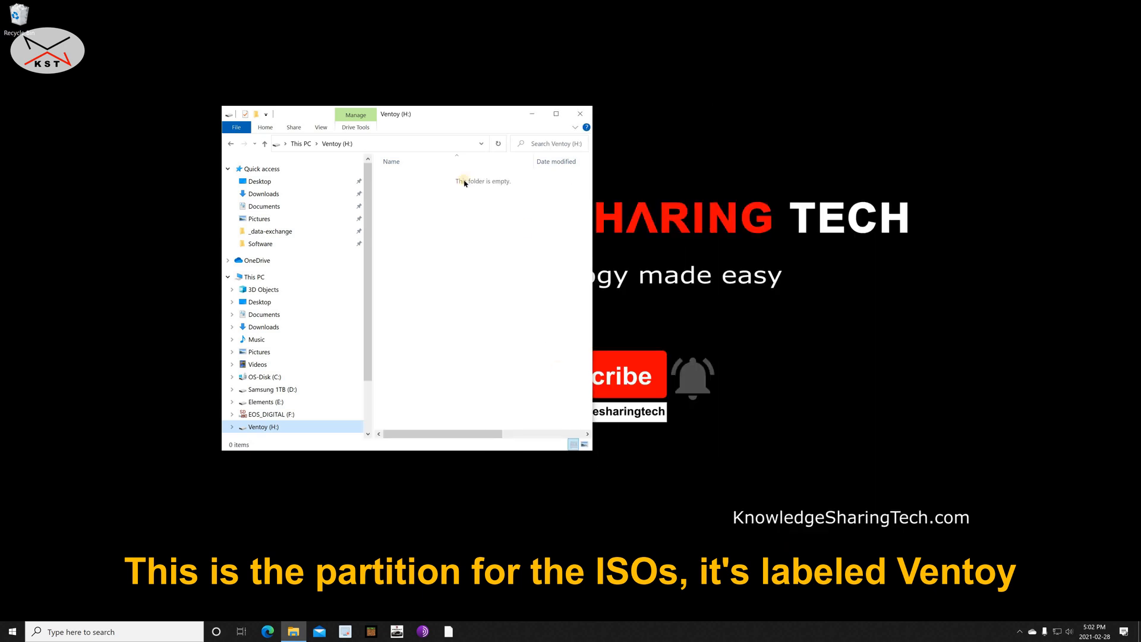
drag(406, 113, 794, 134)
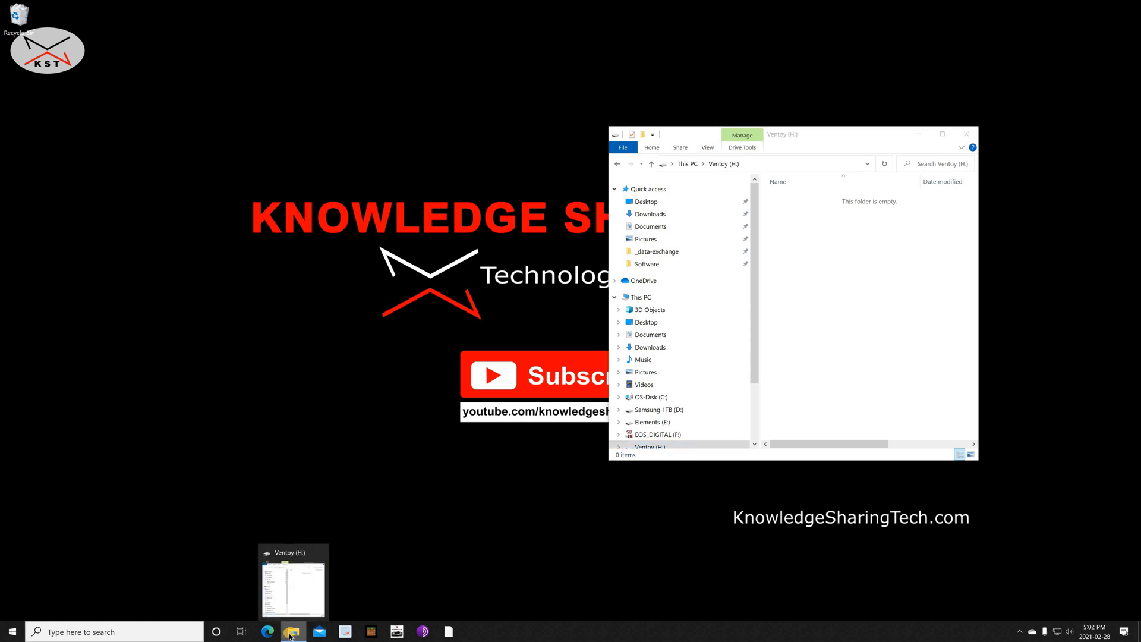
right_click(292, 631)
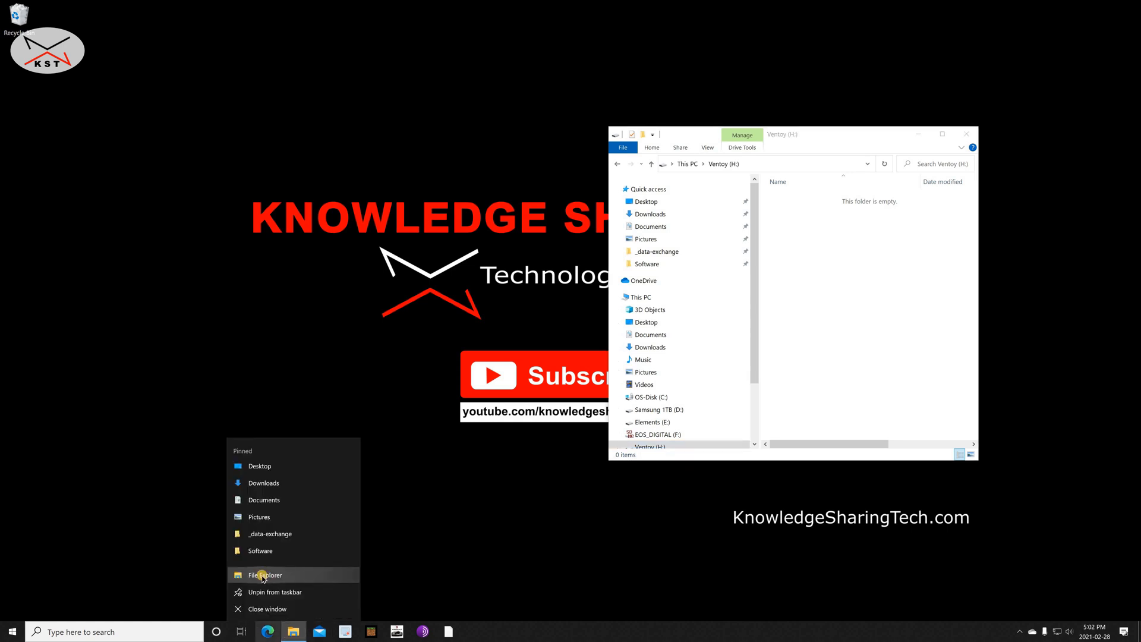
click(265, 575)
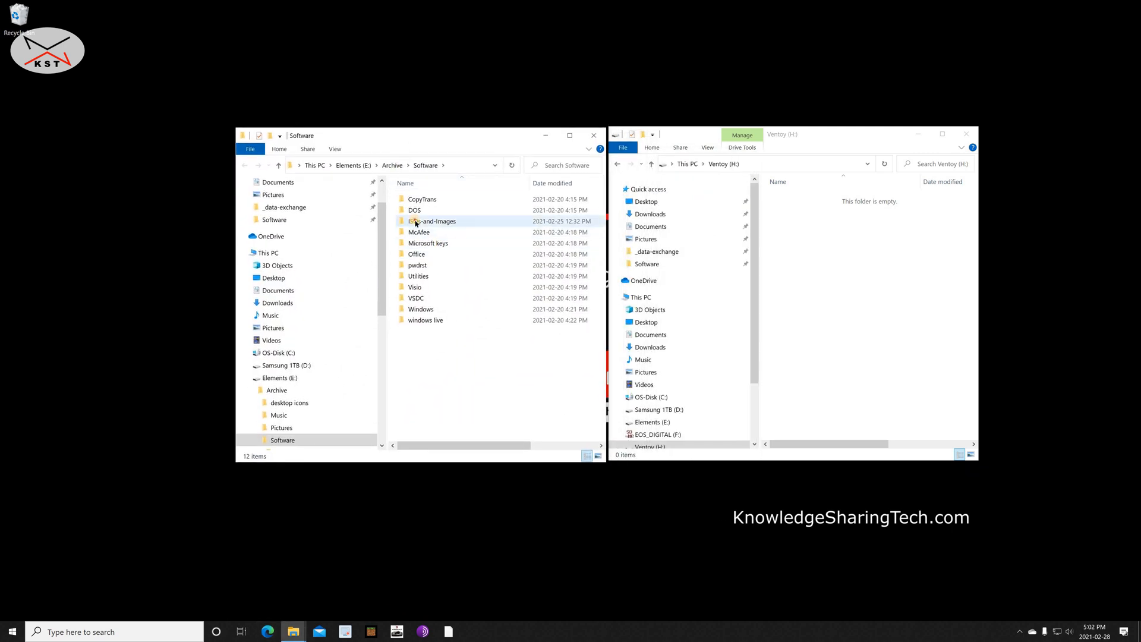
Drag the Kali and Zorin folders from ISOs-and-Images onto Ventoy (H:).
double_click(434, 220)
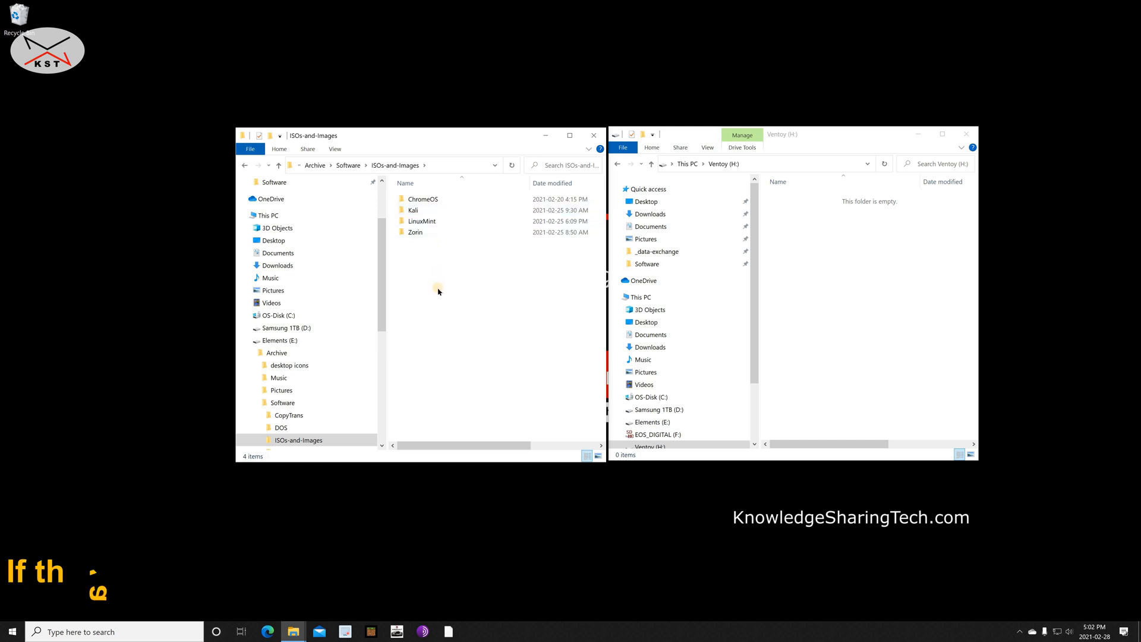
mouse_move(436, 324)
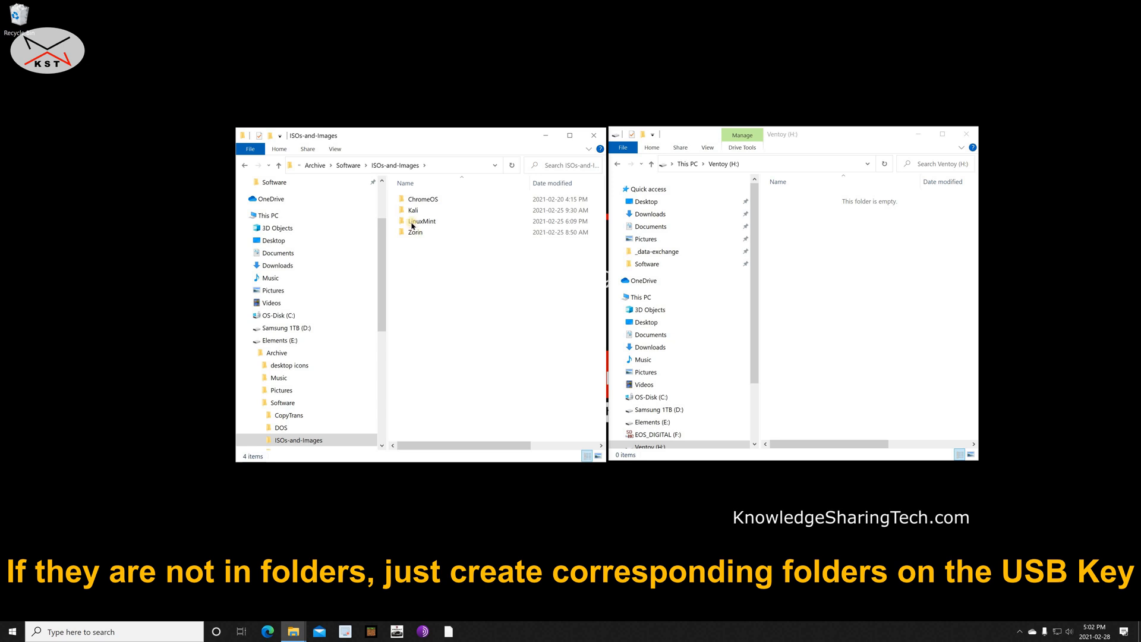
click(414, 209)
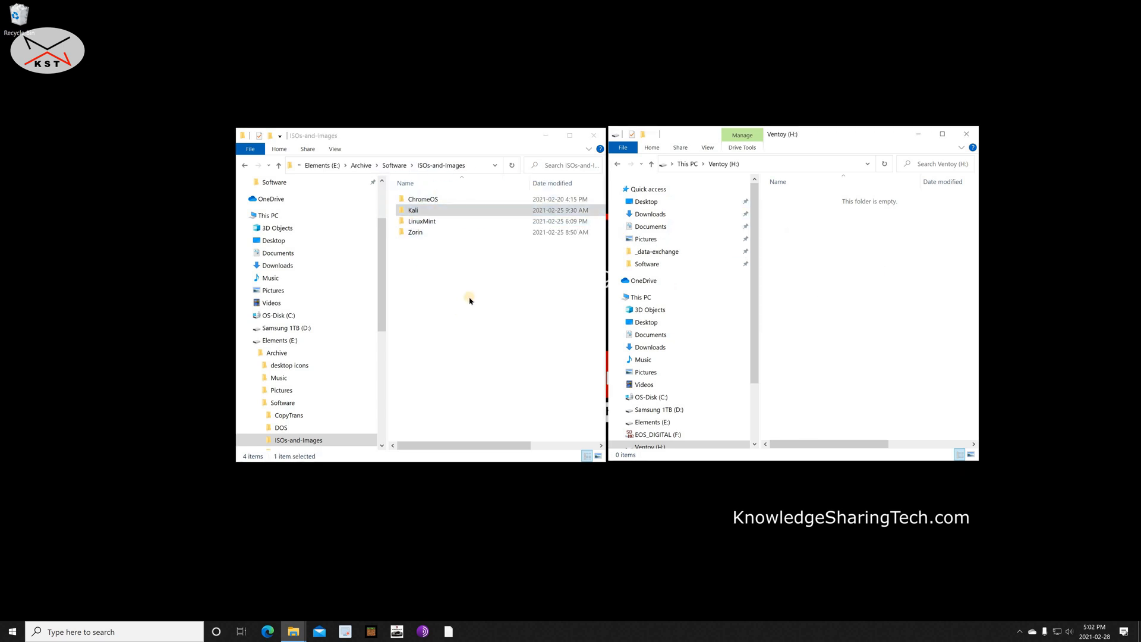
drag(414, 210, 790, 201)
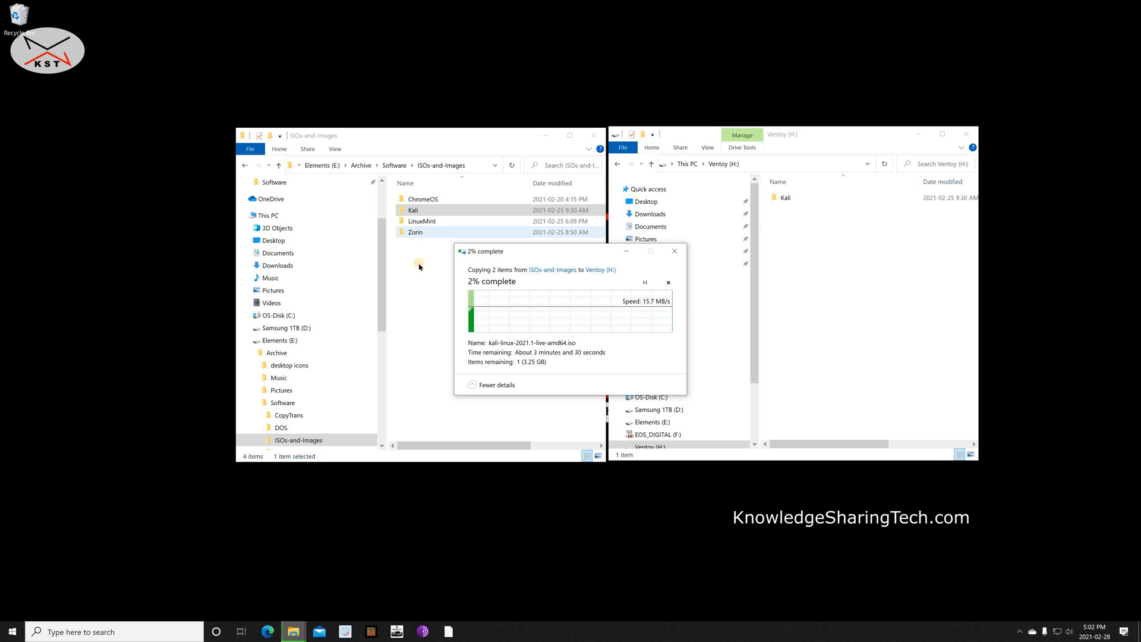
mouse_move(419, 290)
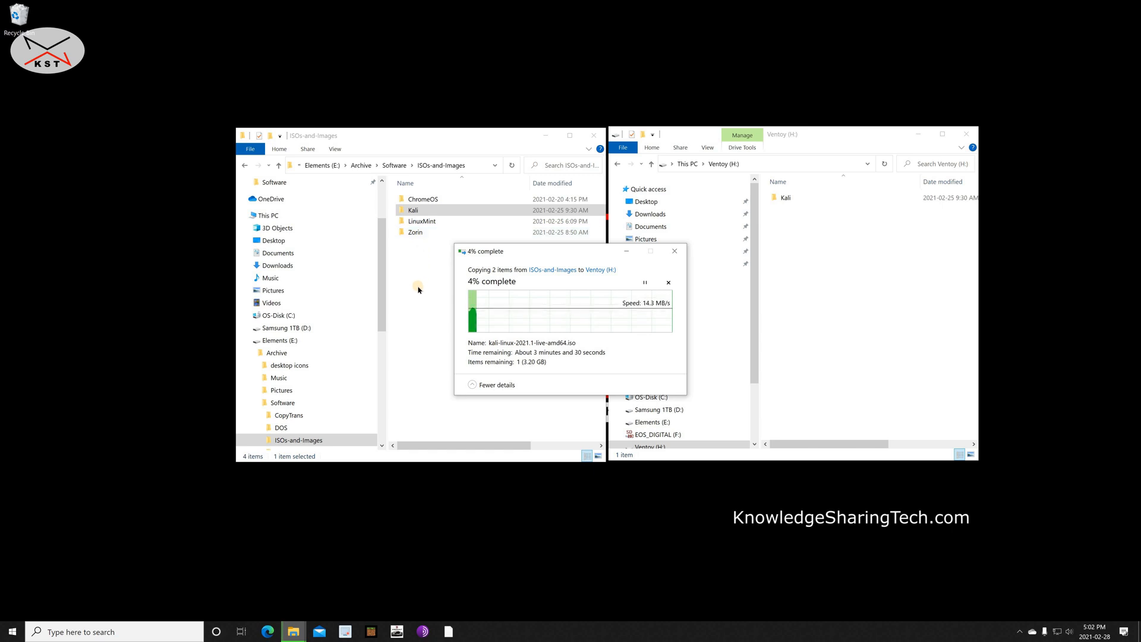
mouse_move(451, 560)
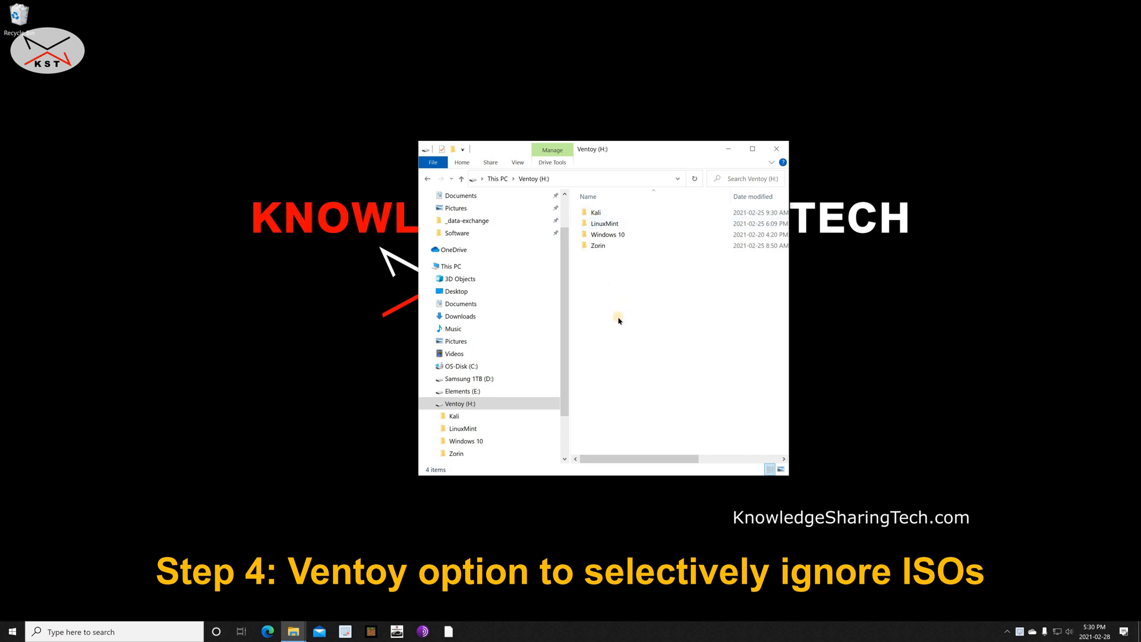
Open the Zorin folder on Ventoy (H:), which holds the Zorin OS 15.3 ISO.
click(608, 233)
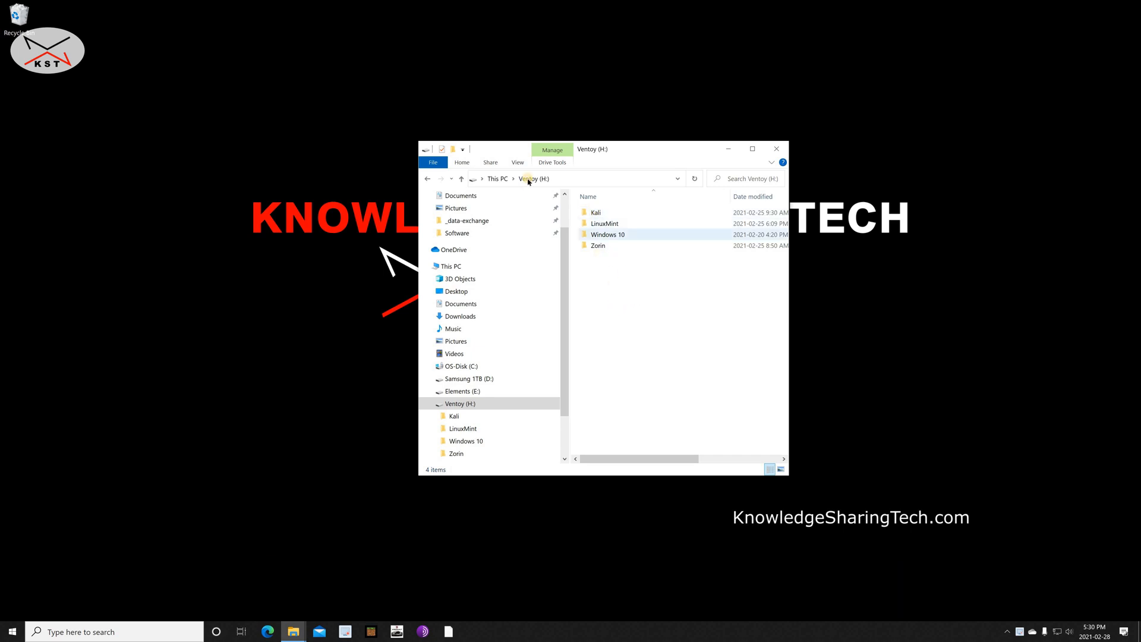
click(639, 301)
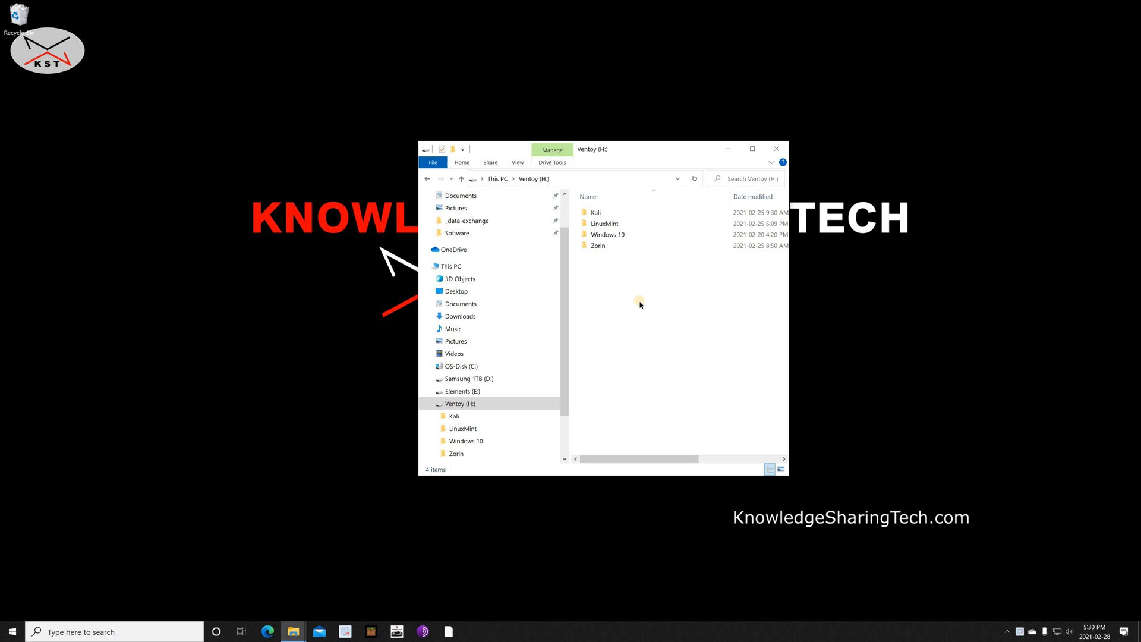
mouse_move(627, 271)
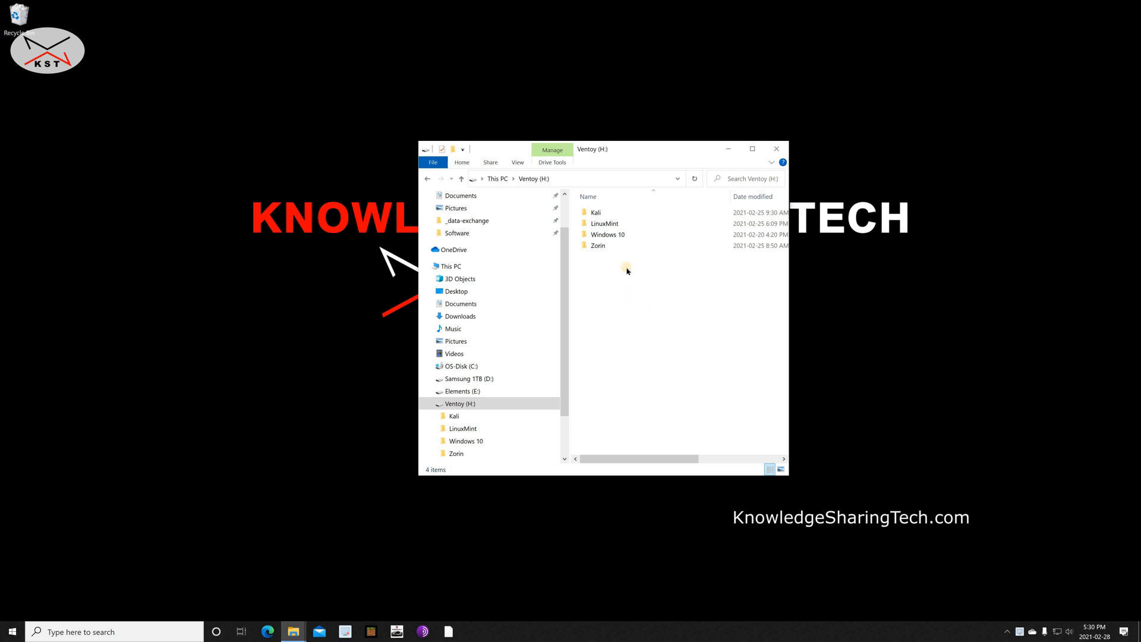
mouse_move(605, 271)
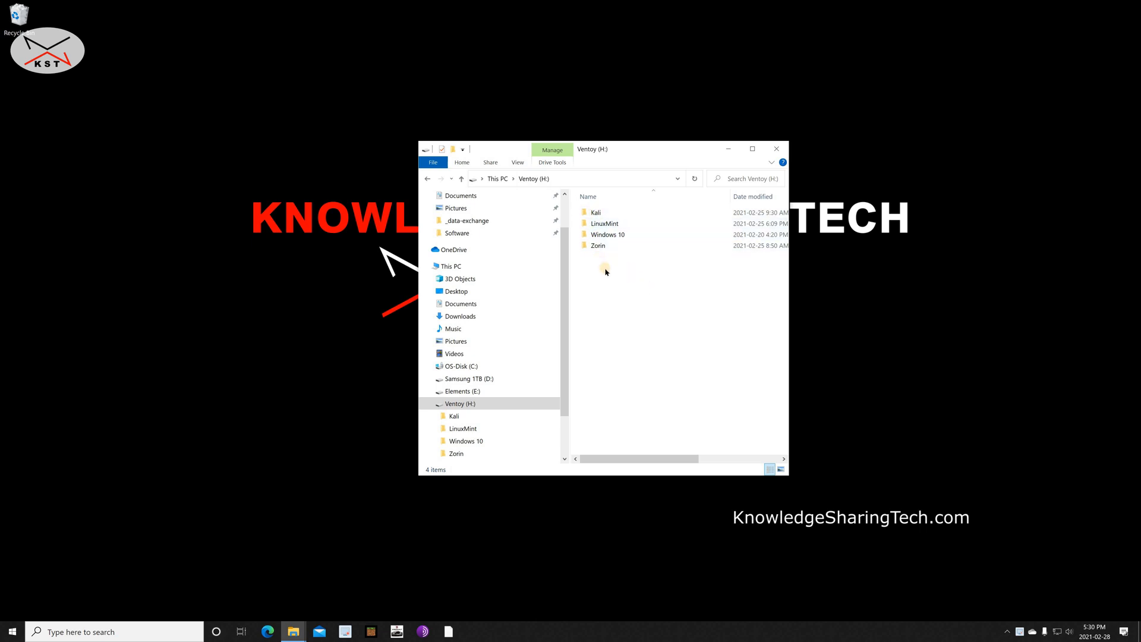
mouse_move(632, 275)
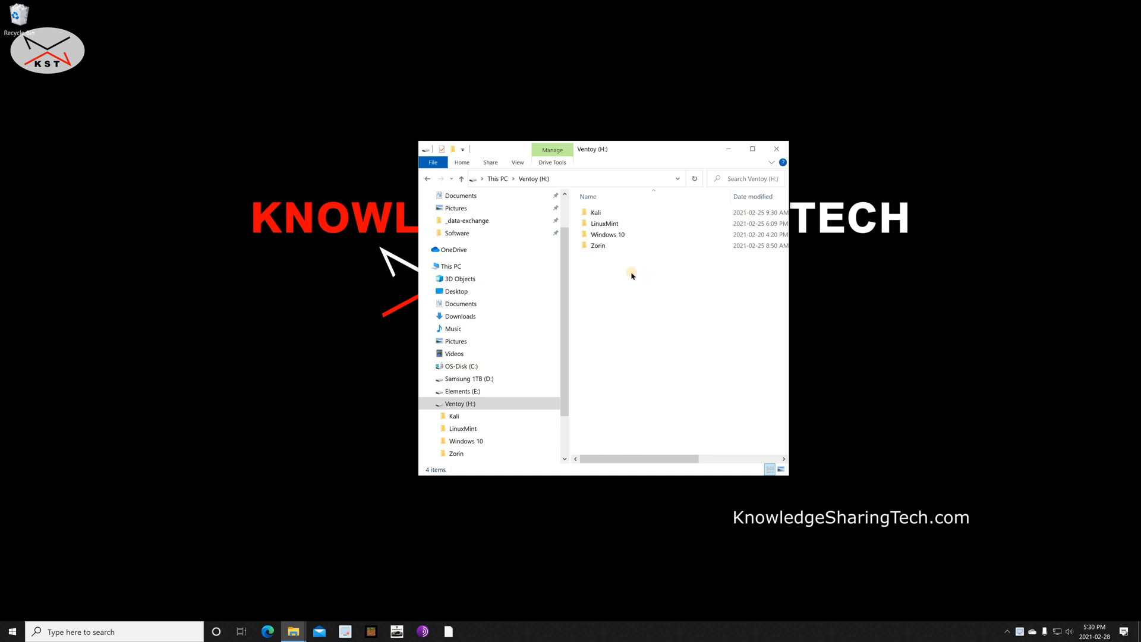
click(598, 245)
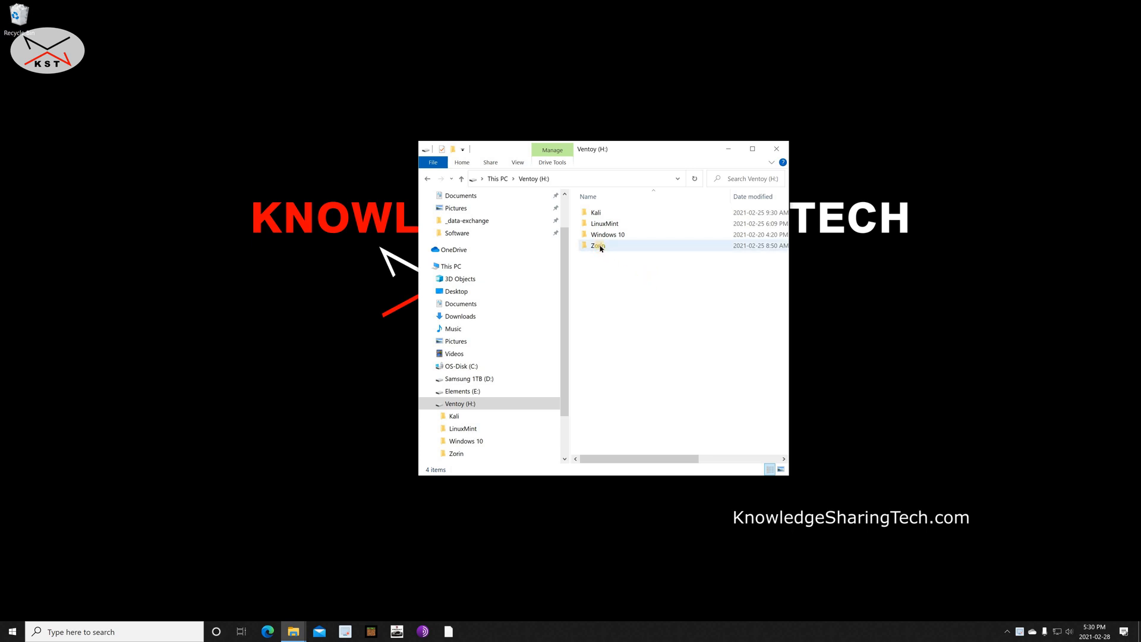
double_click(596, 246)
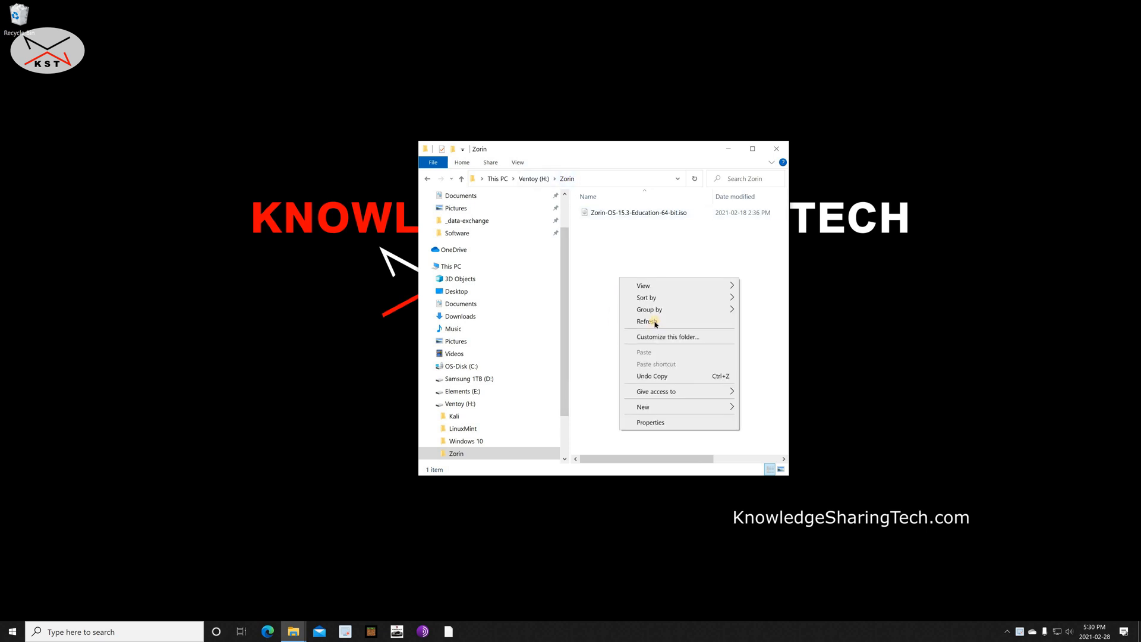
Create an empty .ventoyignore file in the Zorin folder, accepting the extension-change warning.
click(644, 406)
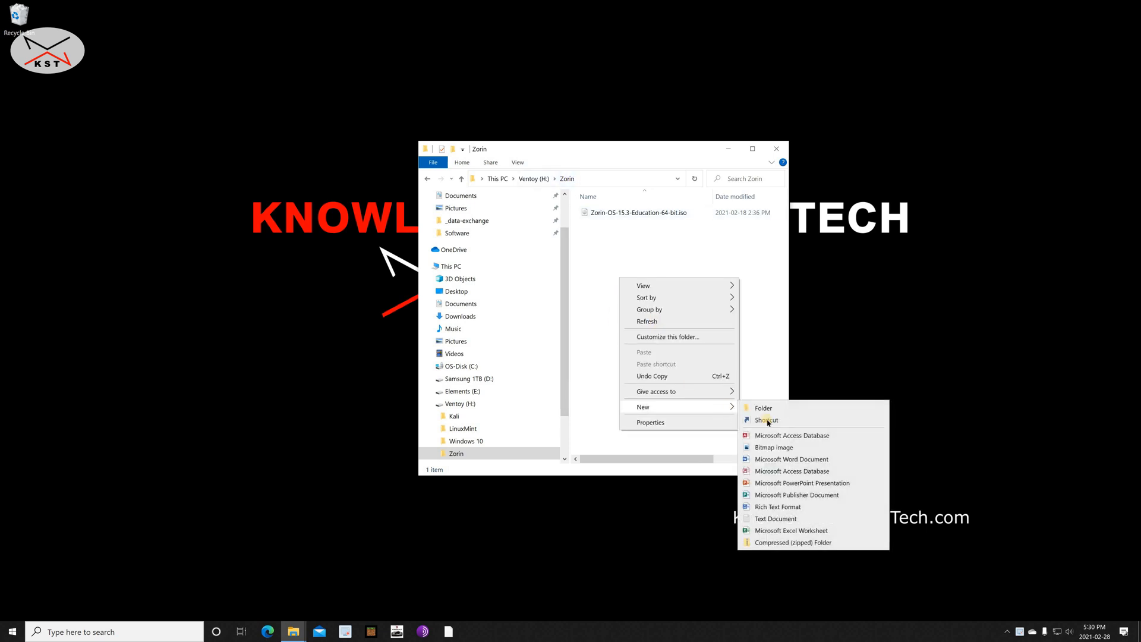
mouse_move(777, 518)
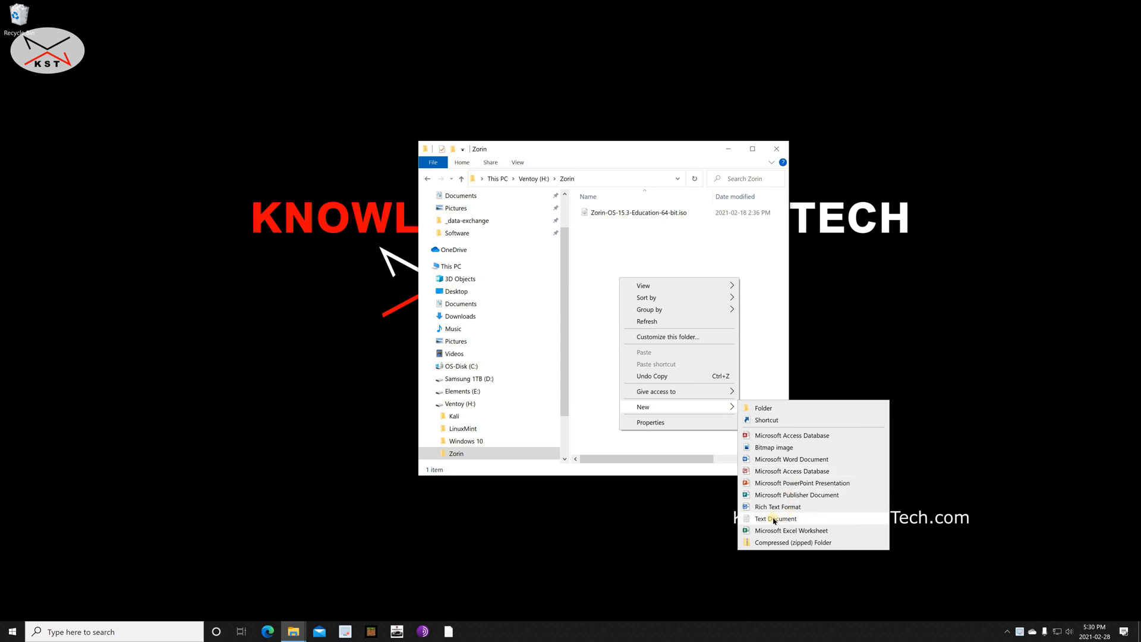
click(776, 518)
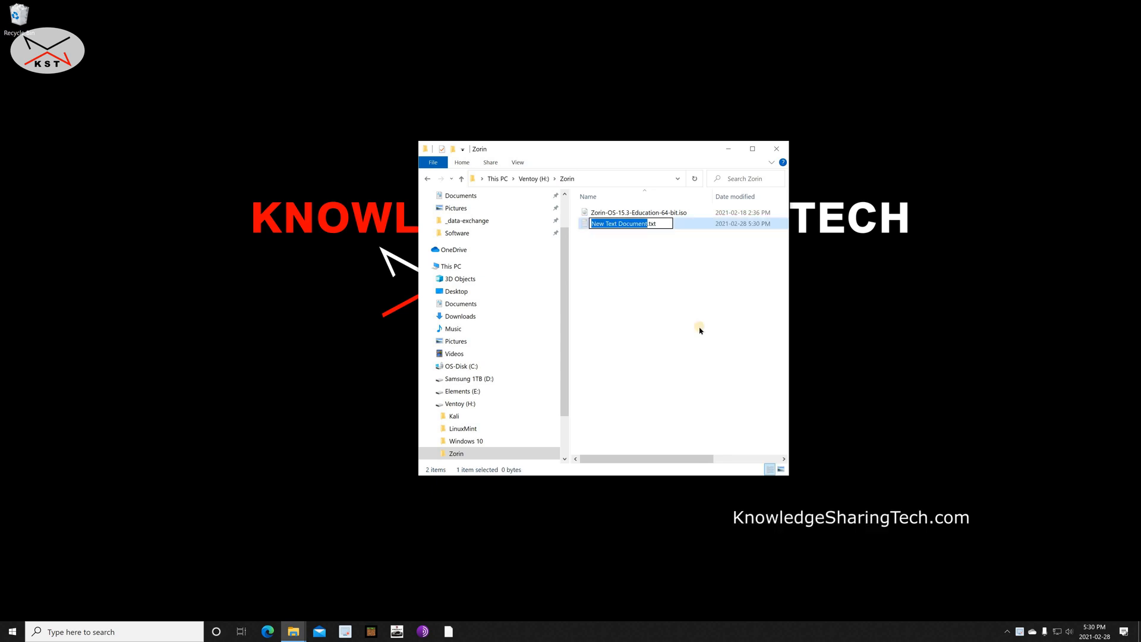
text(v.txt)
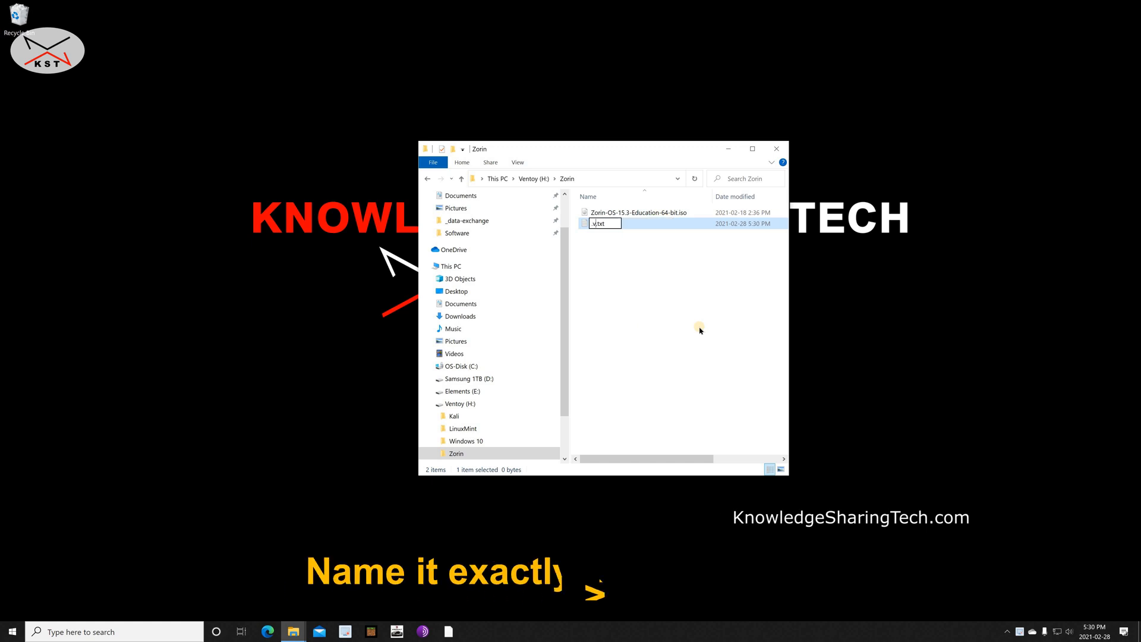
text(ventoyignore)
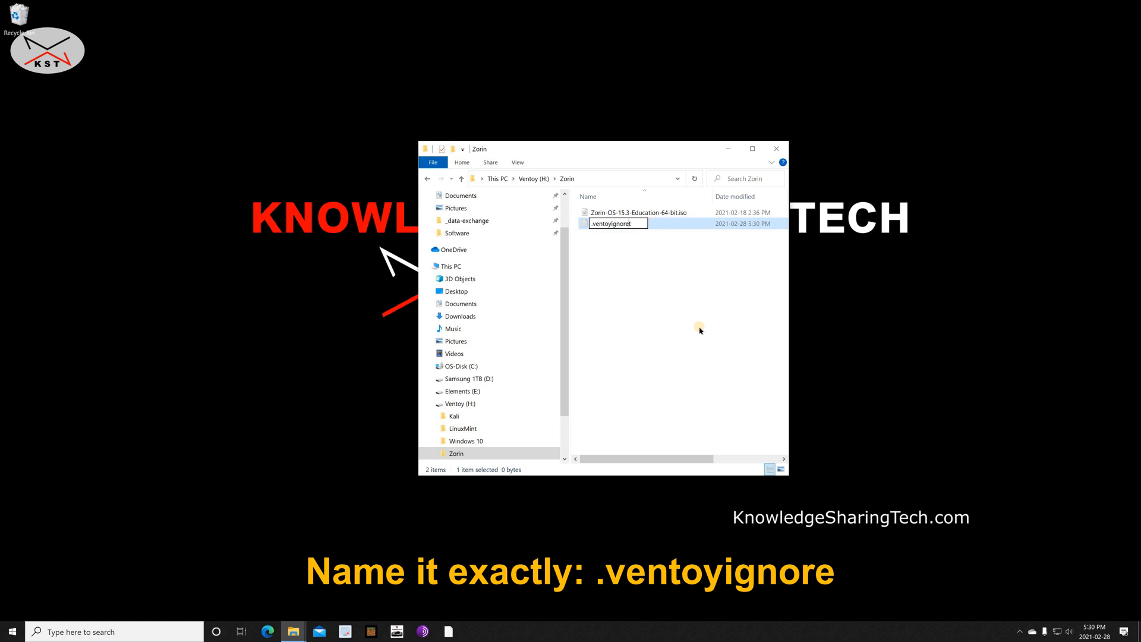
key(enter)
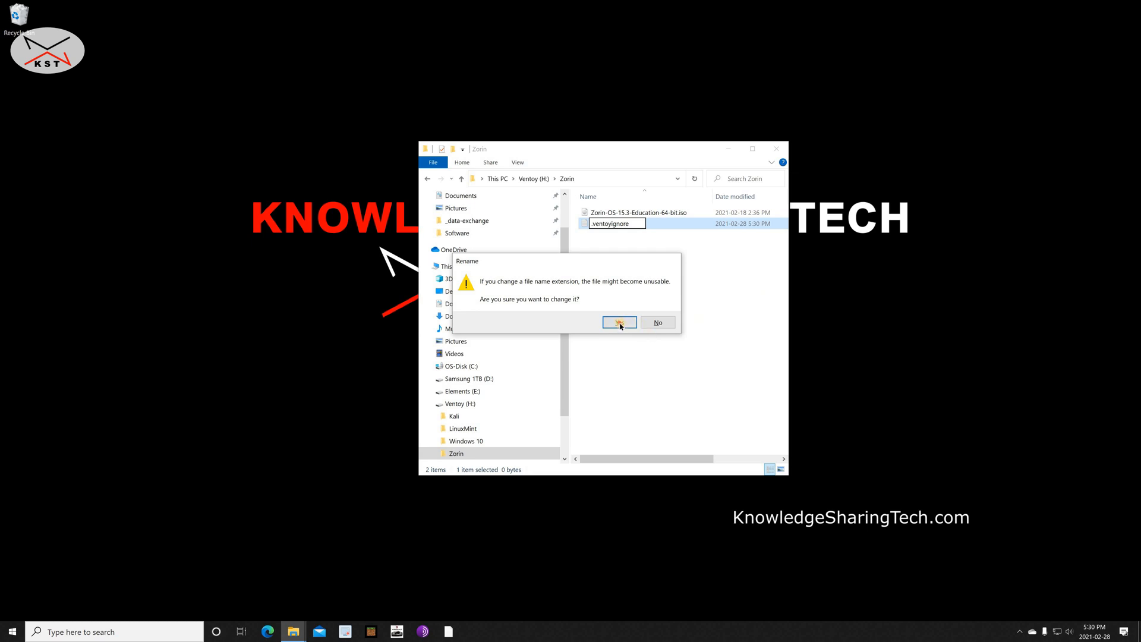
click(619, 321)
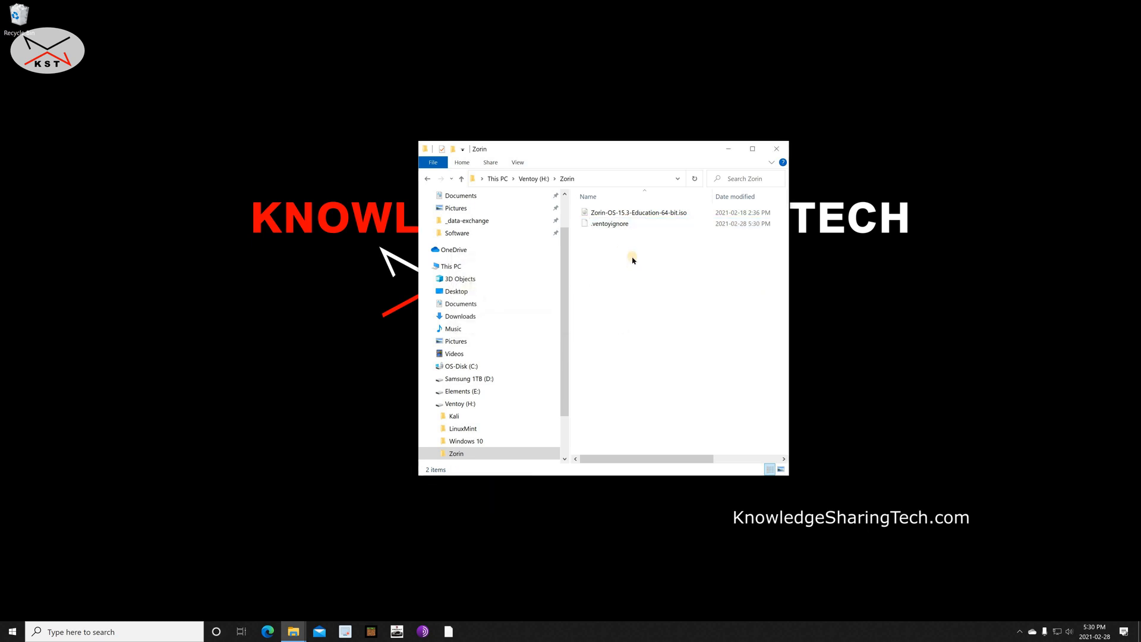
mouse_move(612, 244)
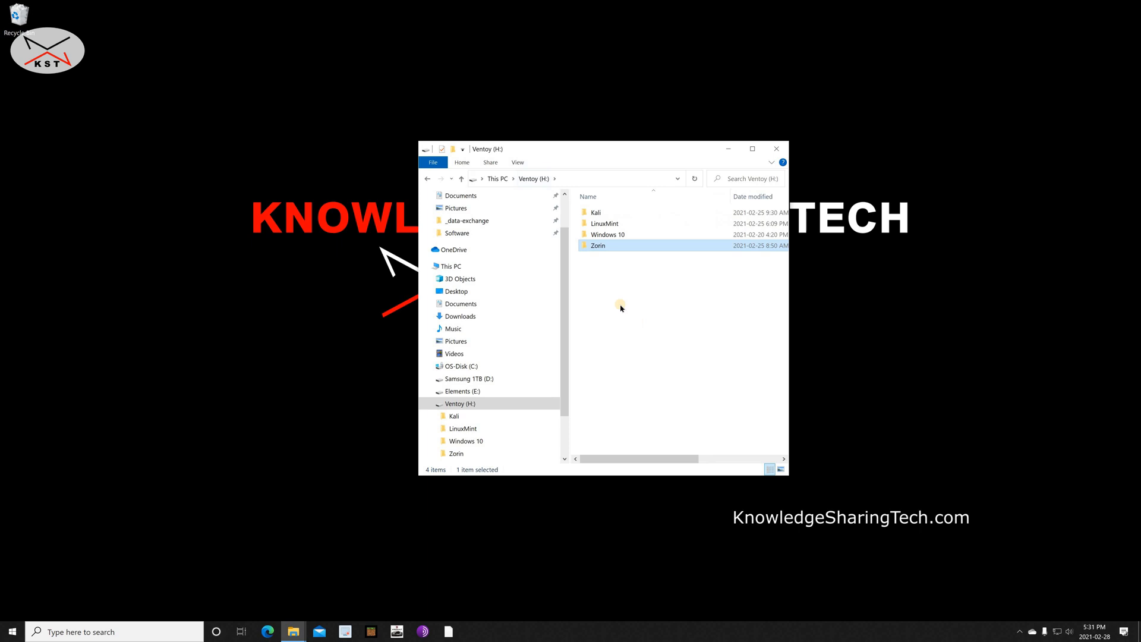
click(614, 297)
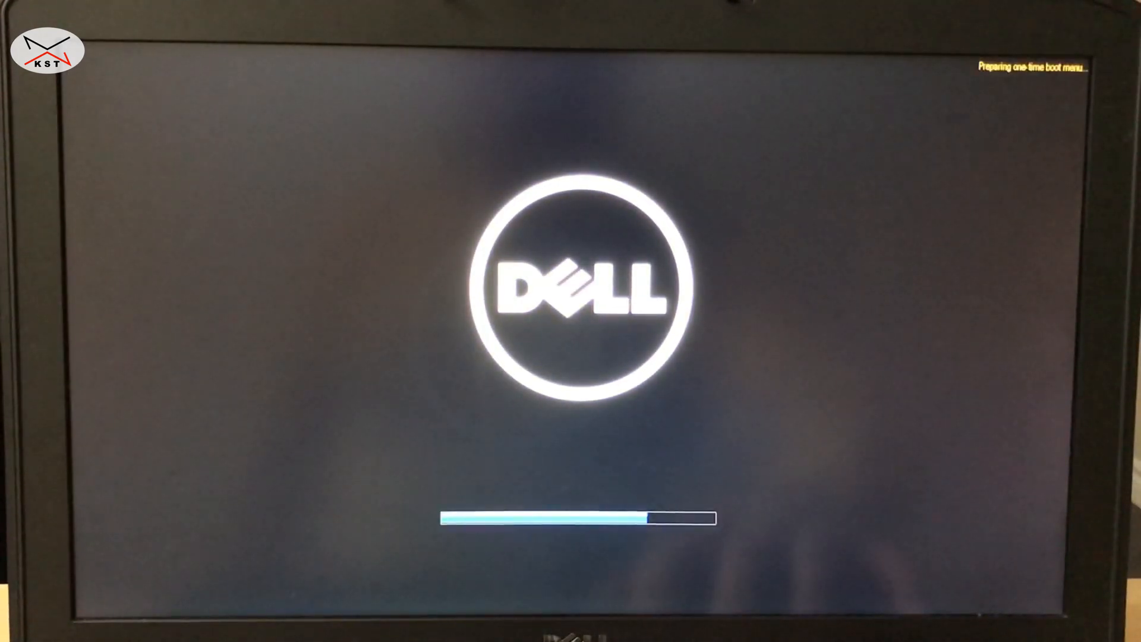
Choose USB Storage Device from the F12 one-time boot menu.
key(F12)
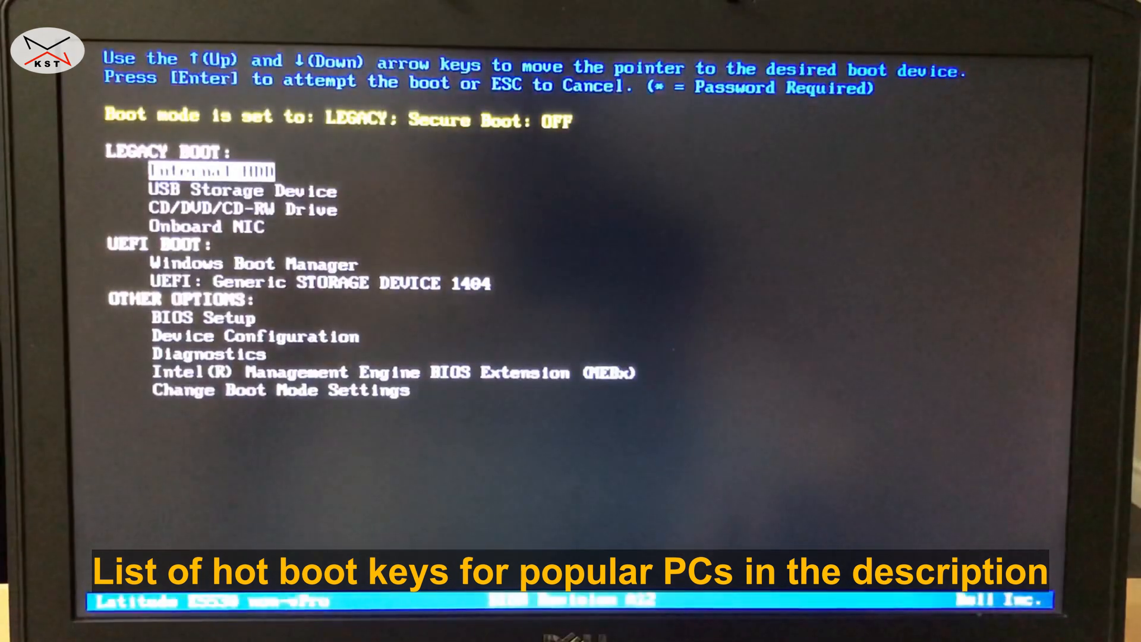
key(down)
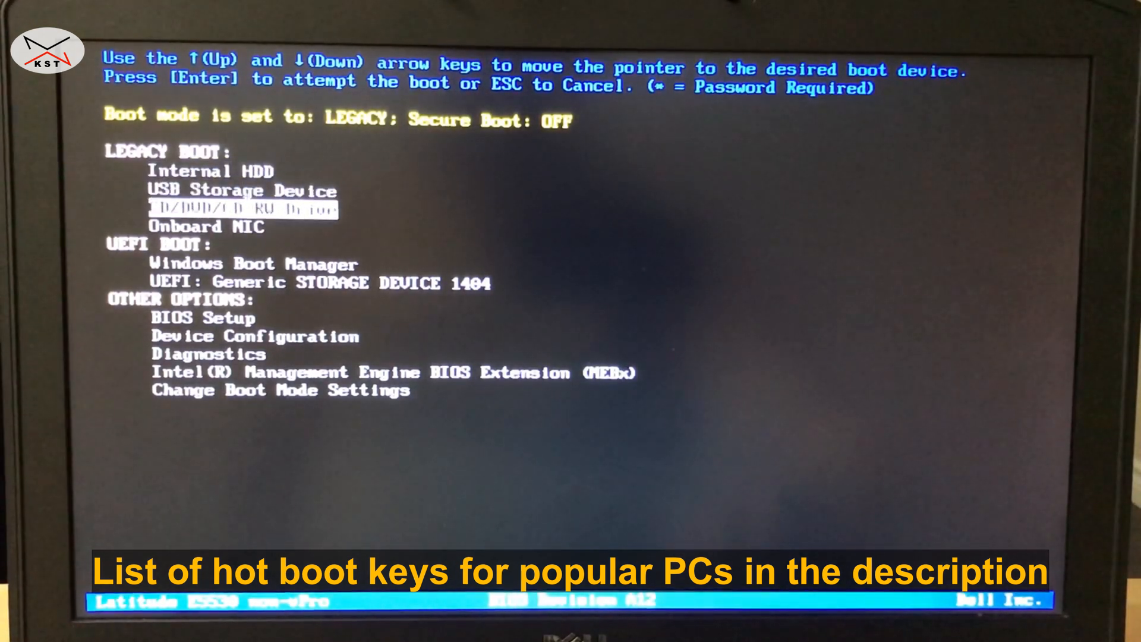
key(Up)
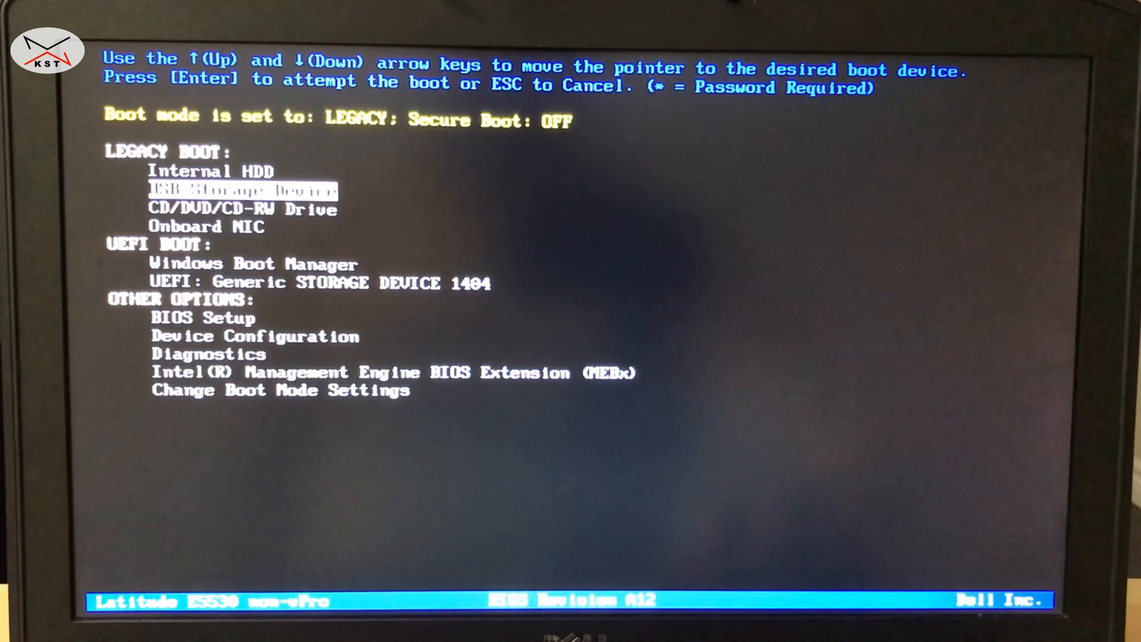
key(Down)
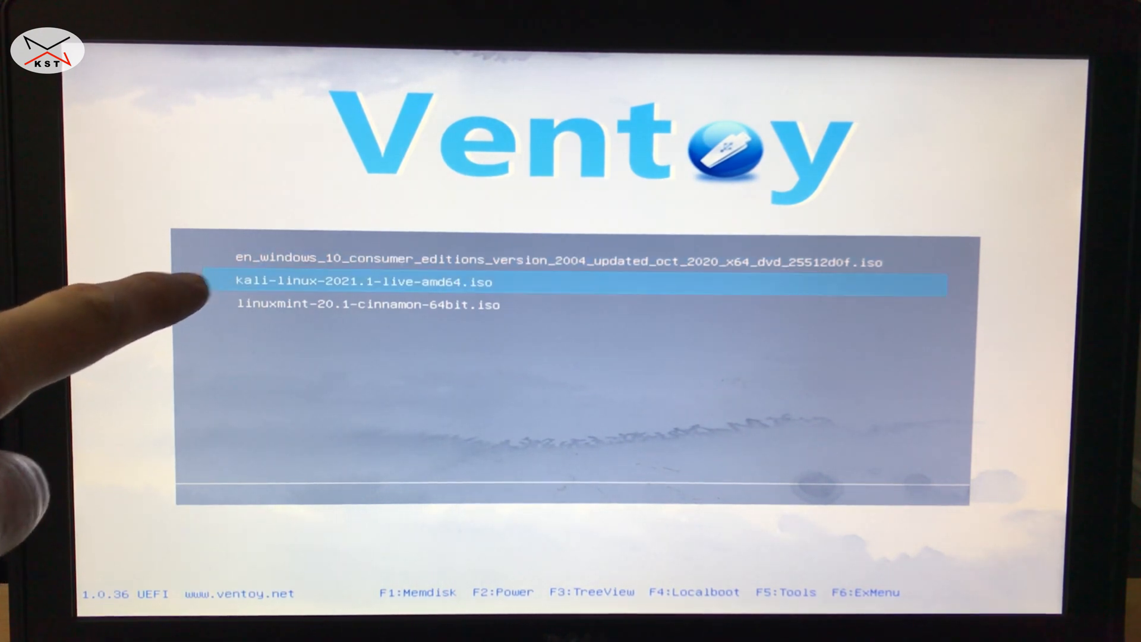
Launch kali-linux-2021.1-live-amd64.iso from the Ventoy menu.
key(Down)
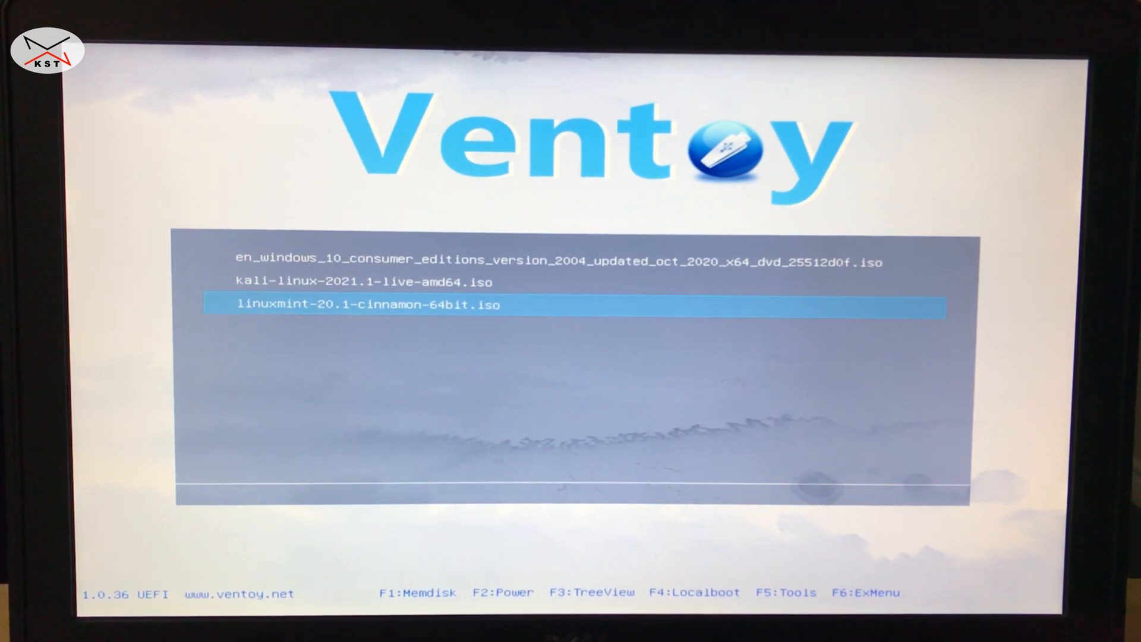
key(Up)
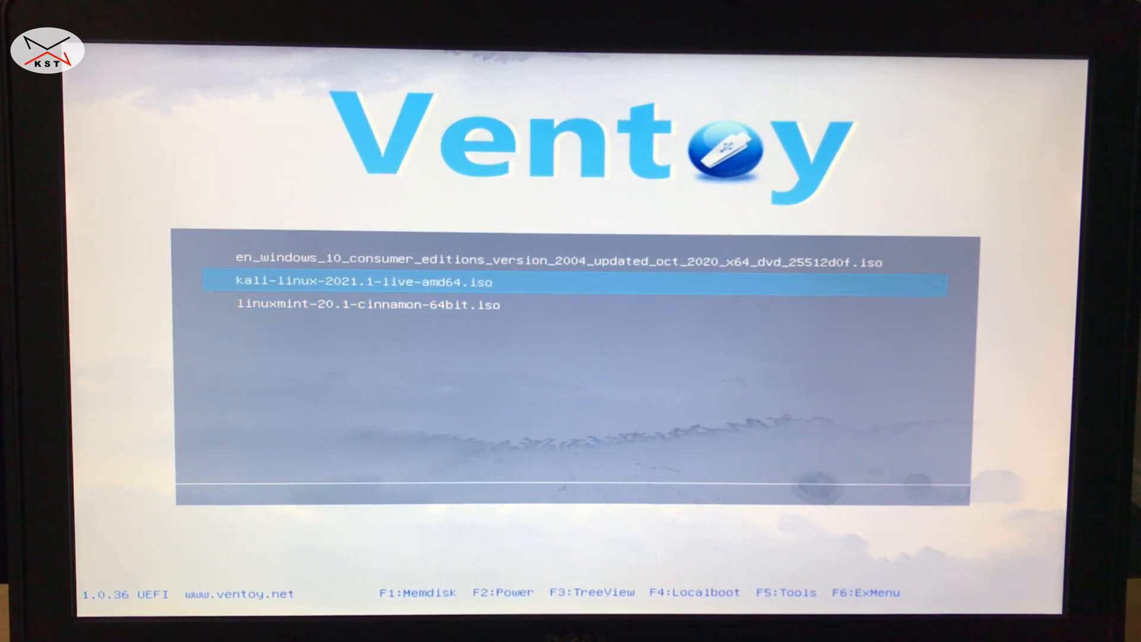
key(up)
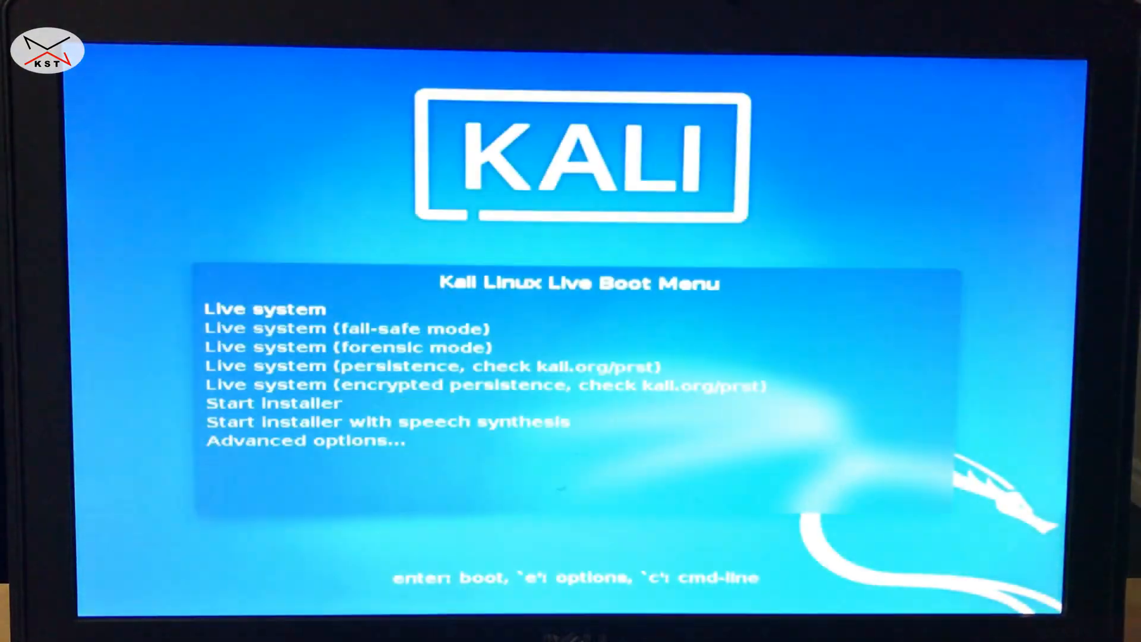
Boot the standard Live system option from Kali's boot menu.
key(Down)
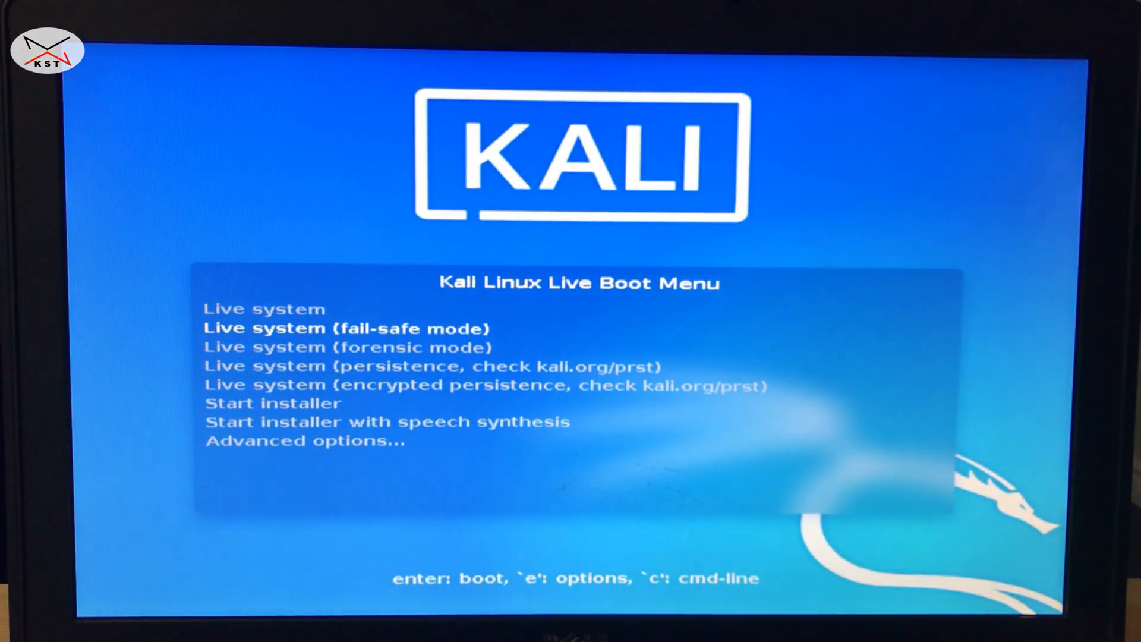
key(Down)
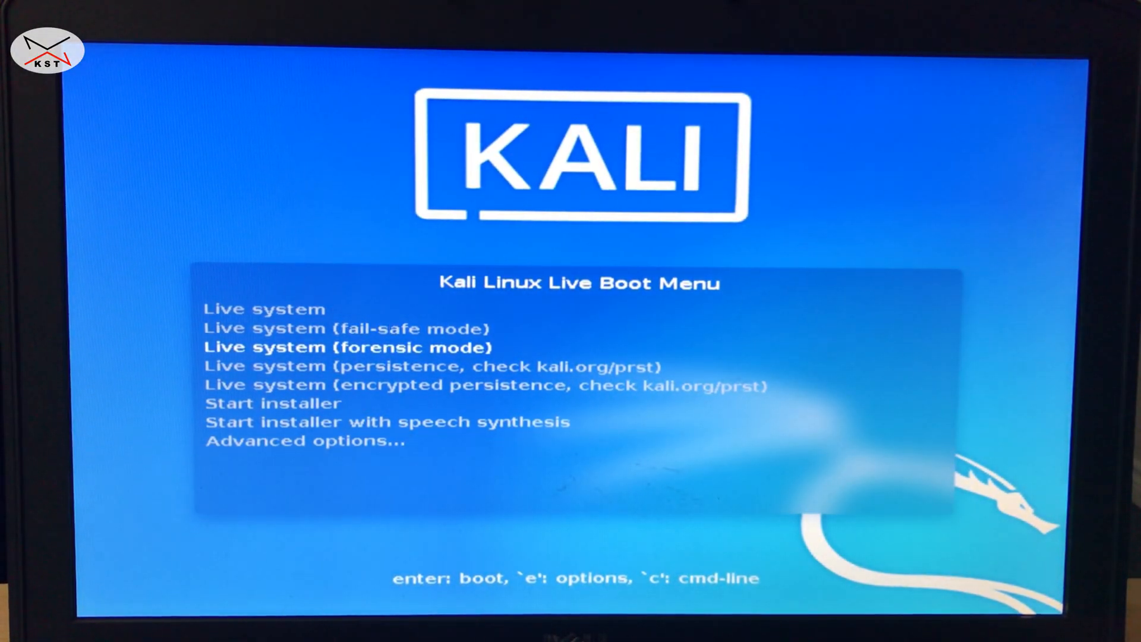
key(Down)
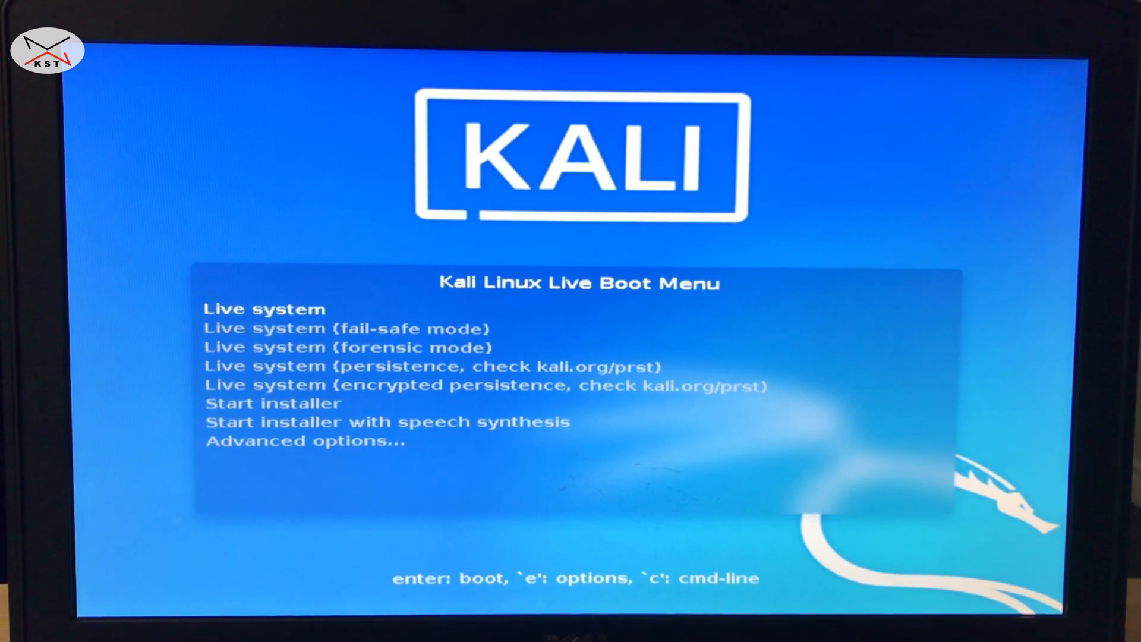
key(enter)
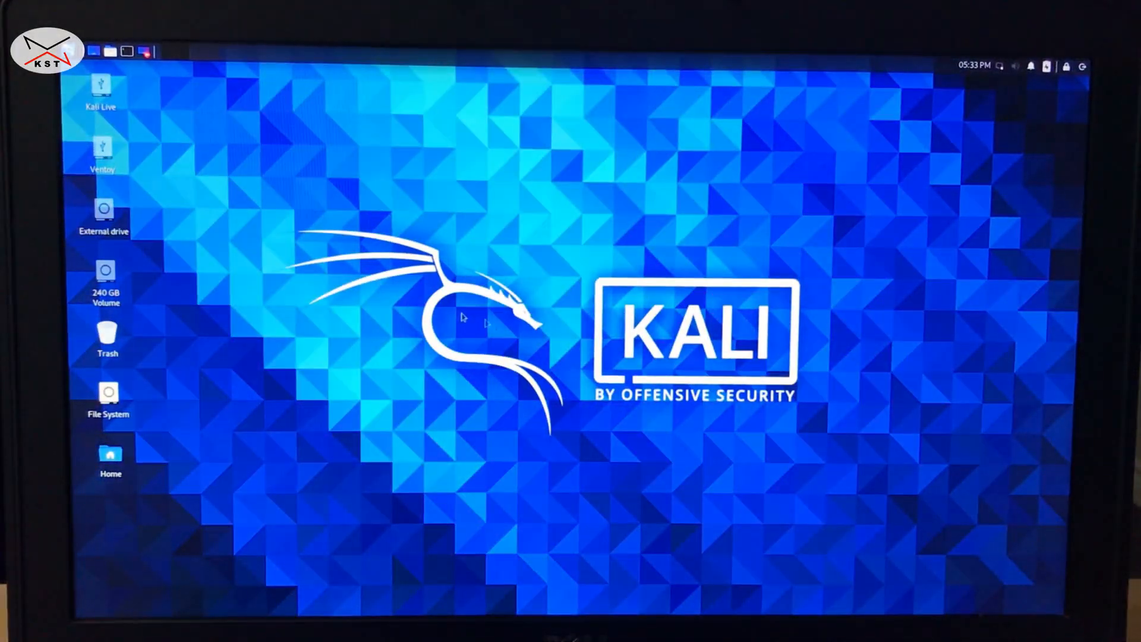
End the Kali live session from its applications menu.
click(89, 52)
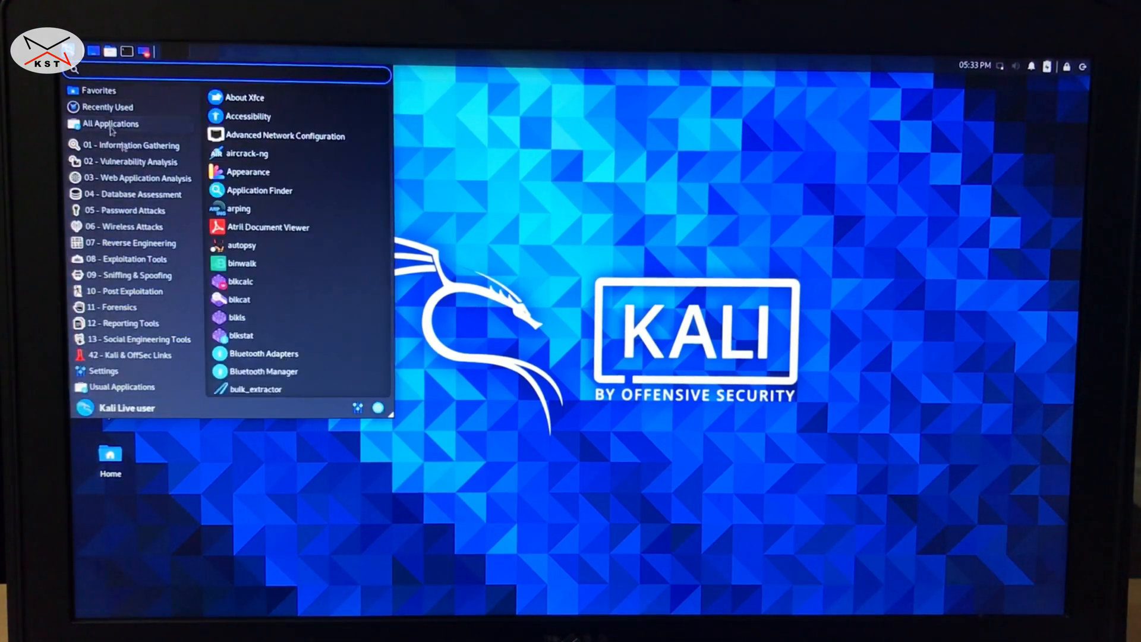
click(377, 409)
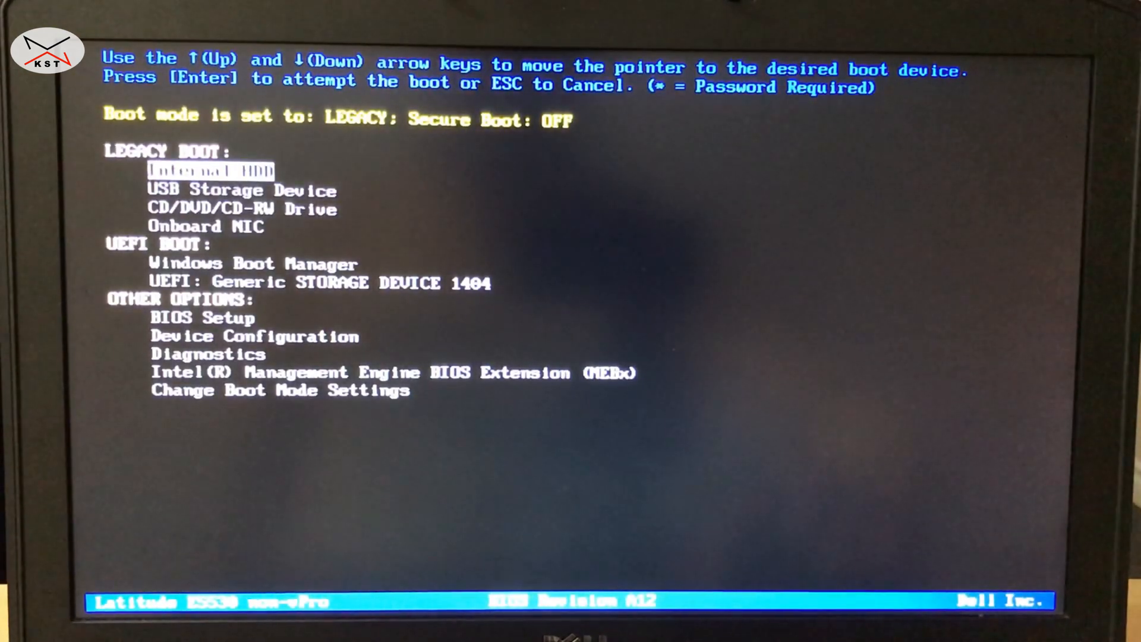
Boot from the Internal HDD back into Windows.
key(Down)
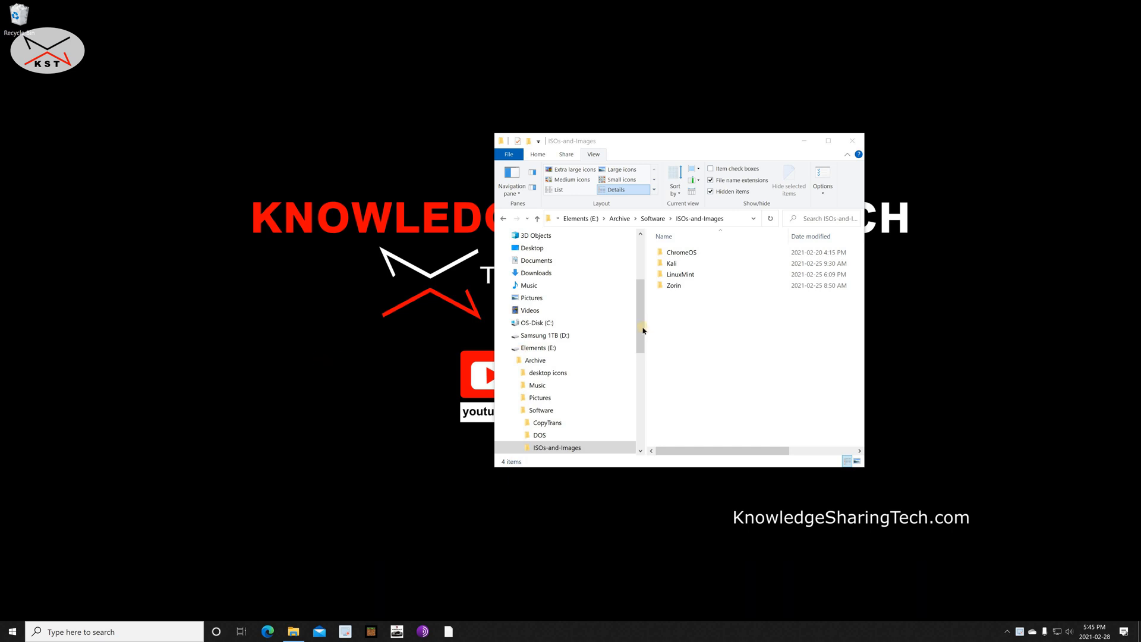
Open the Zorin folder under ISOs-and-Images and search Windows for cmd.
click(673, 285)
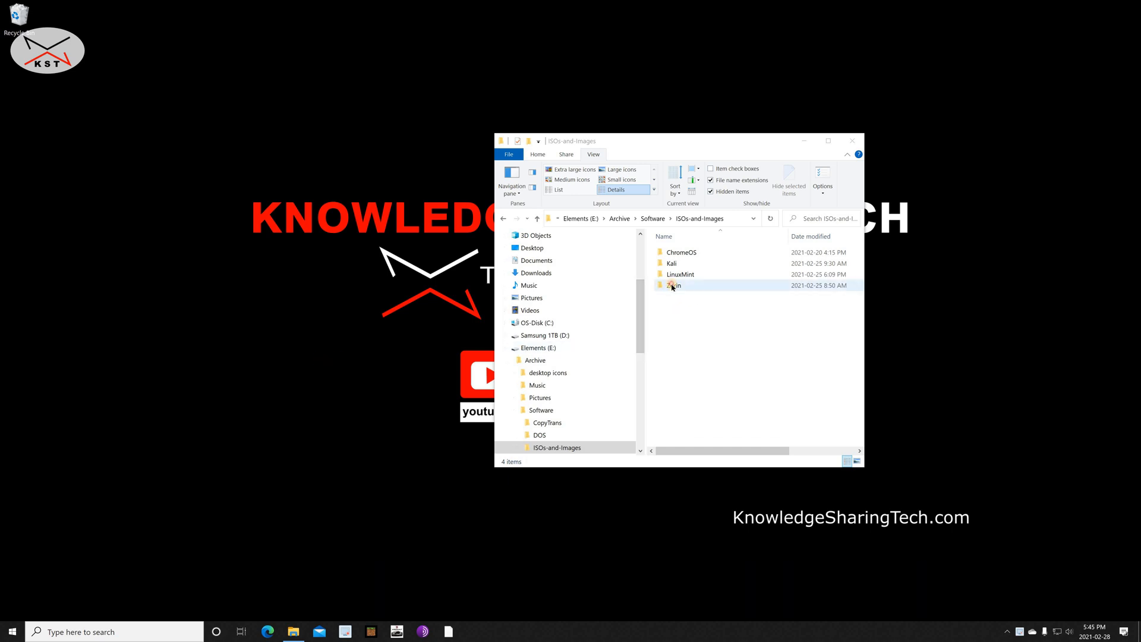
double_click(674, 284)
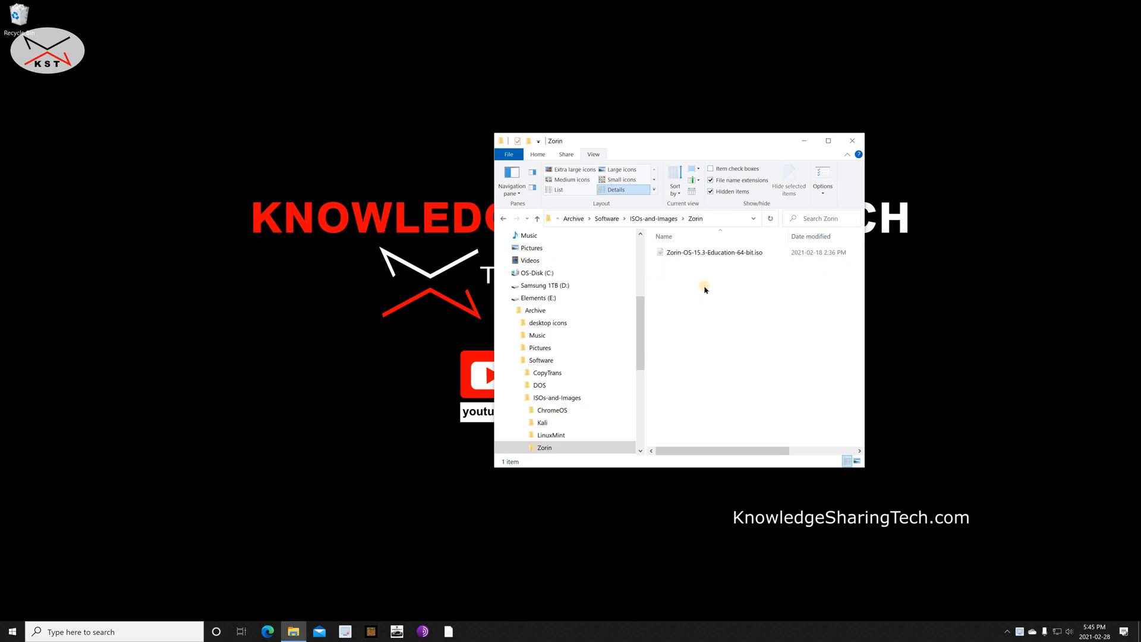
mouse_move(699, 316)
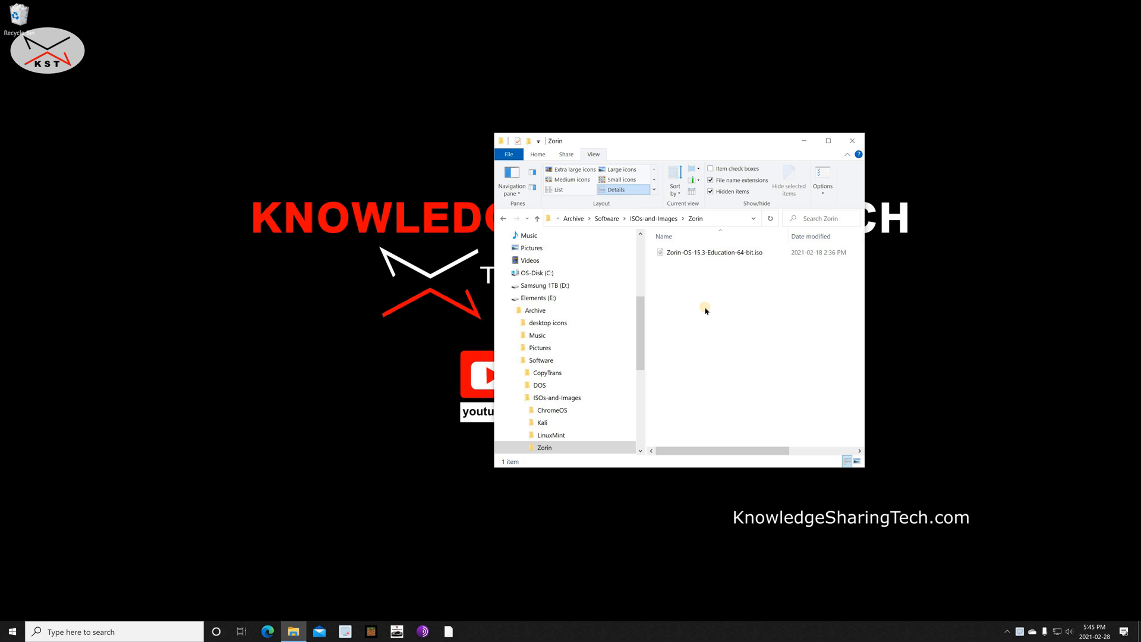
mouse_move(710, 292)
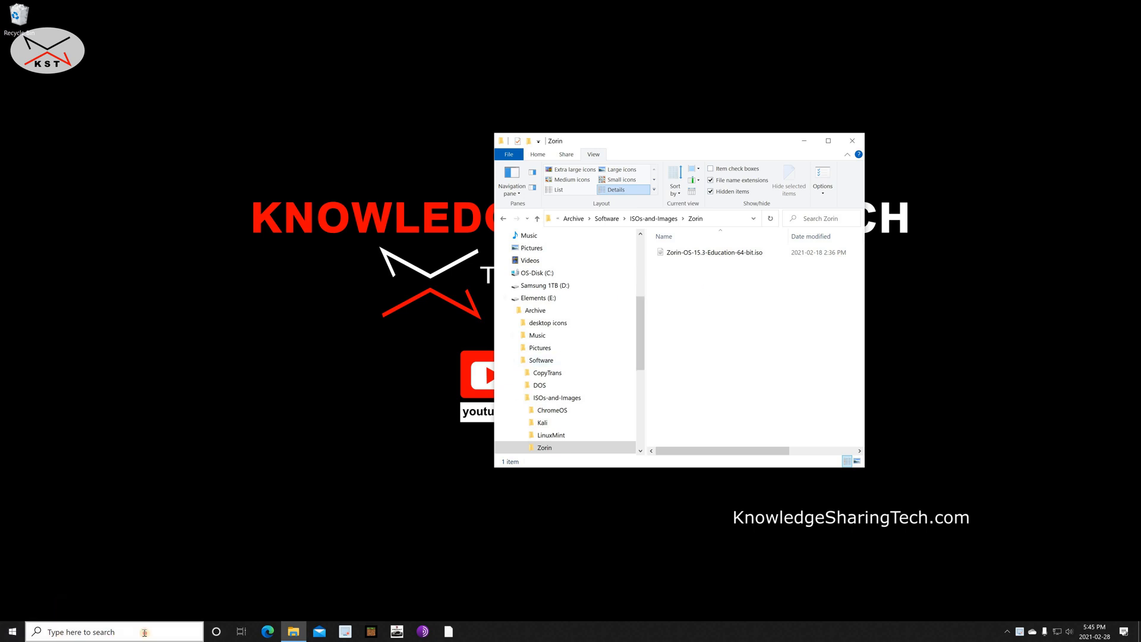
text(cmd)
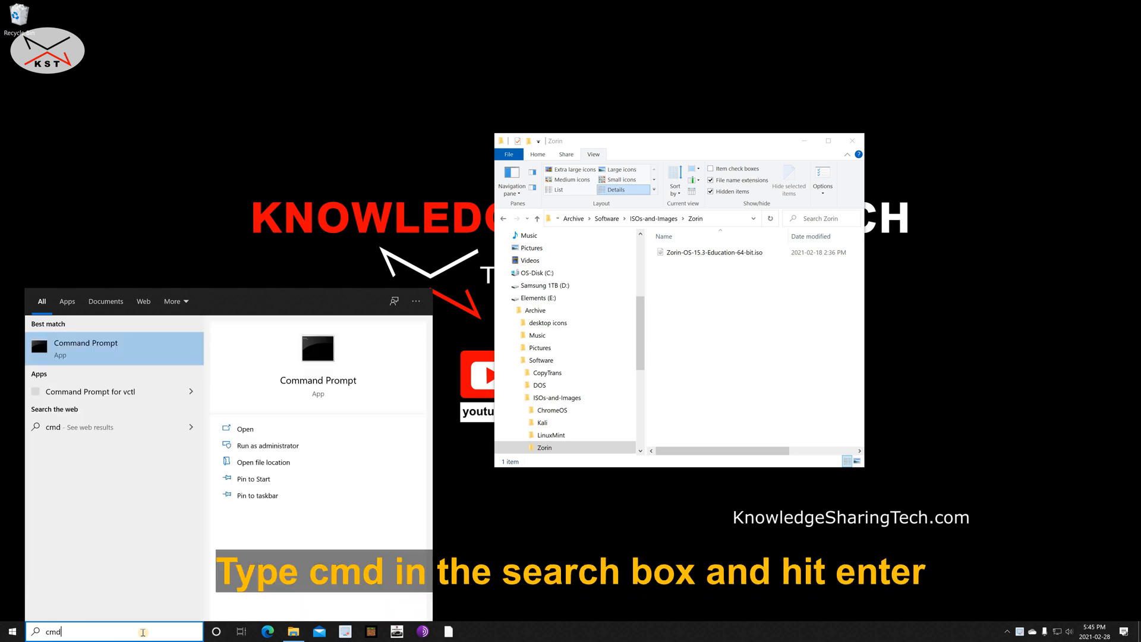
In Command Prompt, go to H:\zorin, delete .ventoyignore and list the folder to confirm.
key(enter)
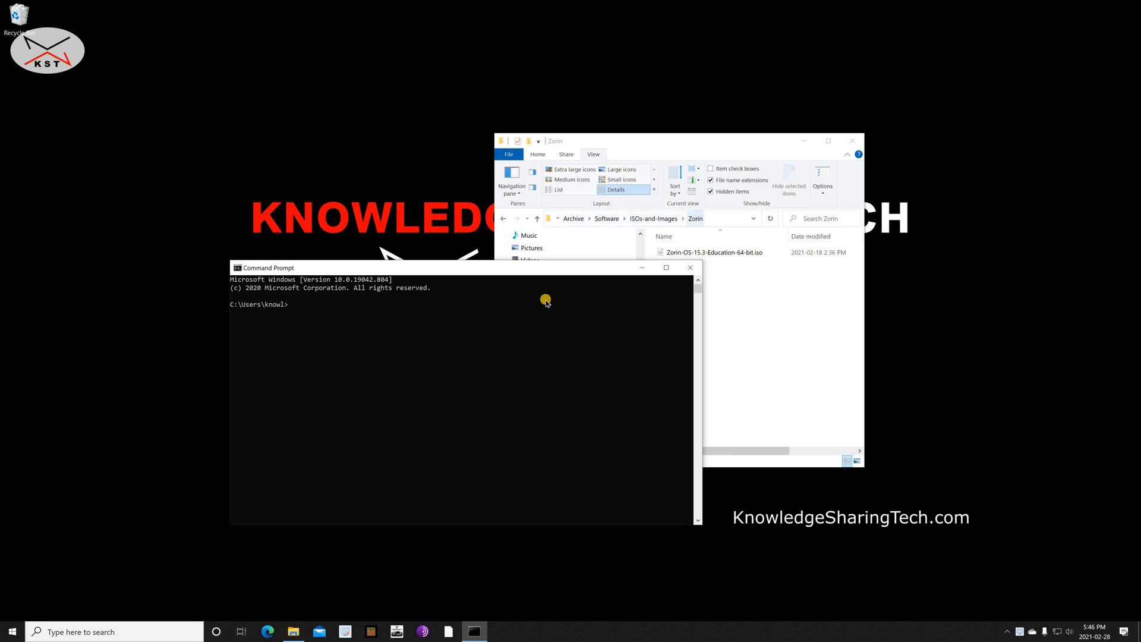
text(h:)
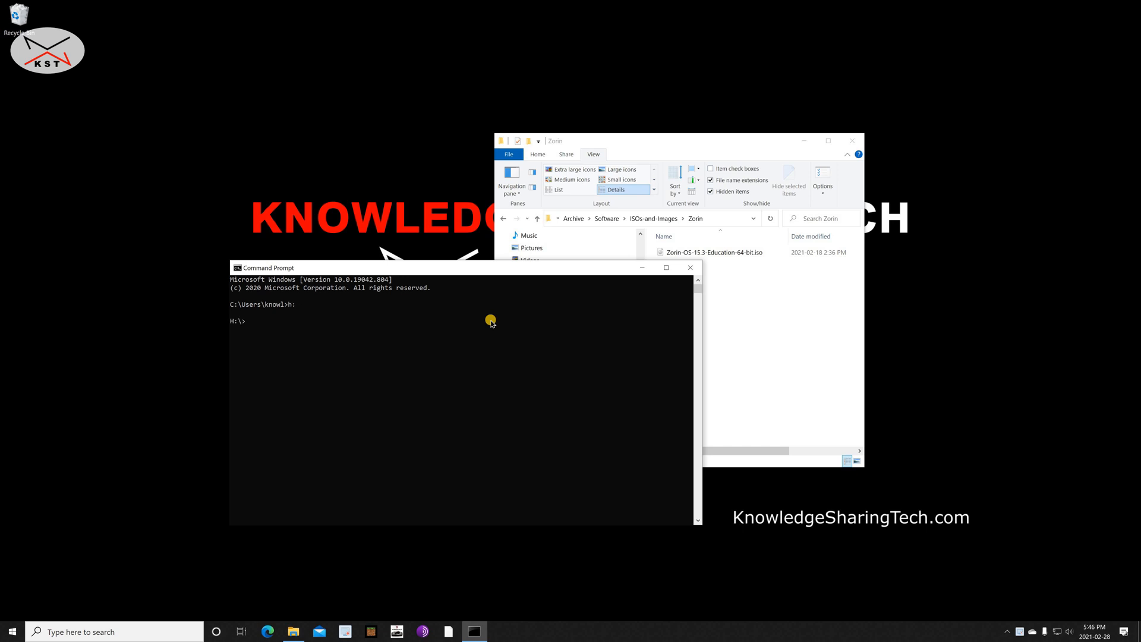
text(c)
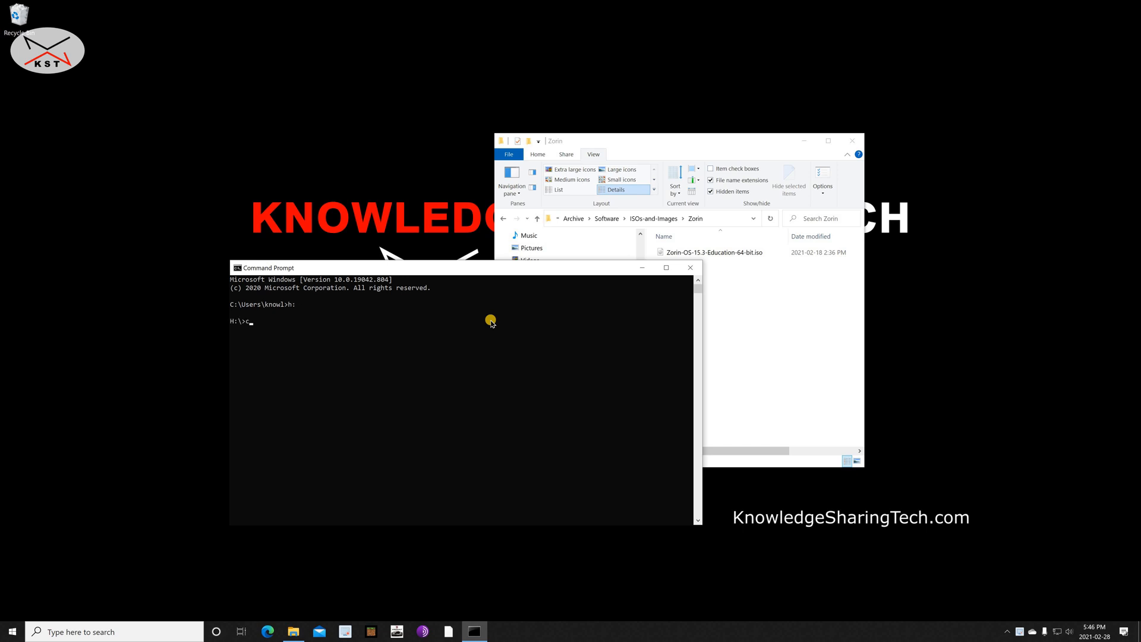
text(d zorin)
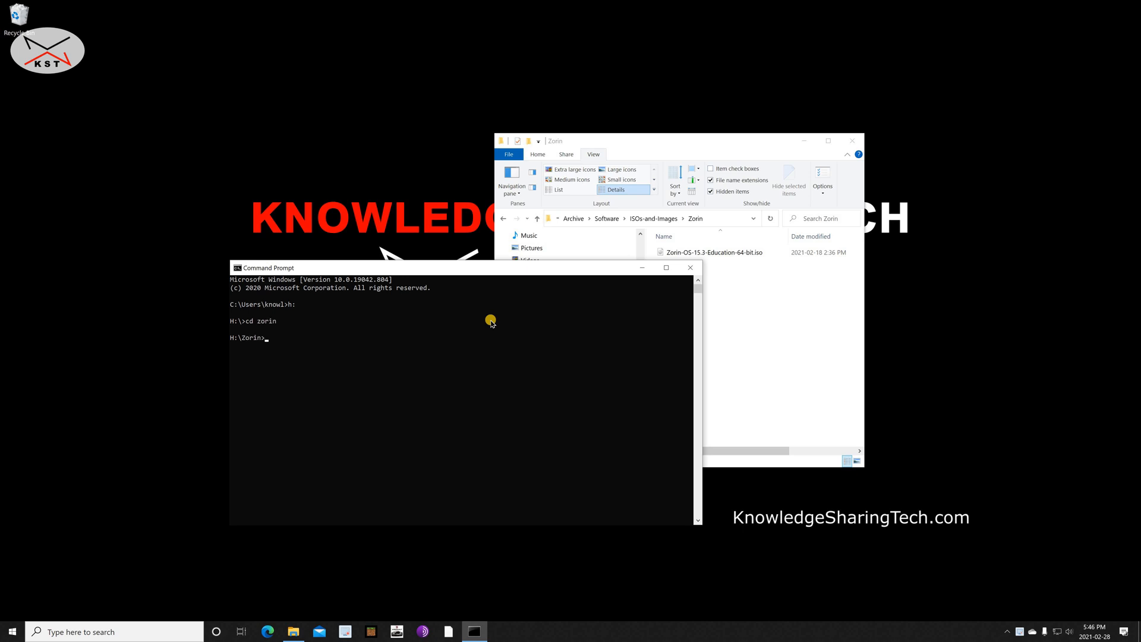
text(dir)
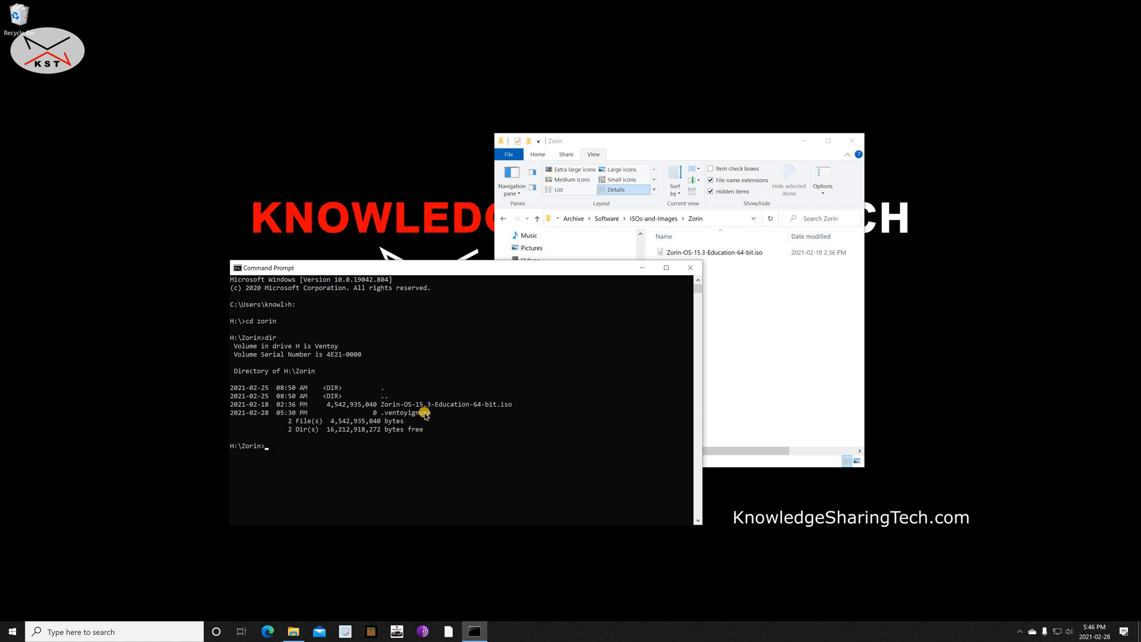
text(del .)
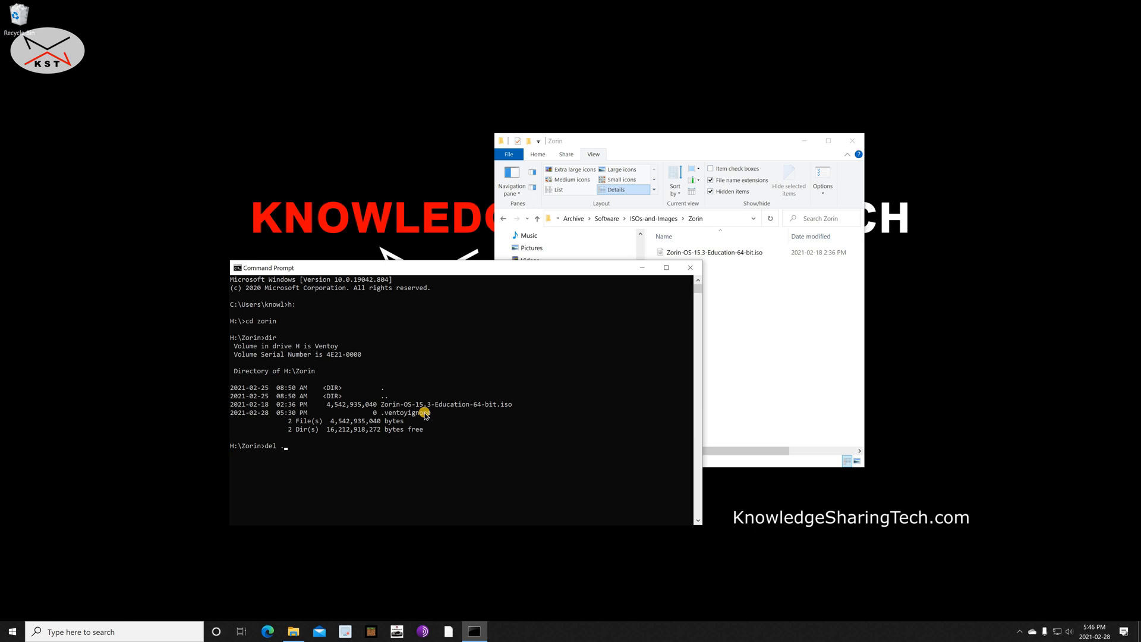
text(ventoyignore)
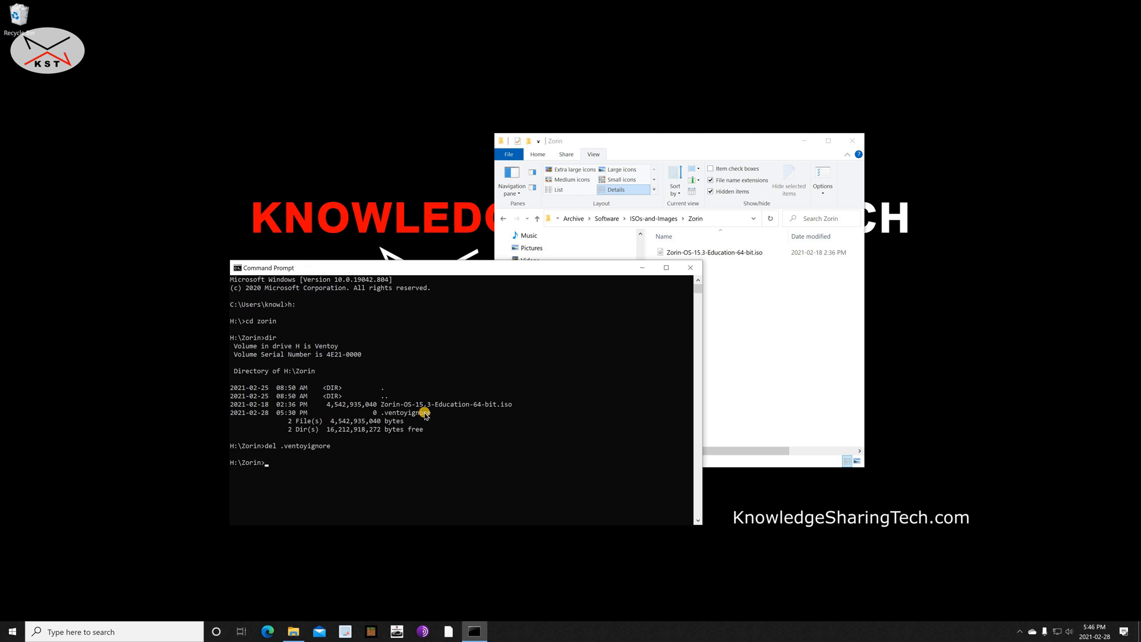
text(dir)
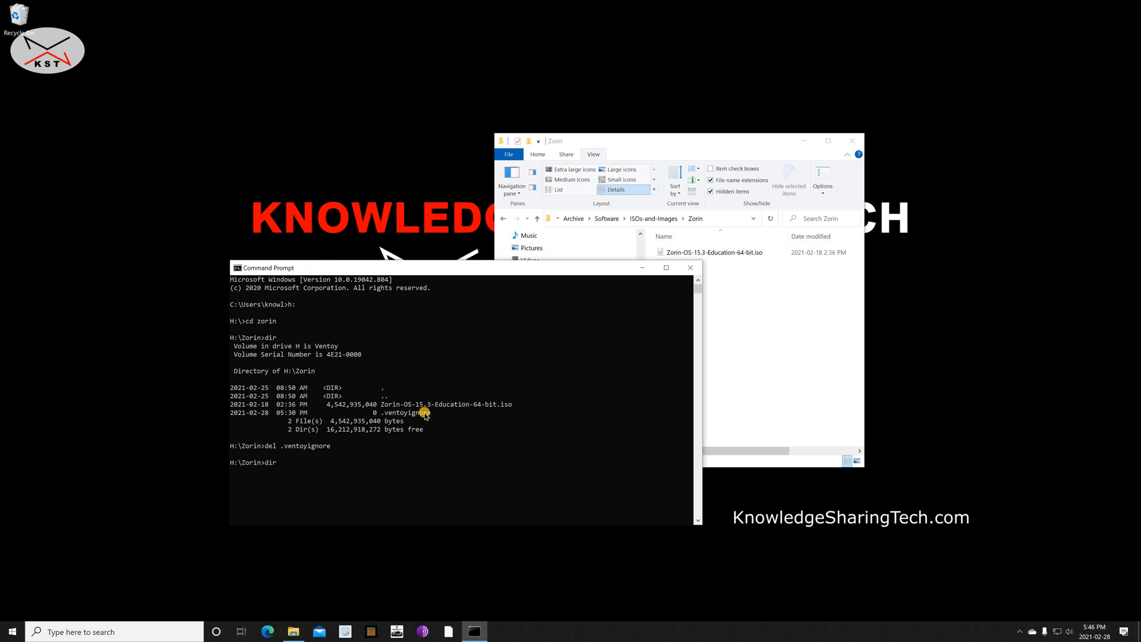
key(enter)
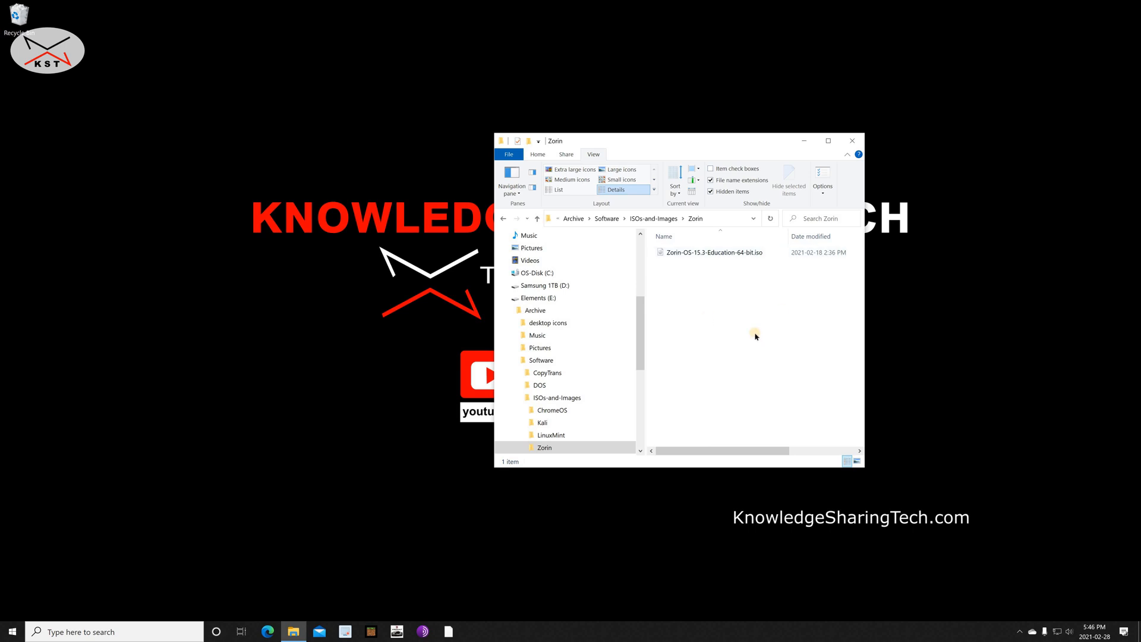
mouse_move(442, 366)
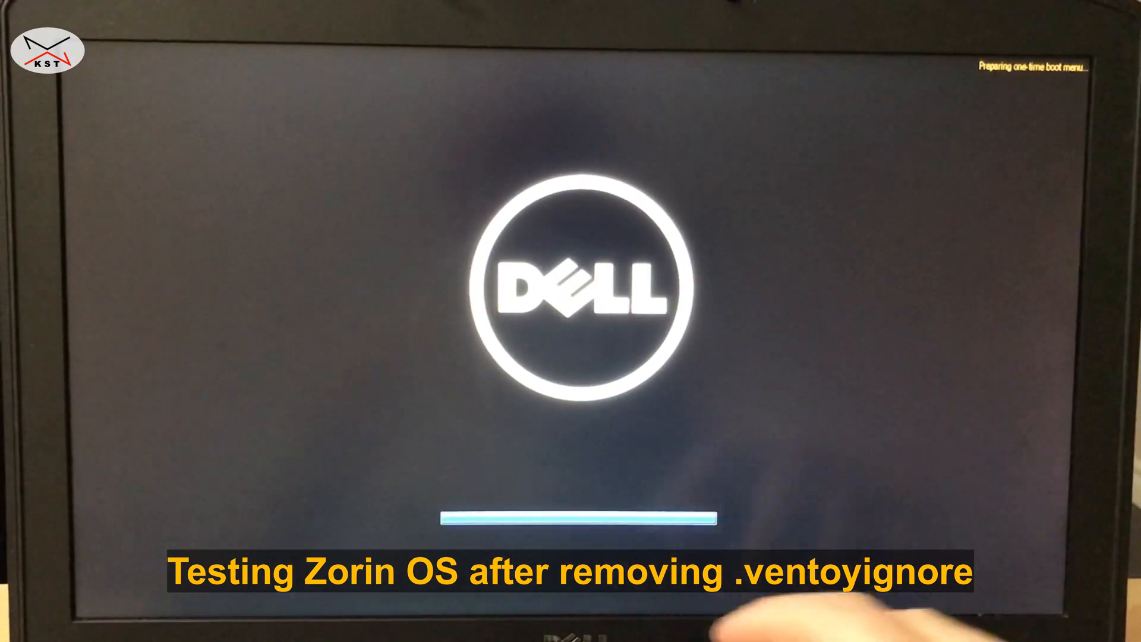
Bring up the laptop's F12 one-time boot menu to test Zorin.
key(f12)
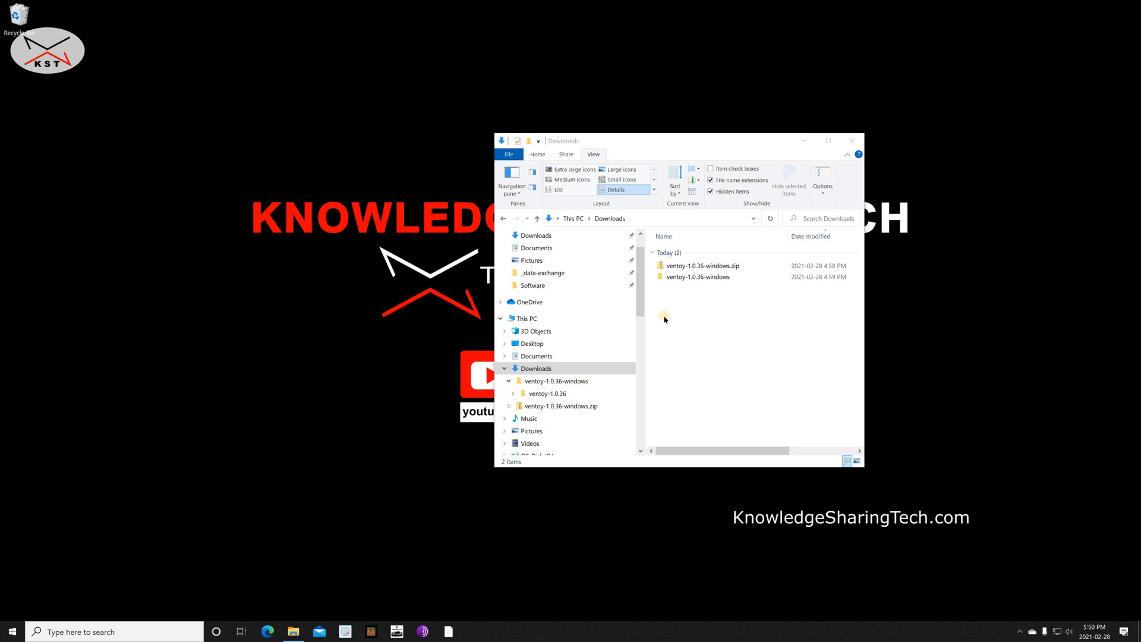
mouse_move(687, 297)
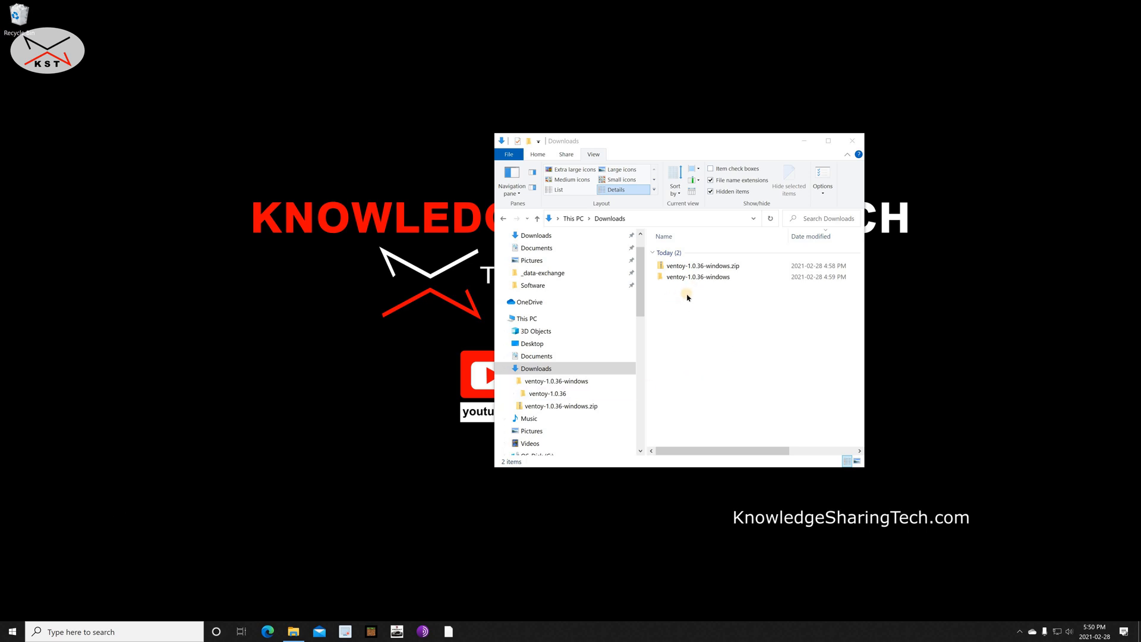
Run Ventoy2Disk.exe from ventoy-1.0.36-windows\ventoy-1.0.36 and approve the UAC prompt.
click(697, 276)
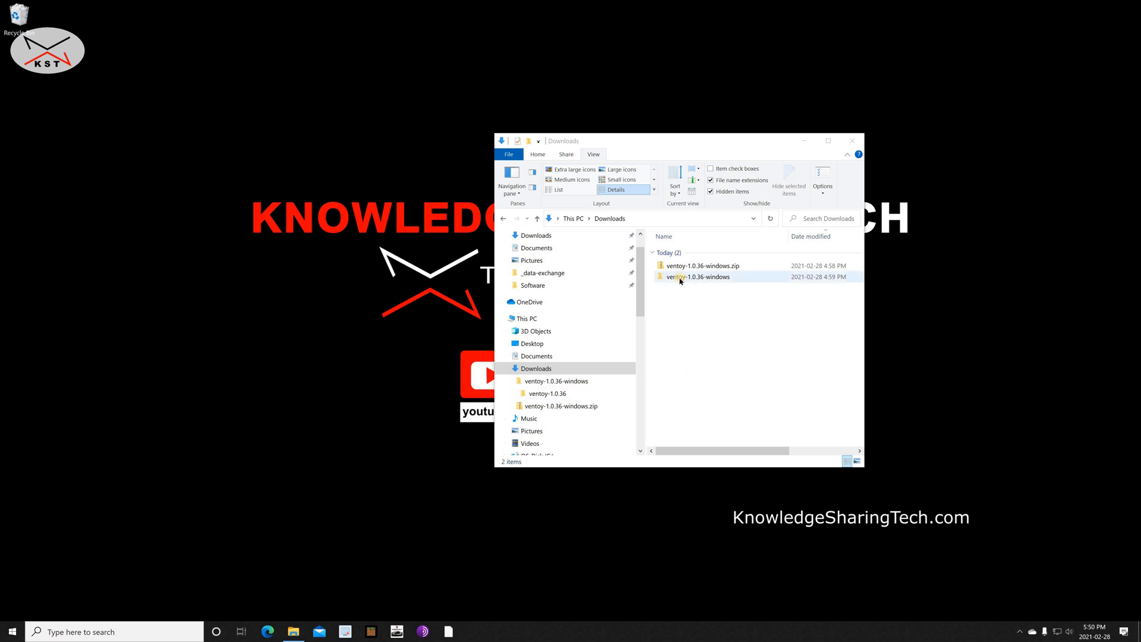
double_click(699, 277)
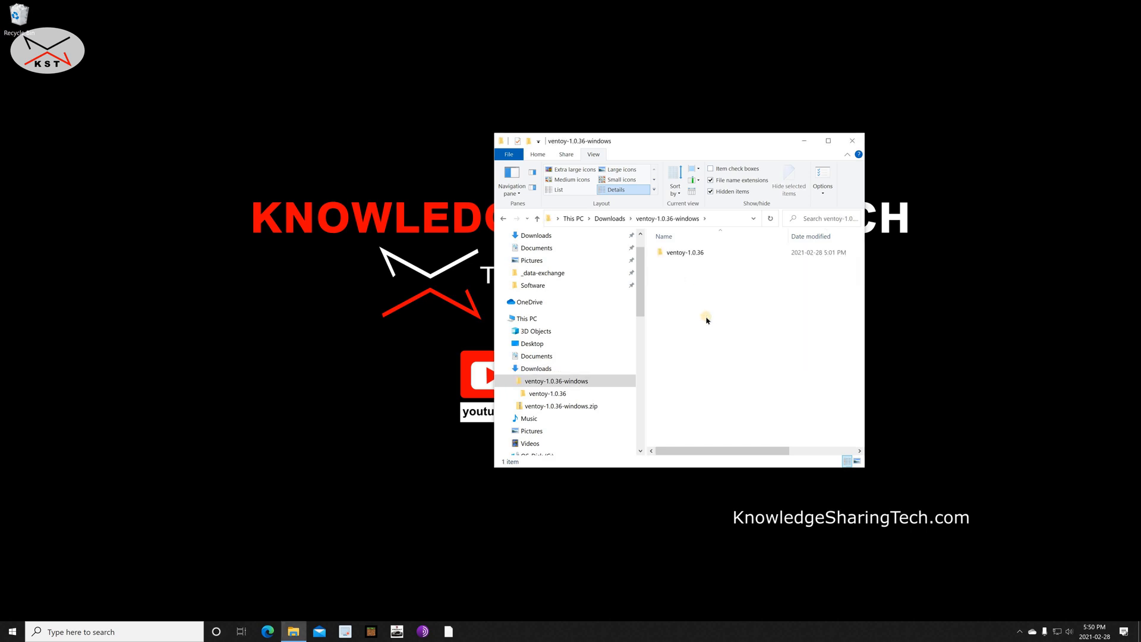
double_click(684, 252)
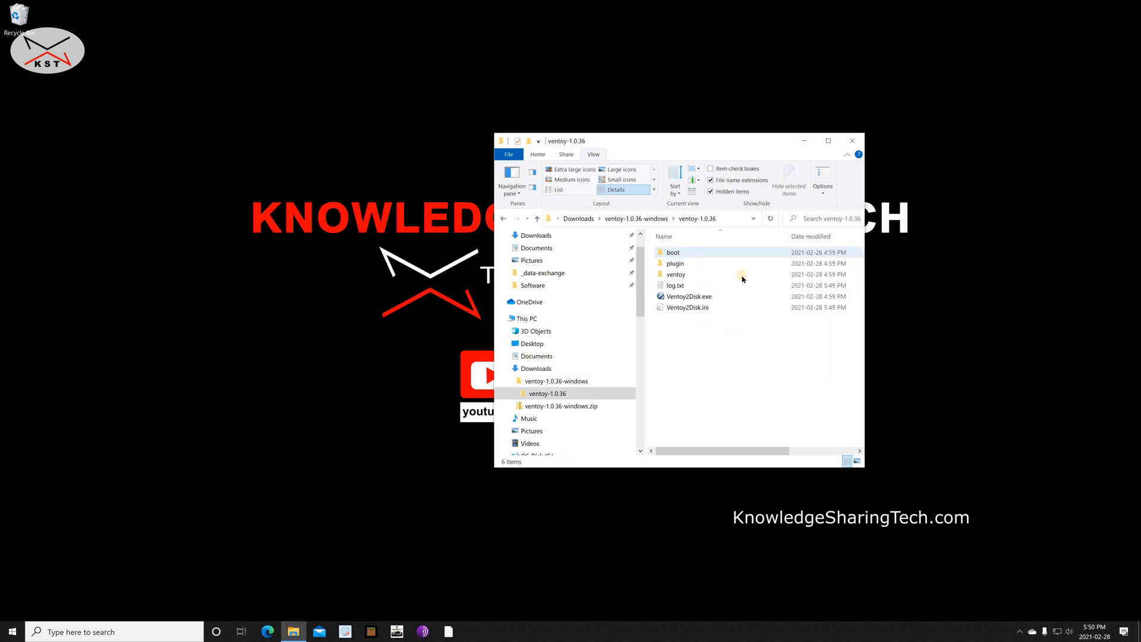
click(687, 297)
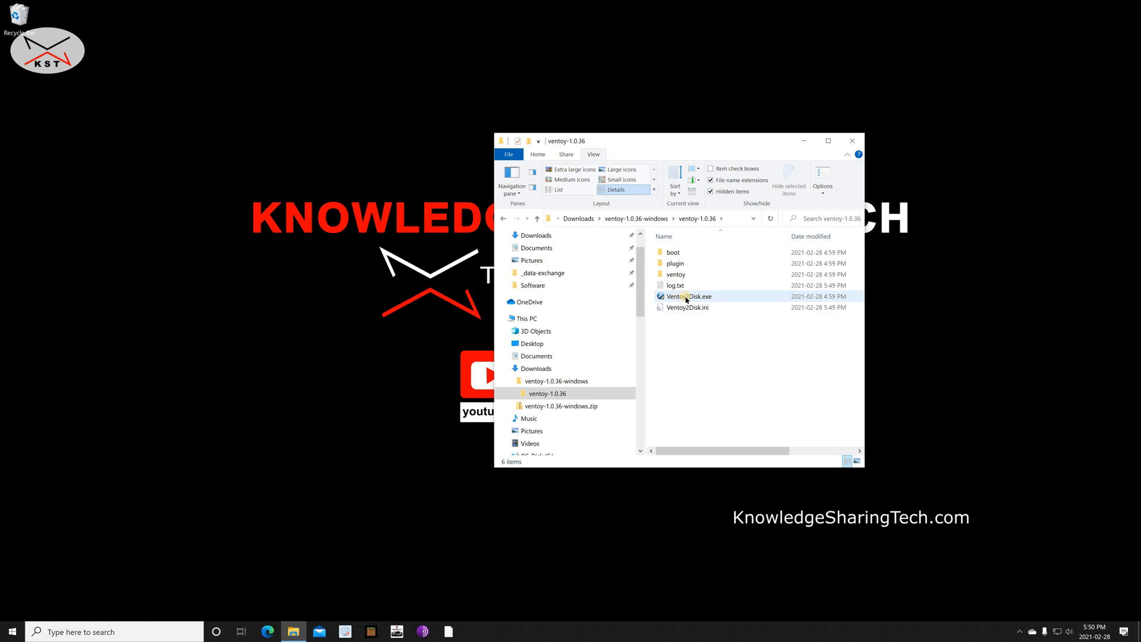
double_click(687, 307)
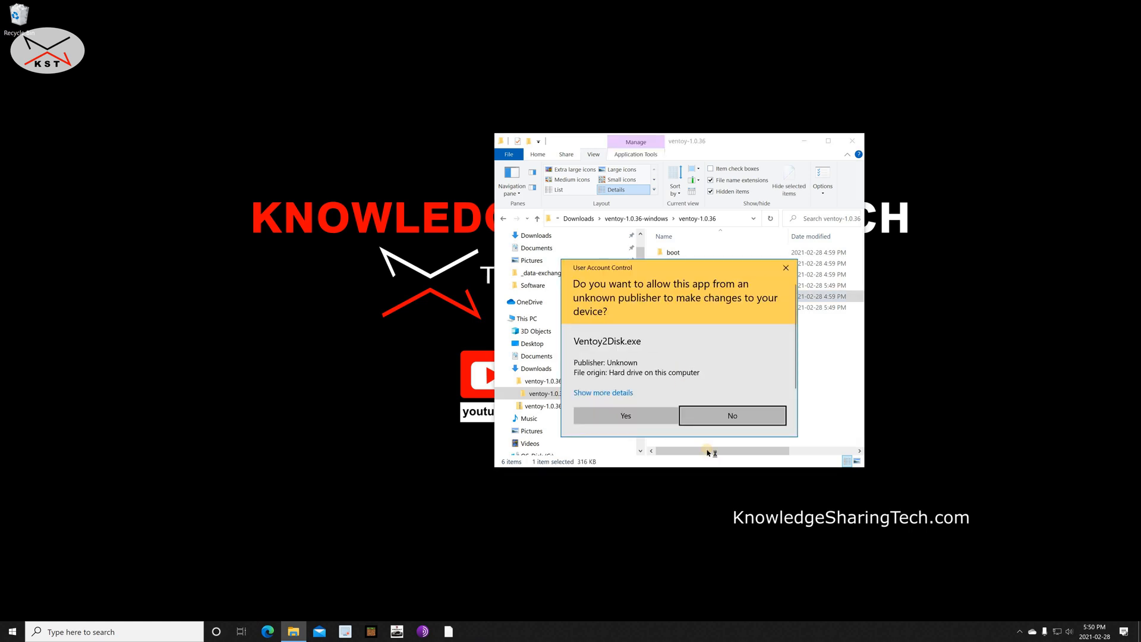
click(731, 415)
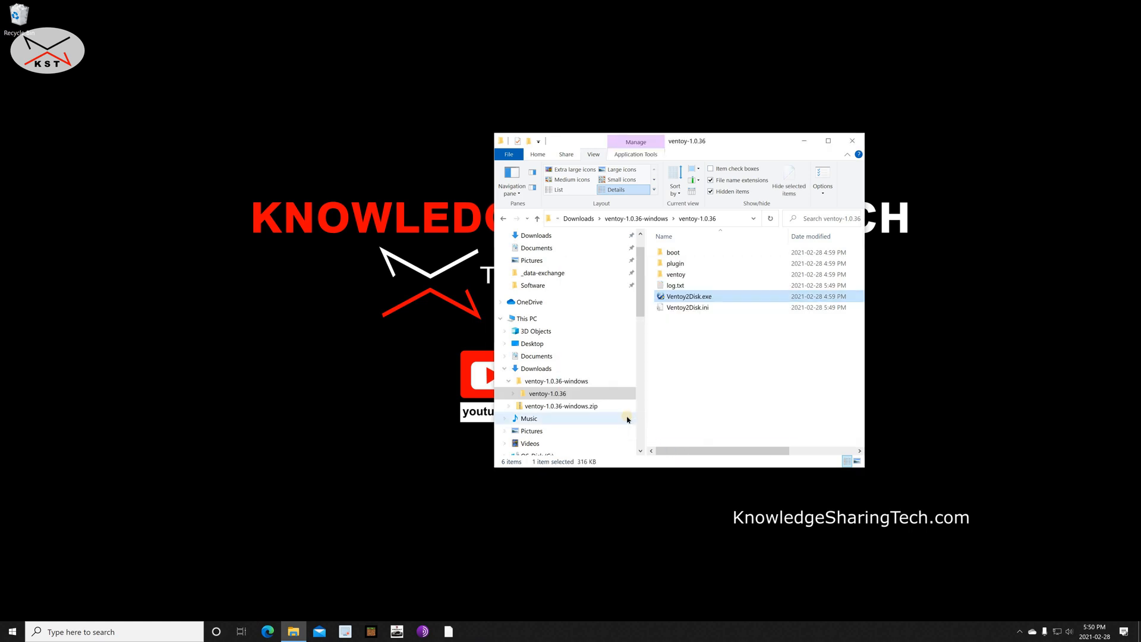
double_click(688, 296)
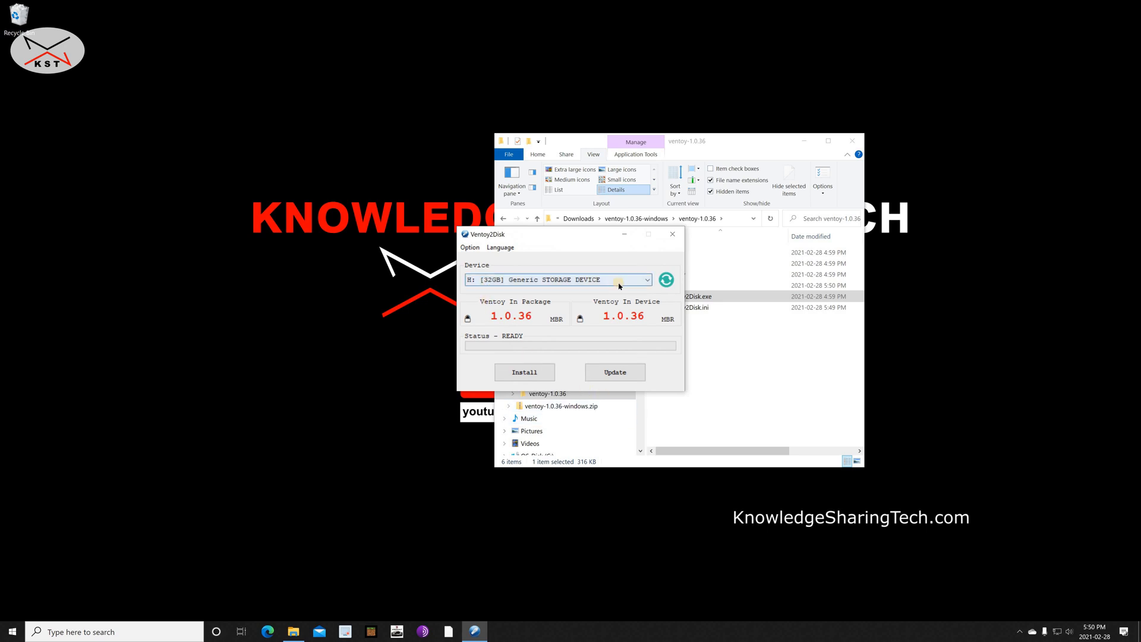
Run Update on the 32GB USB drive and accept the upgrade that keeps ISOs unchanged.
click(648, 279)
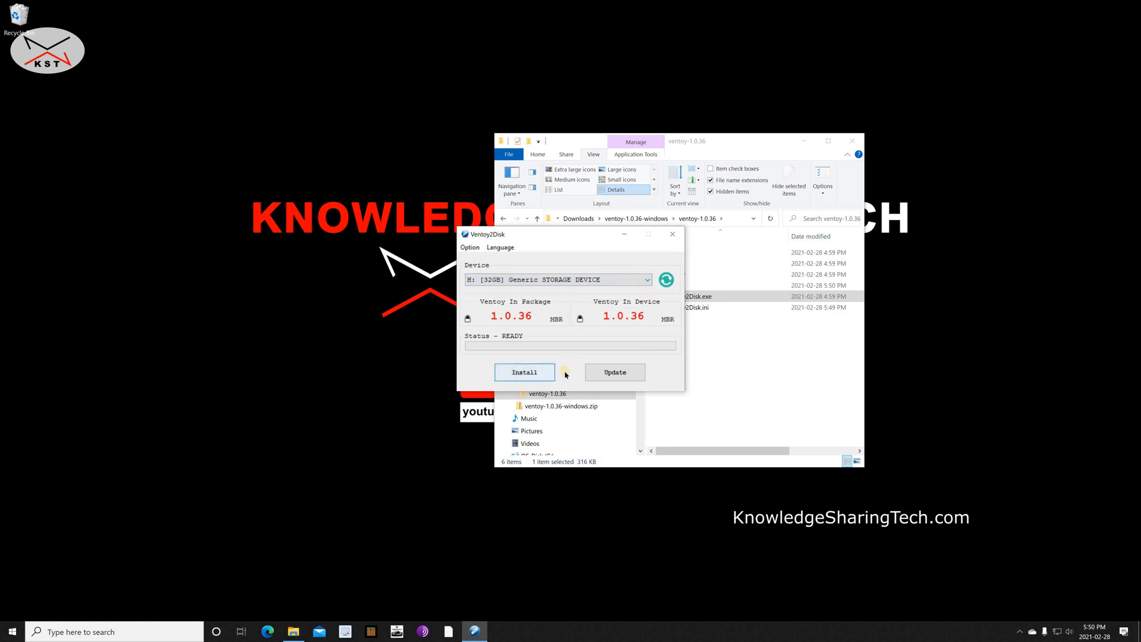
click(614, 373)
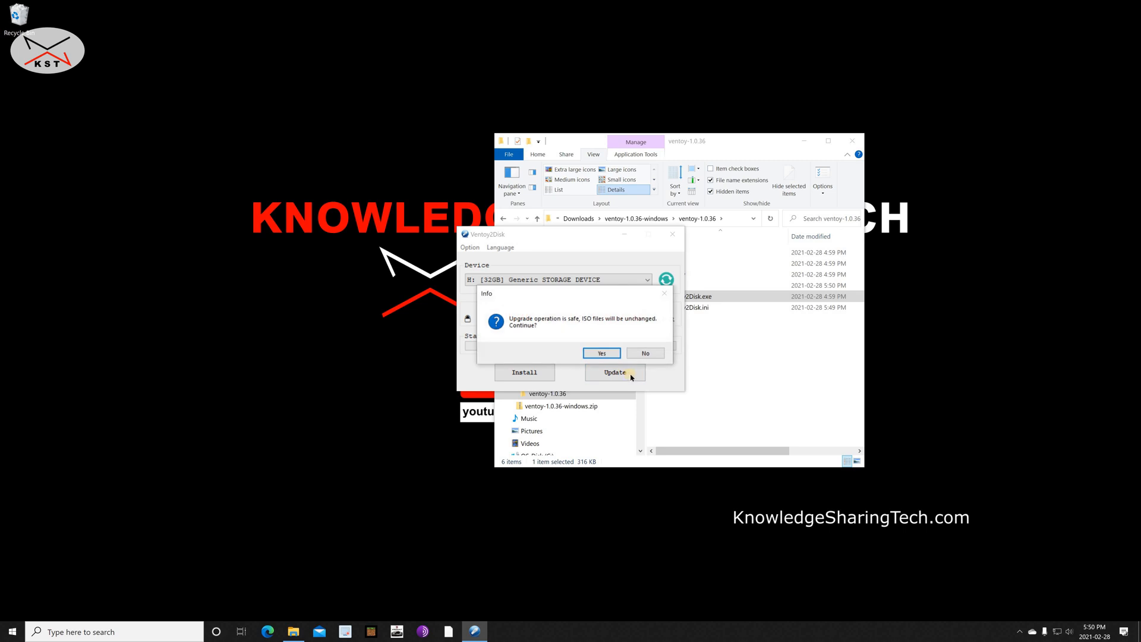
mouse_move(516, 325)
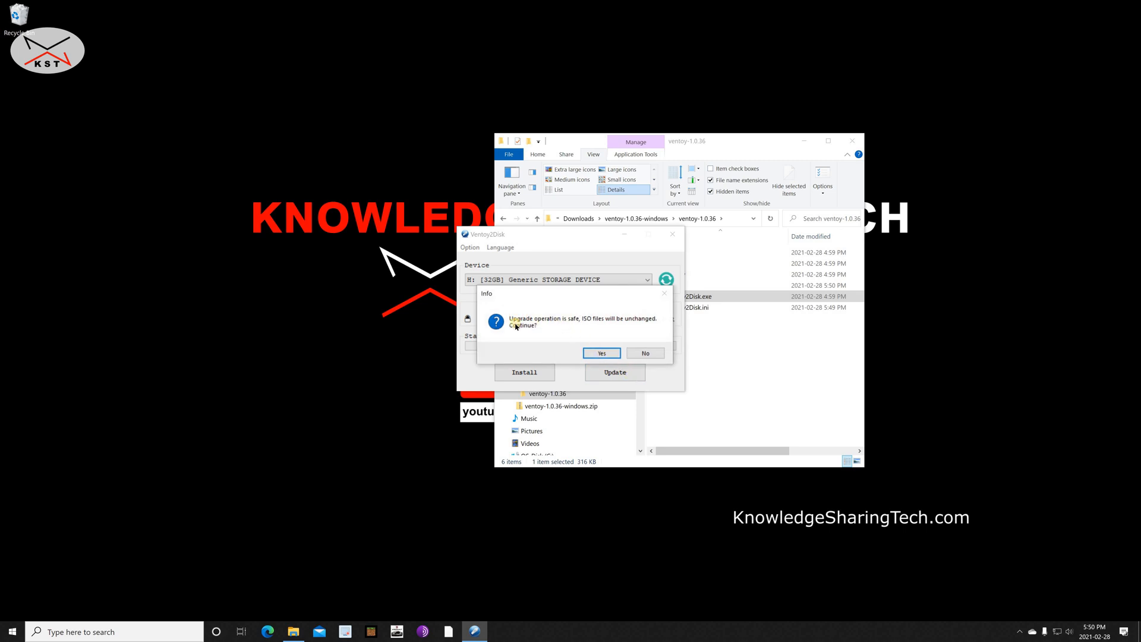
mouse_move(573, 325)
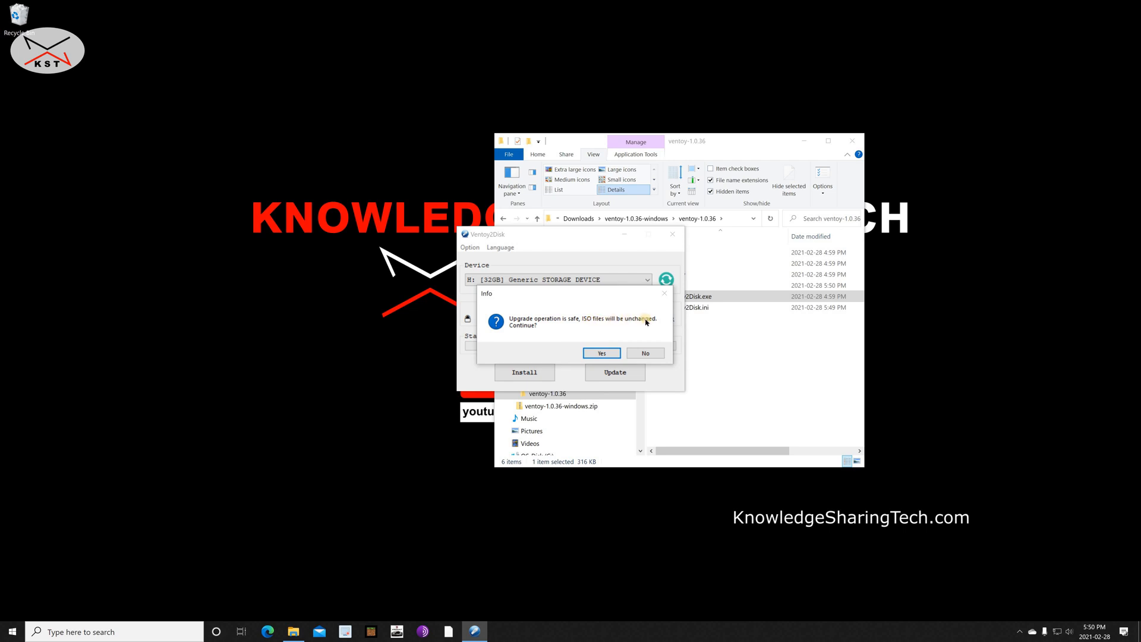
click(600, 353)
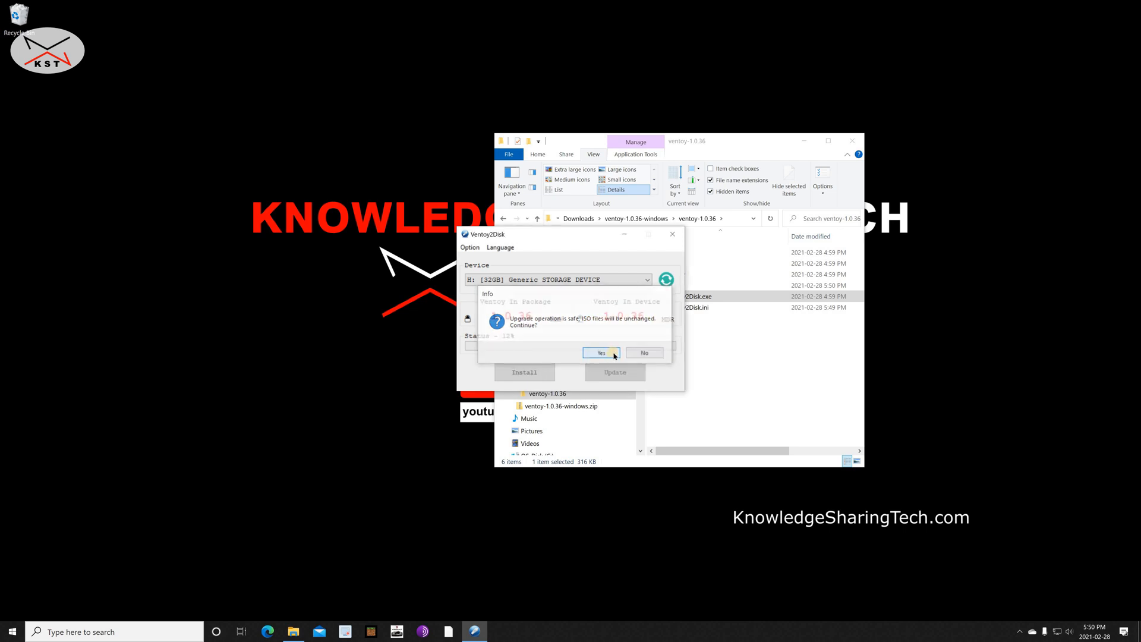
click(599, 353)
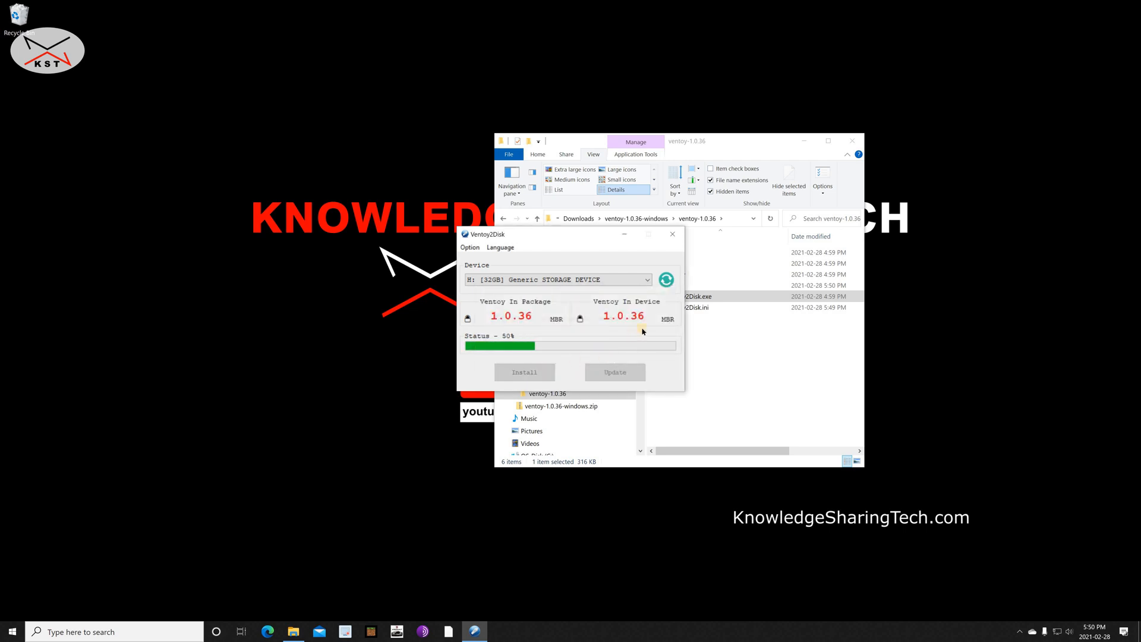